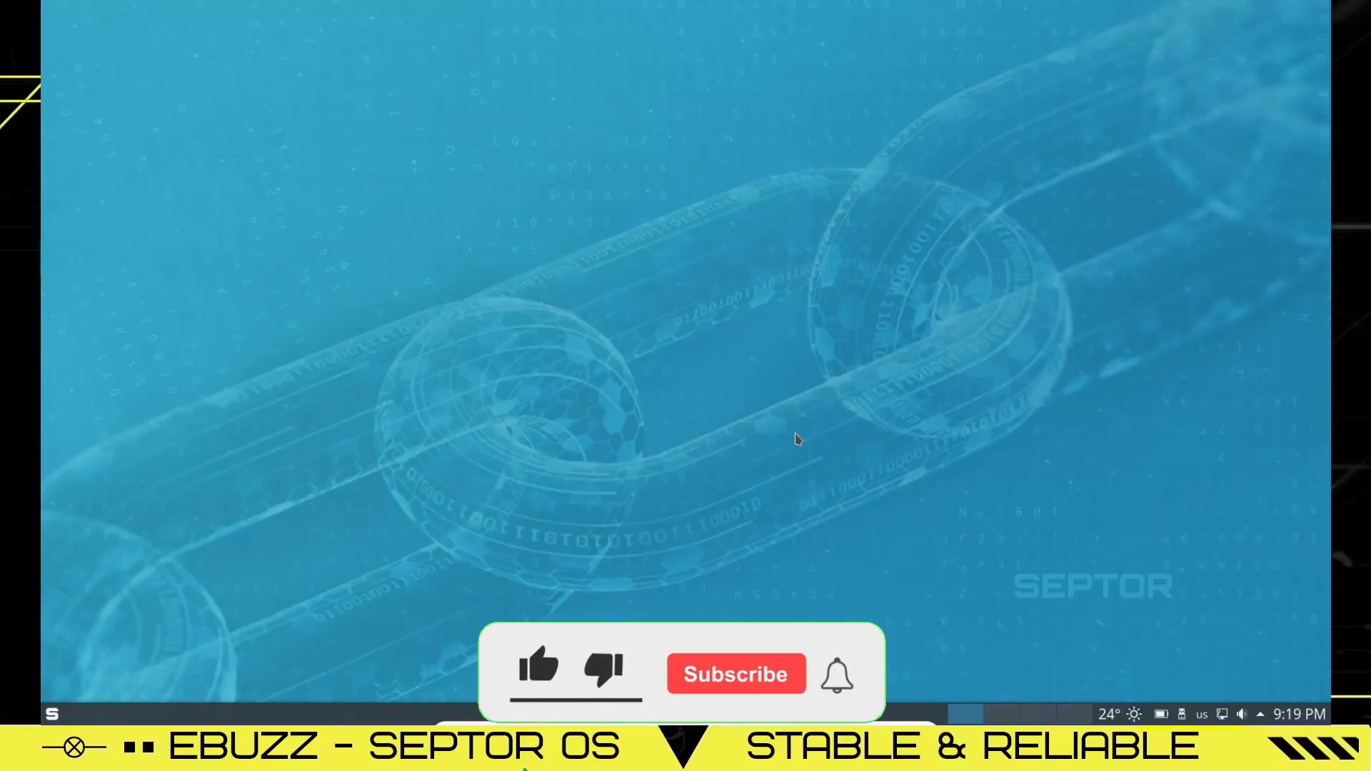
- Launch Tor Browser from the desktop so it appears in the taskbar
click(538, 673)
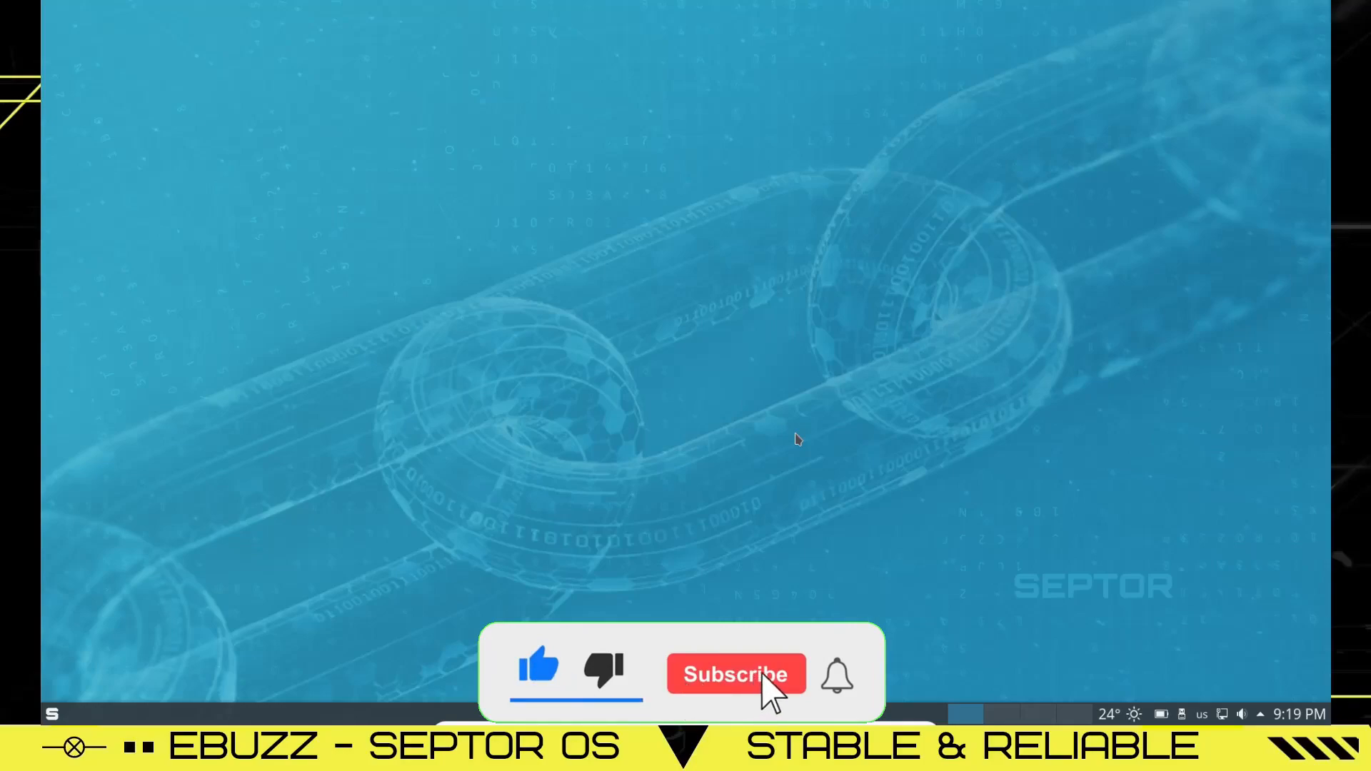
click(735, 675)
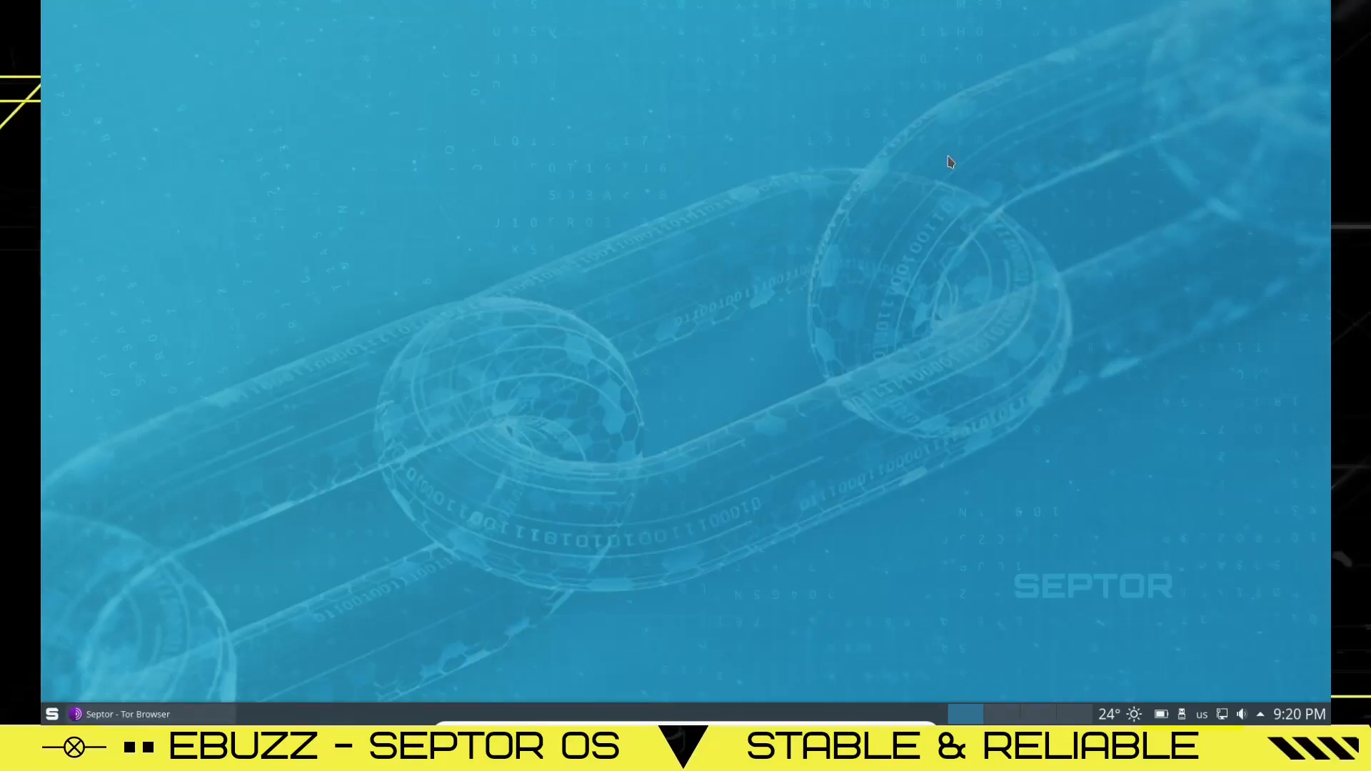
mouse_move(342, 642)
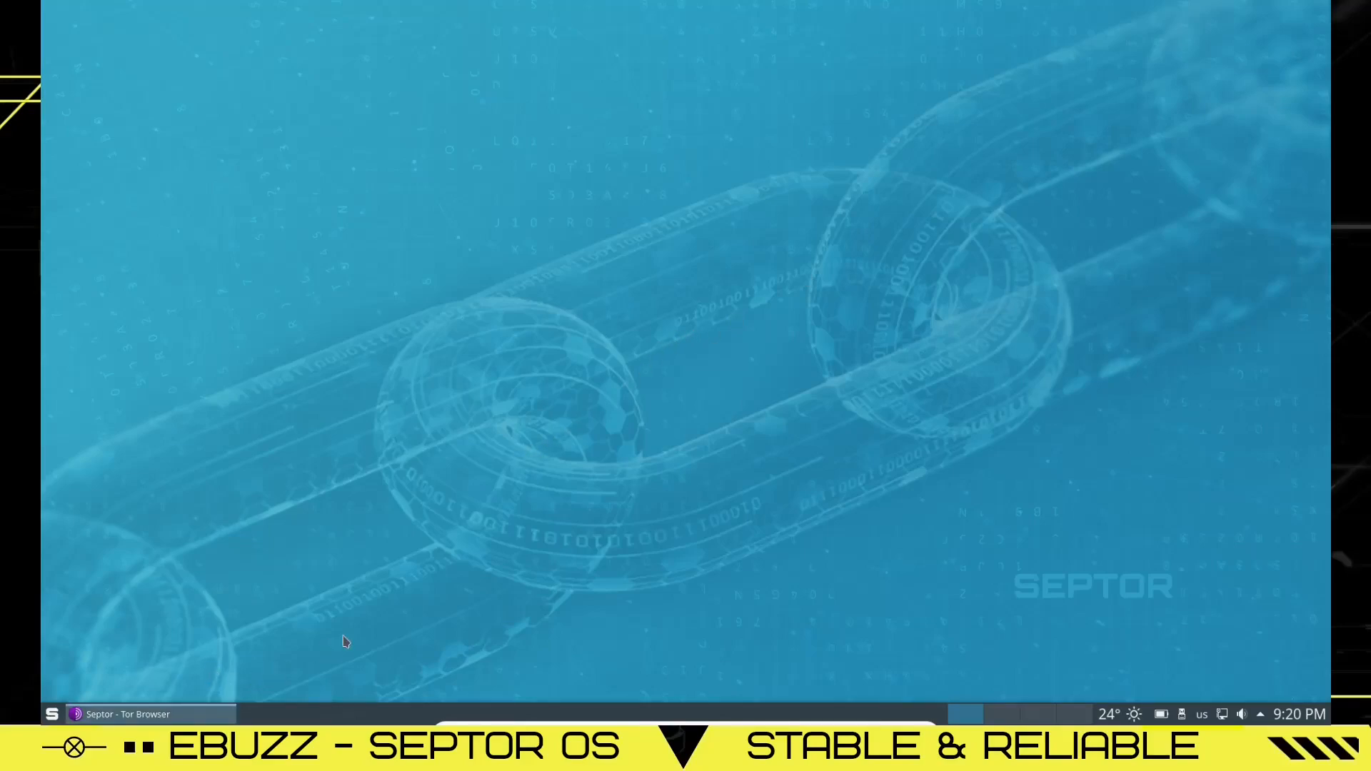
- Scroll the Septor homepage to its Screenshots section, then close Tor Browser
click(123, 714)
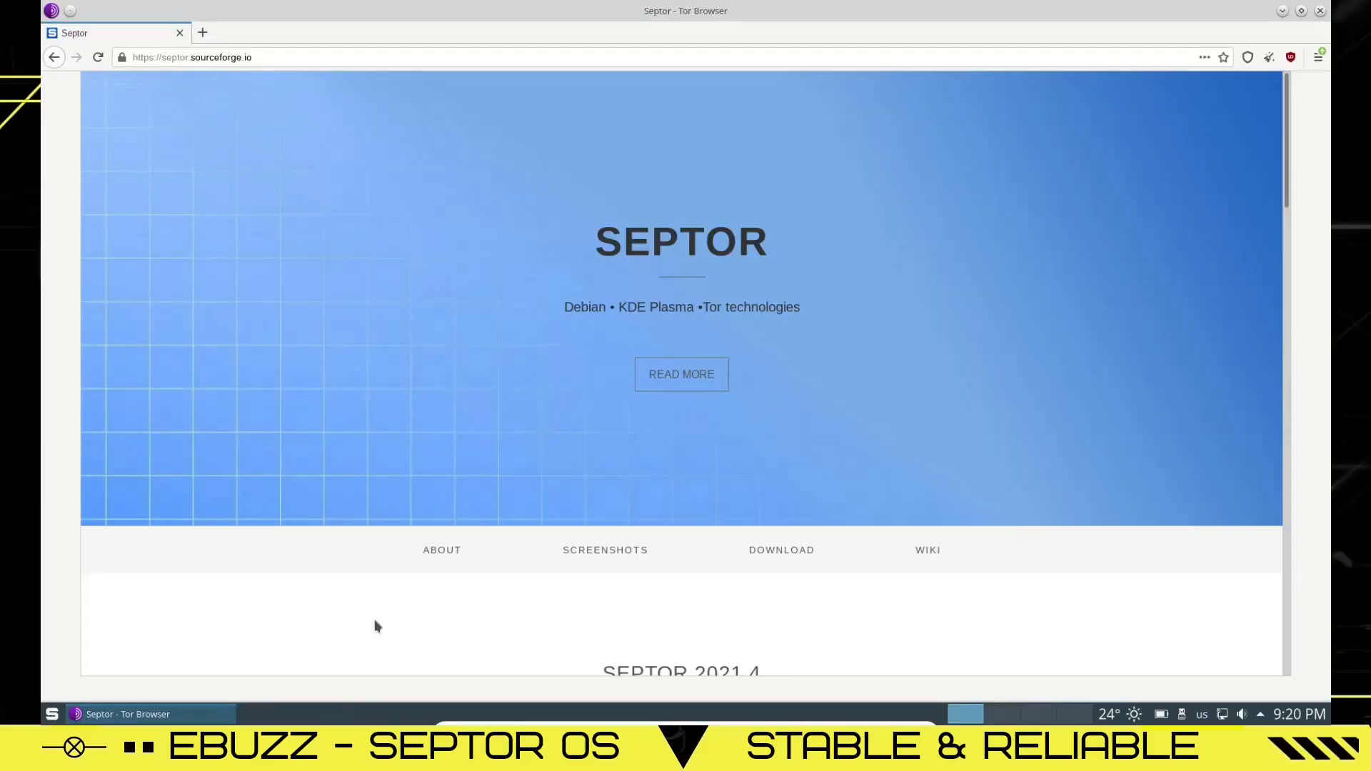
mouse_move(393, 548)
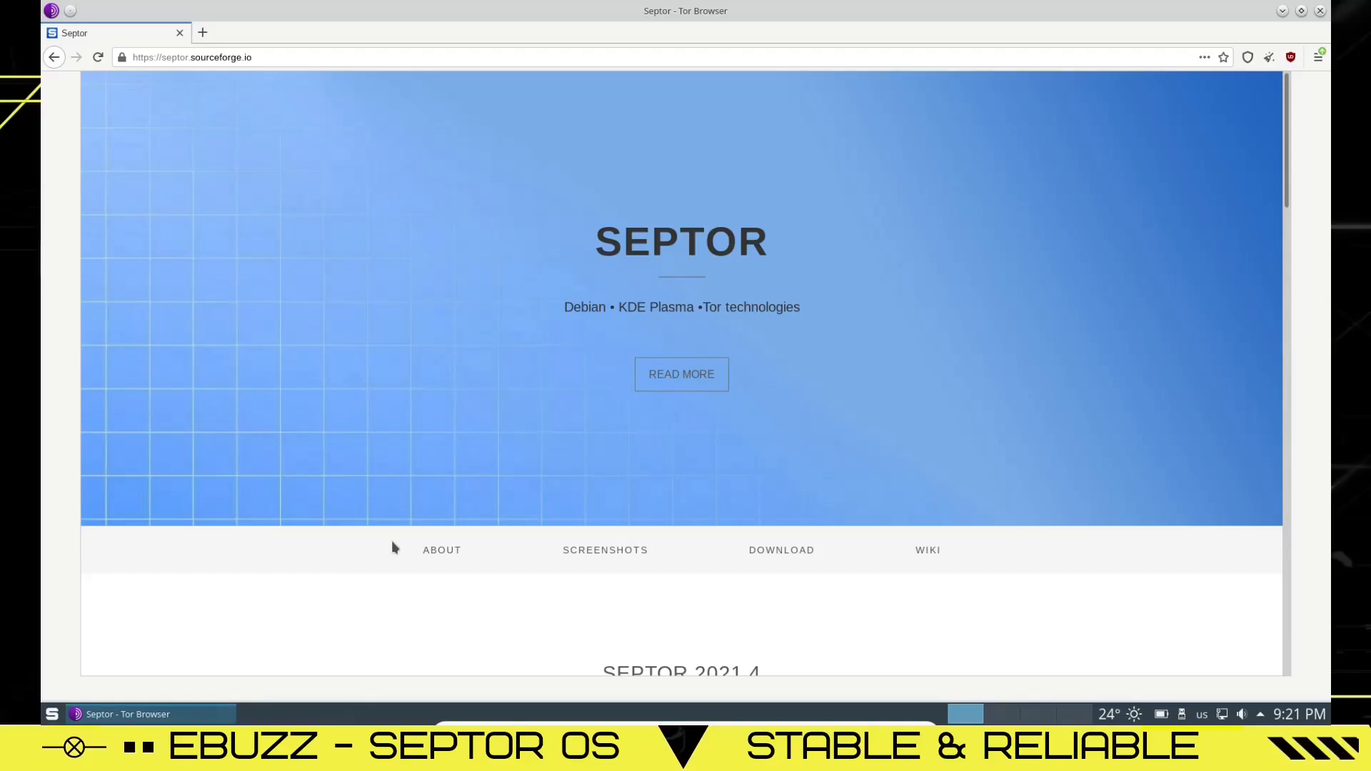
mouse_move(586, 325)
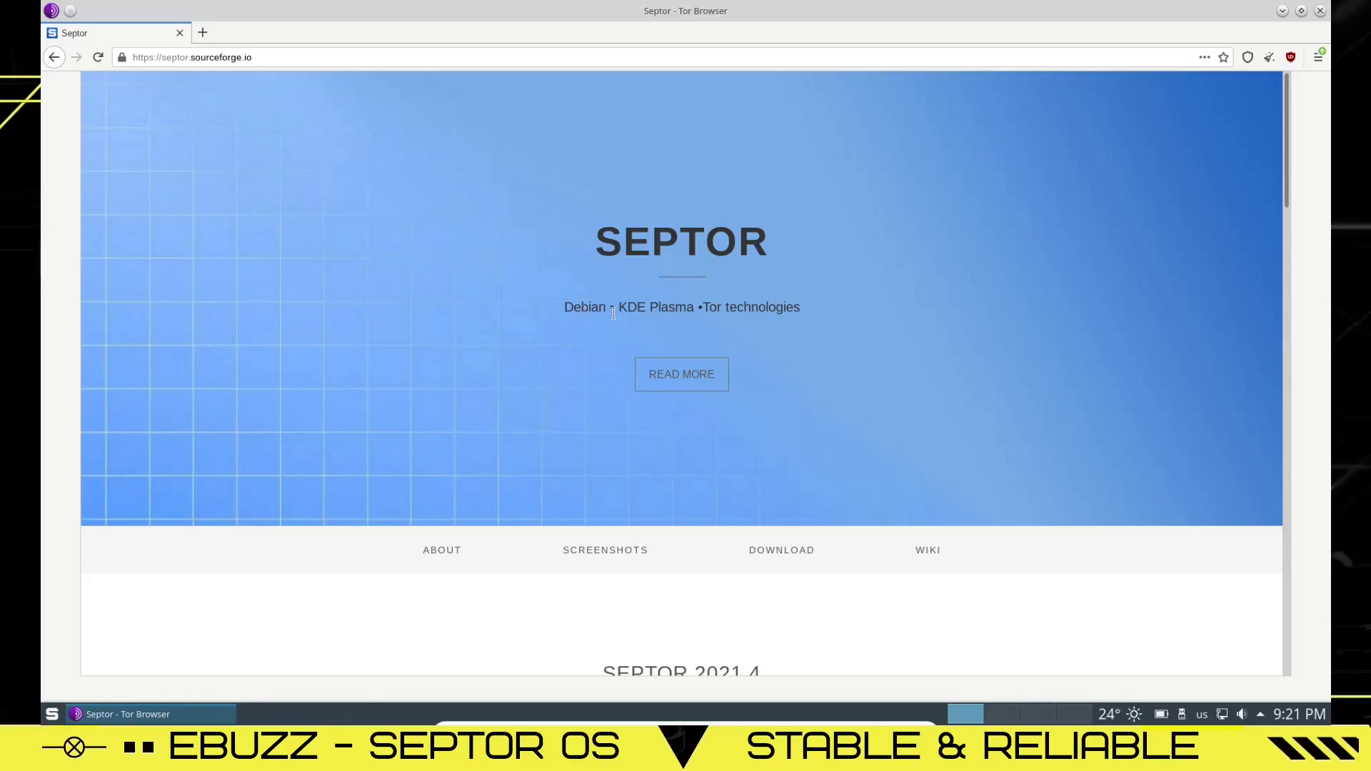
scroll(down, 3)
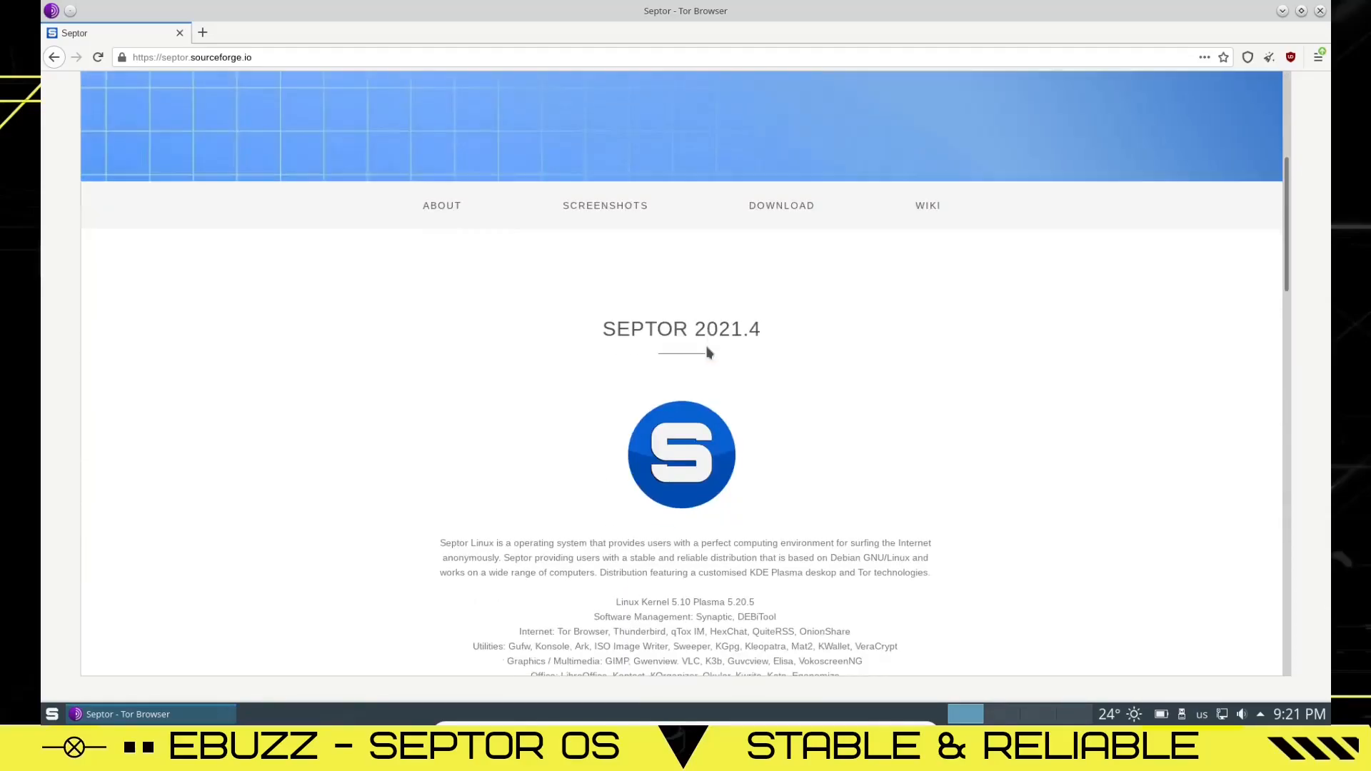
scroll(down, 3)
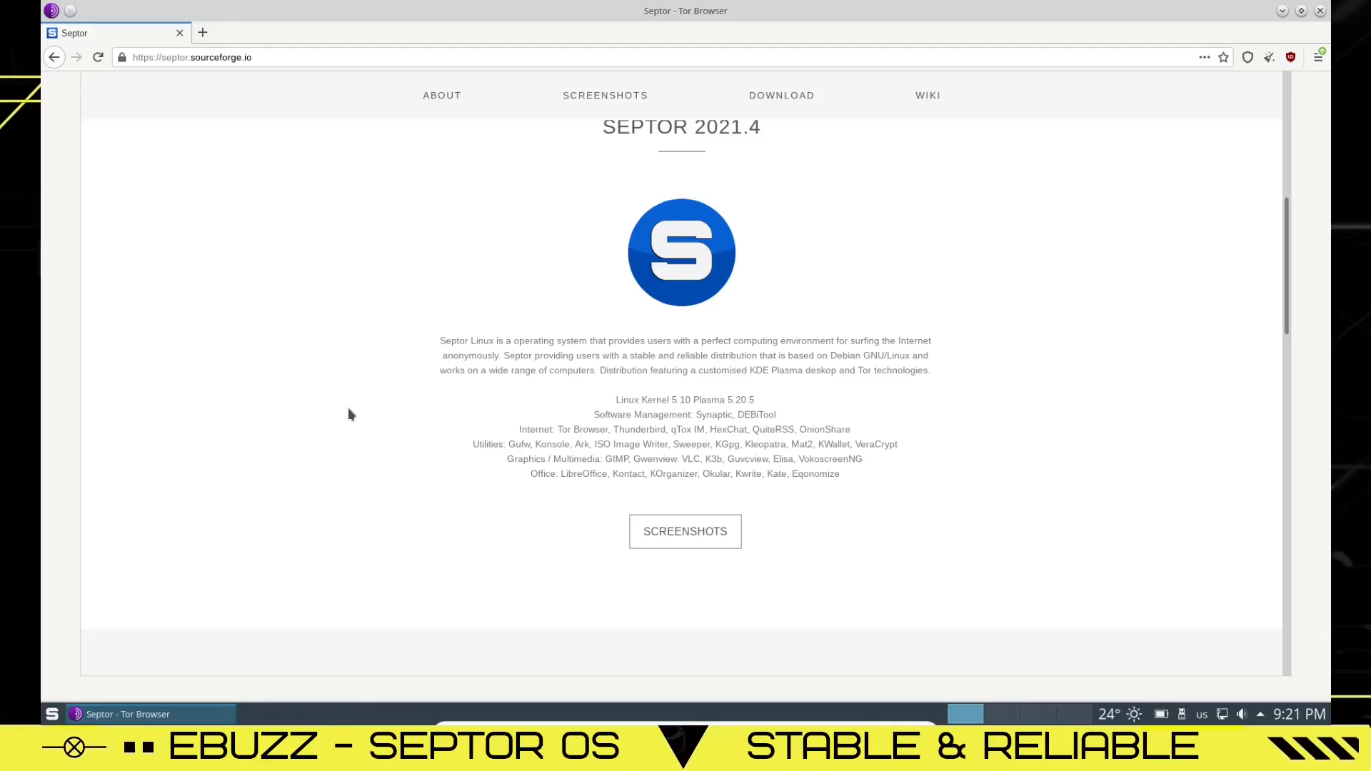
mouse_move(413, 433)
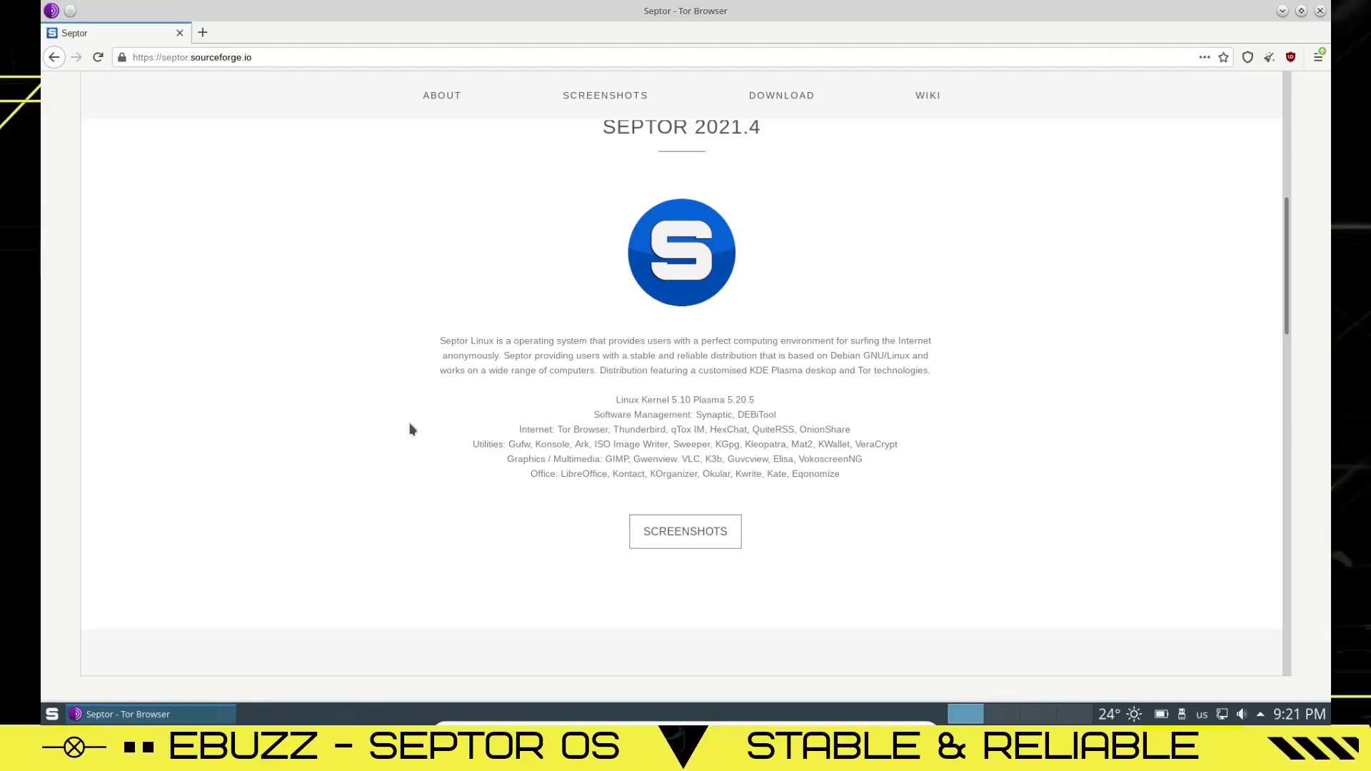
click(685, 531)
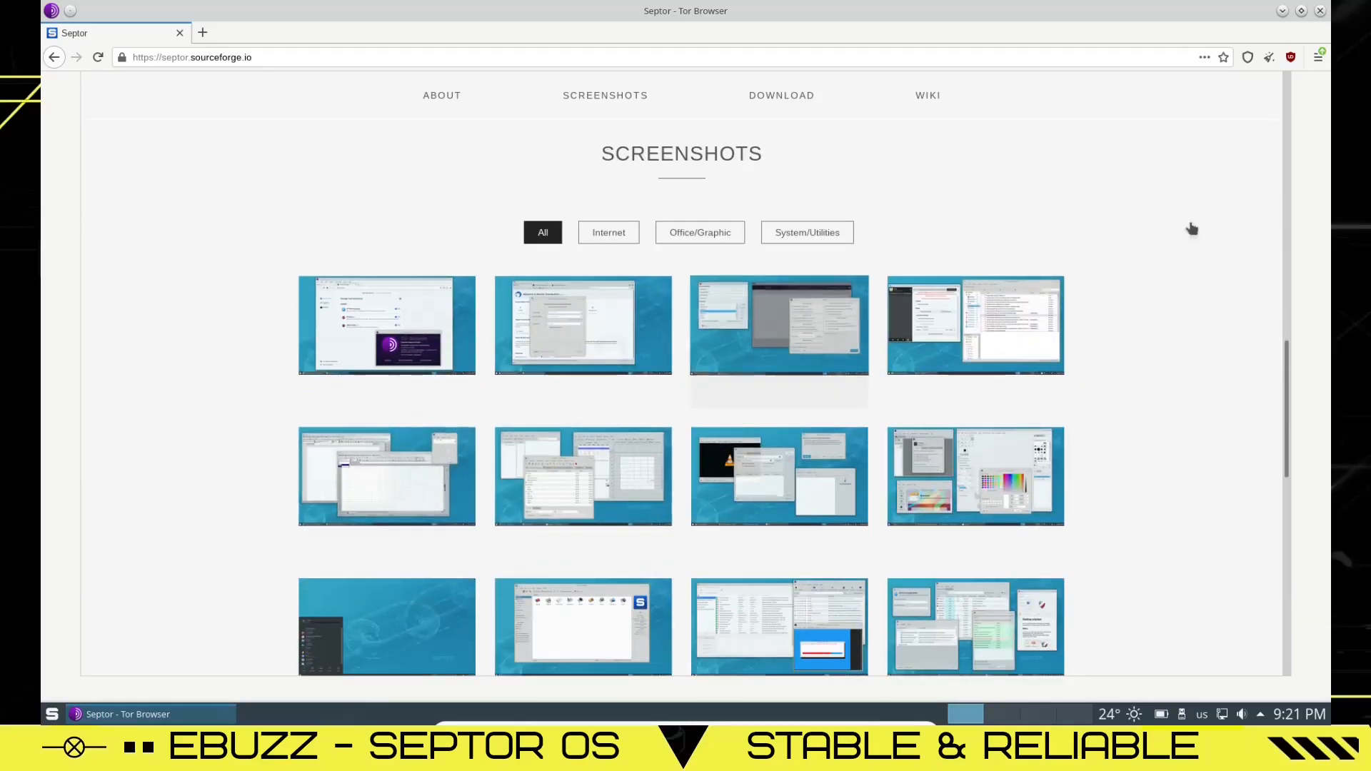
mouse_move(1320, 10)
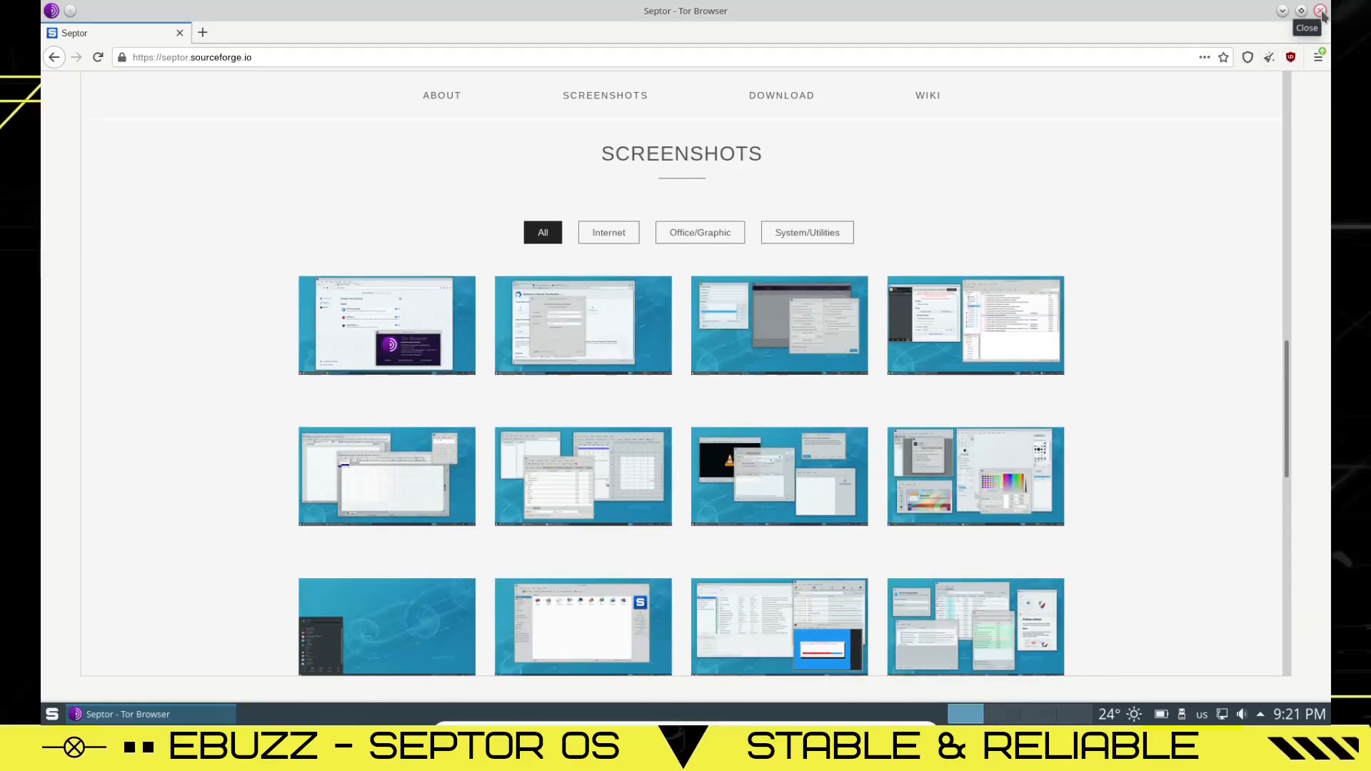
click(1320, 10)
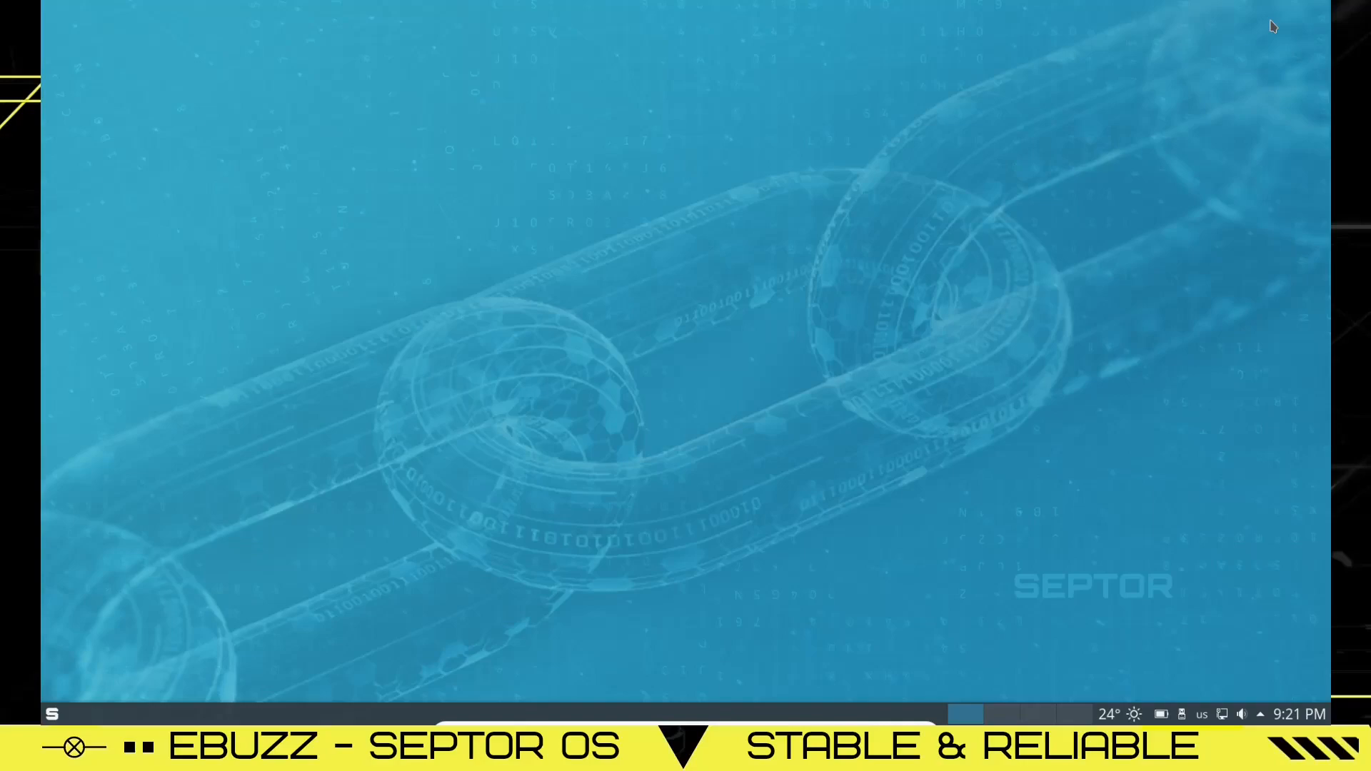
mouse_move(719, 330)
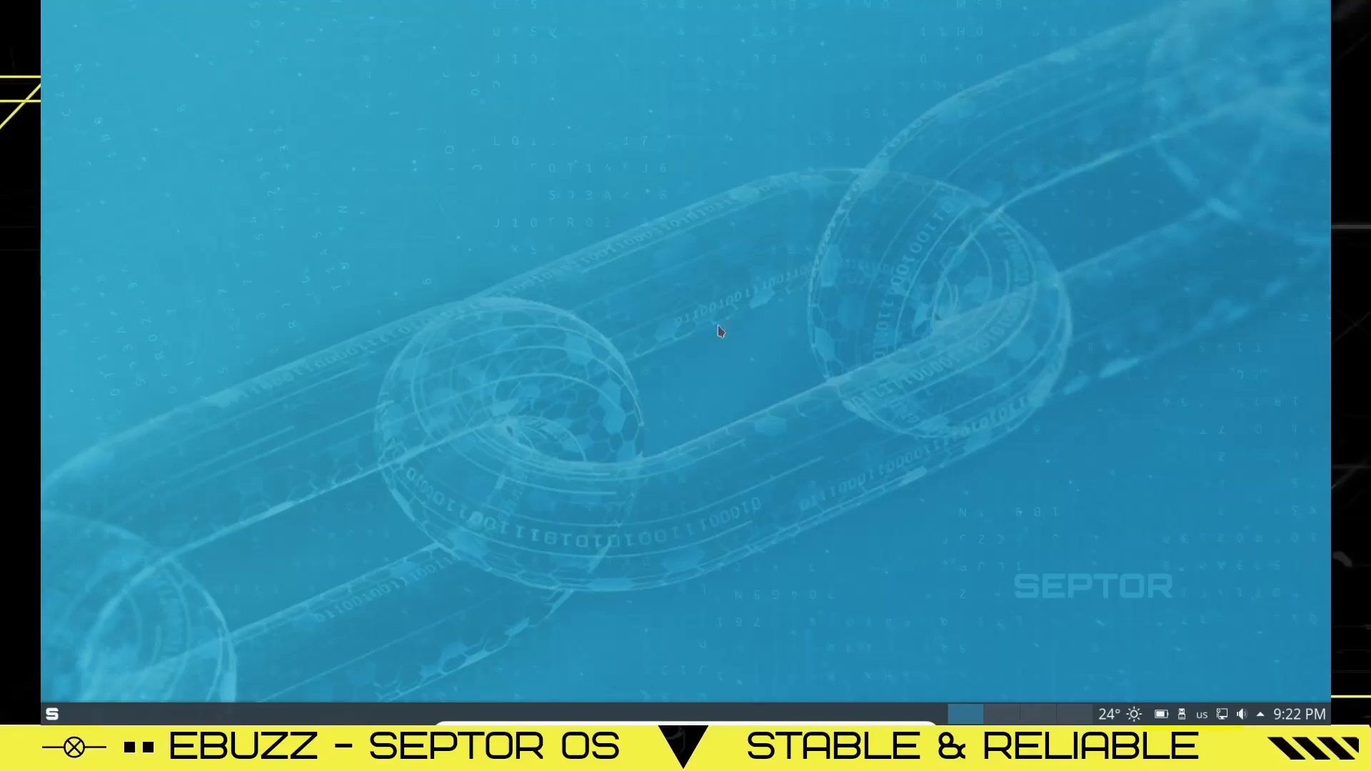
mouse_move(637, 313)
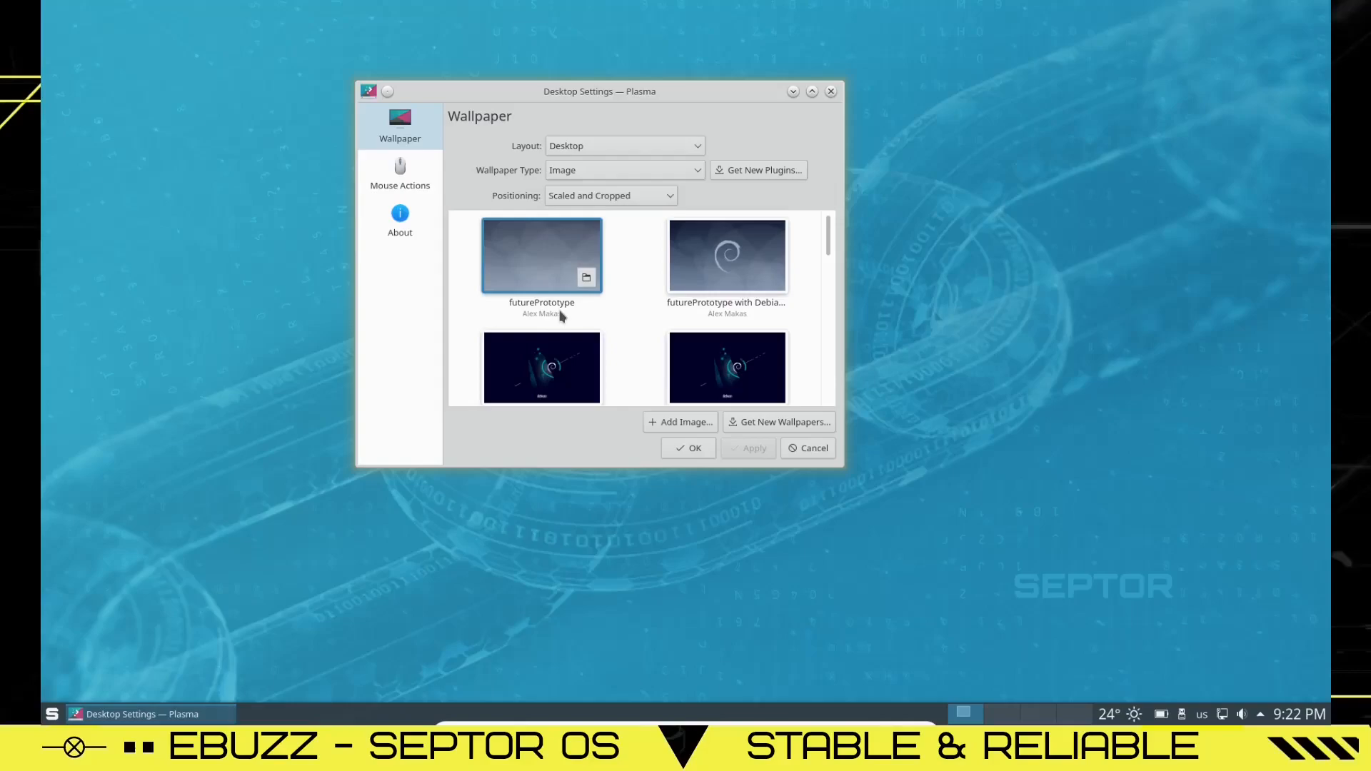
- Browse down the wallpaper image list in Desktop Settings
scroll(down, 3)
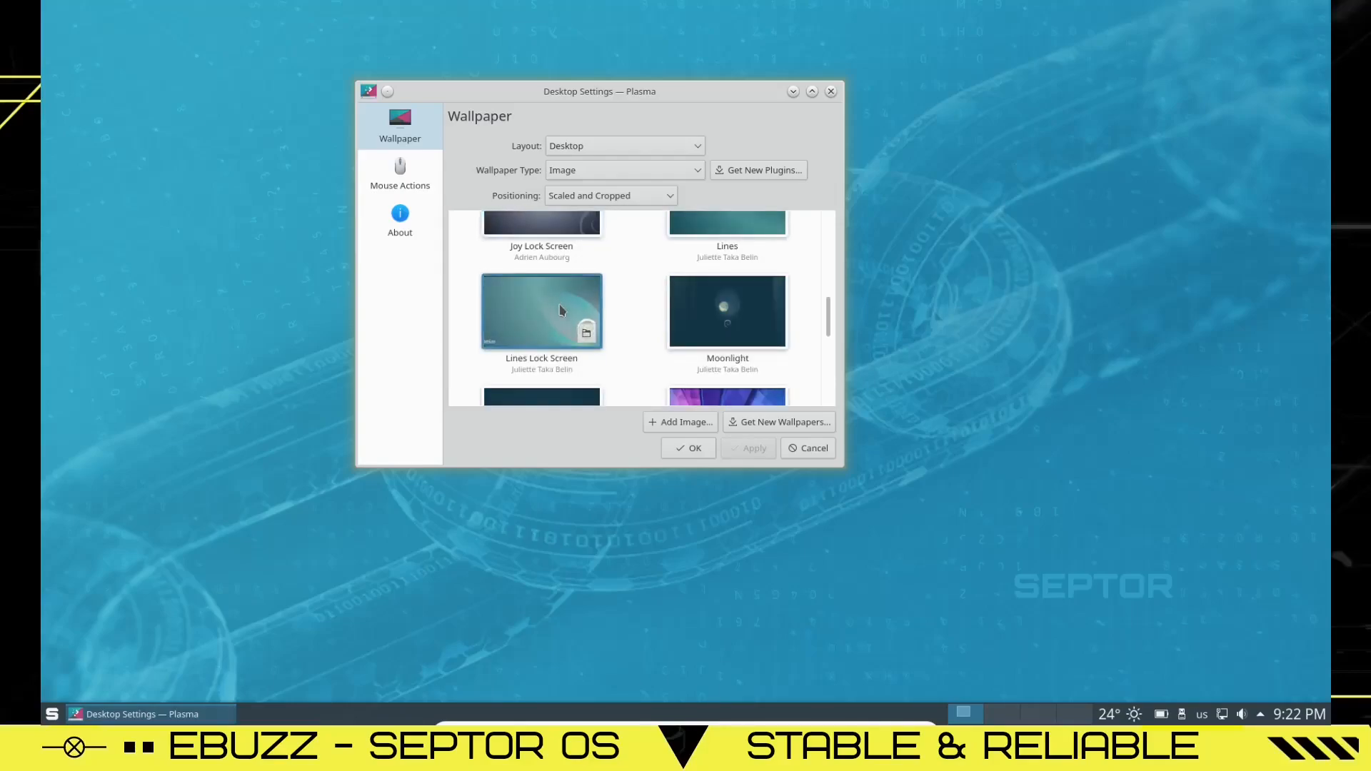
mouse_move(635, 320)
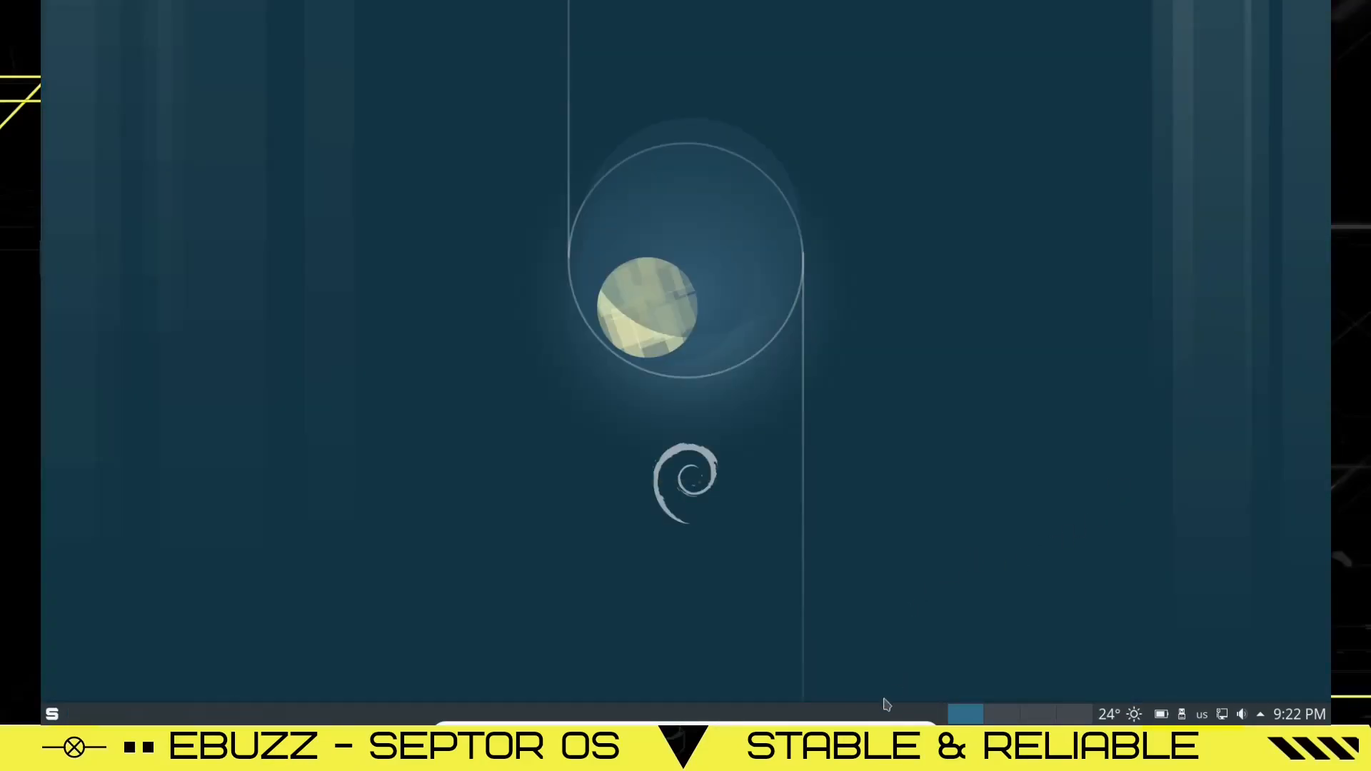
mouse_move(862, 718)
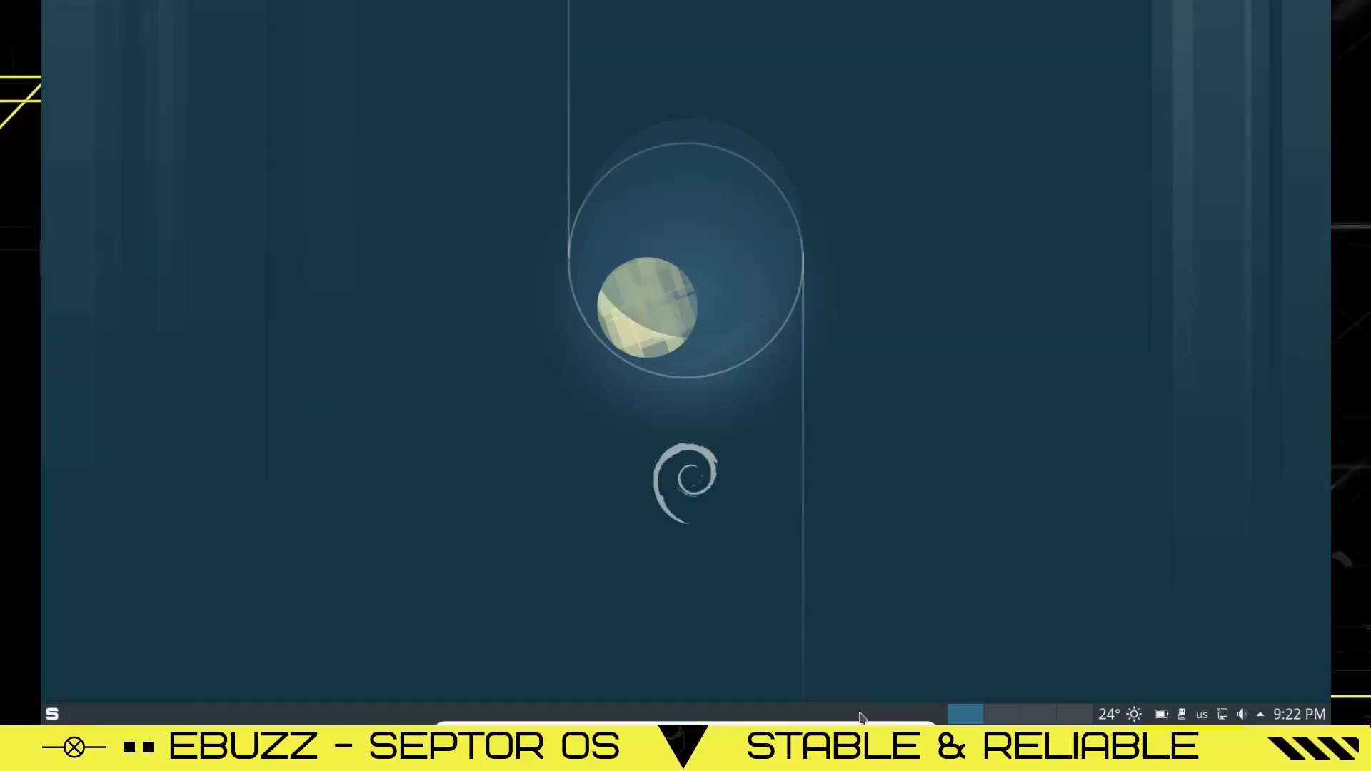
- Raise the Plasma panel height via Edit Panel and leave edit mode
right_click(862, 715)
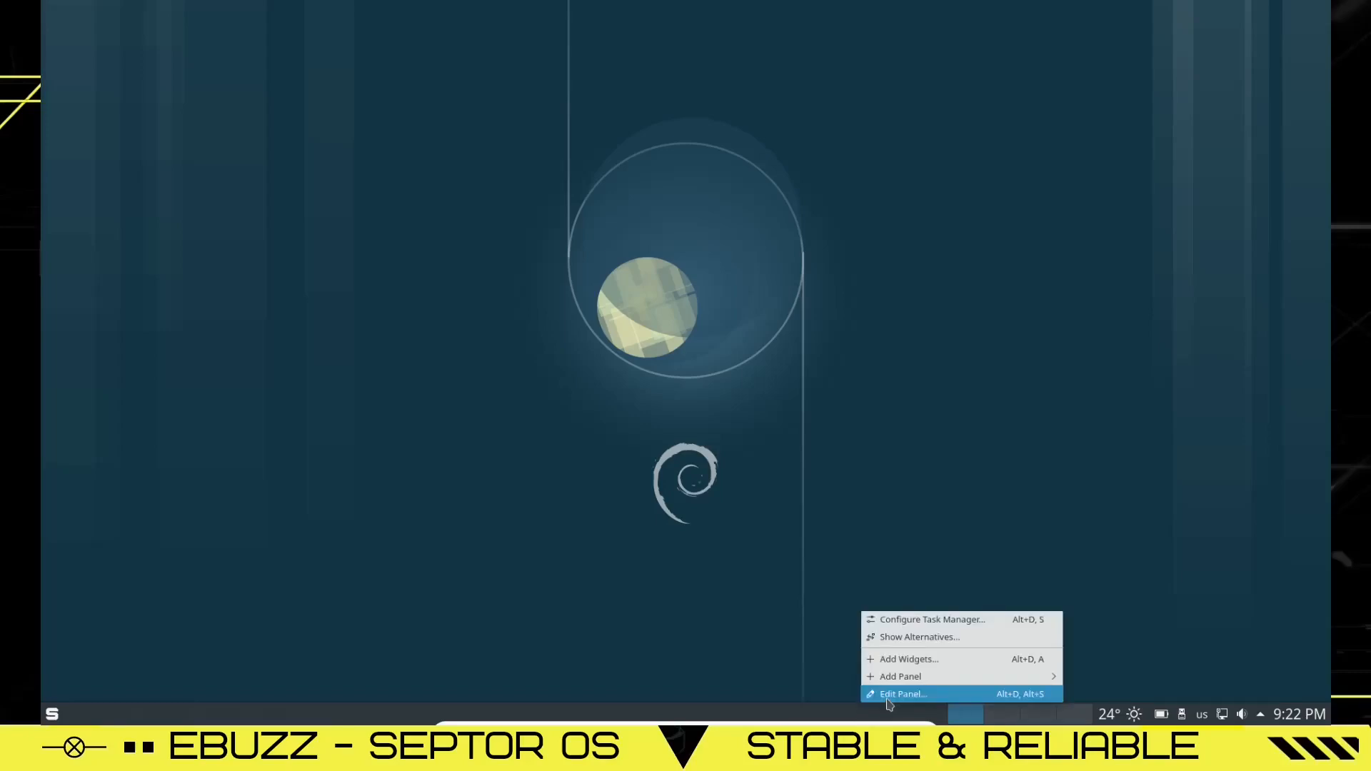
click(903, 695)
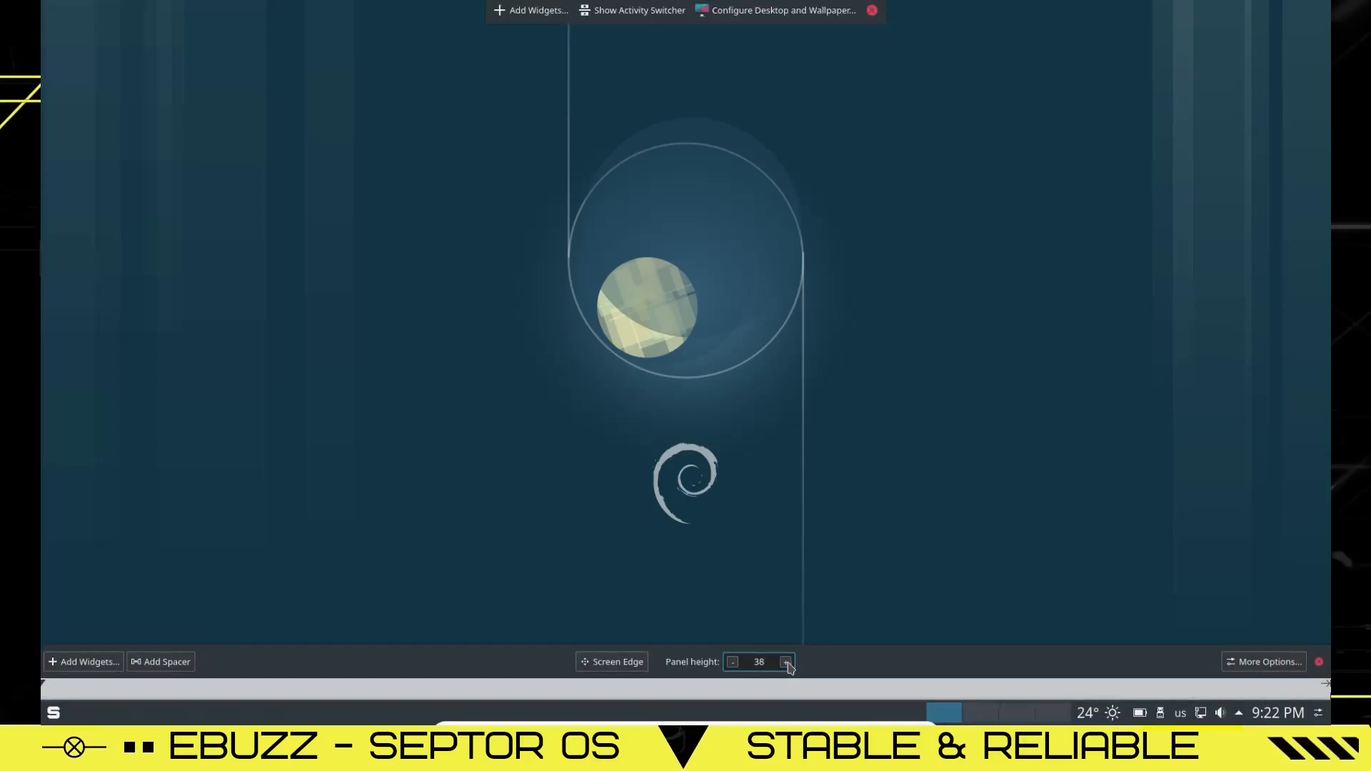
click(784, 661)
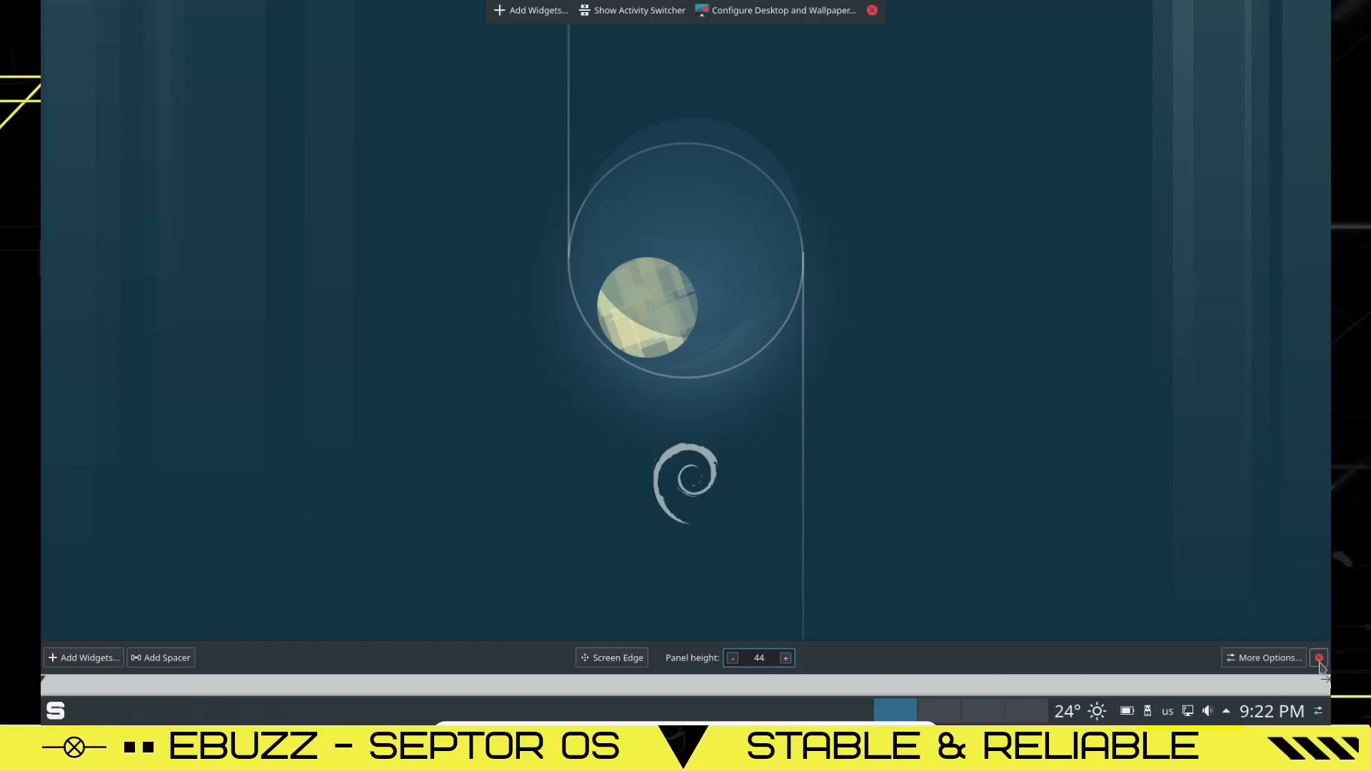
click(1320, 657)
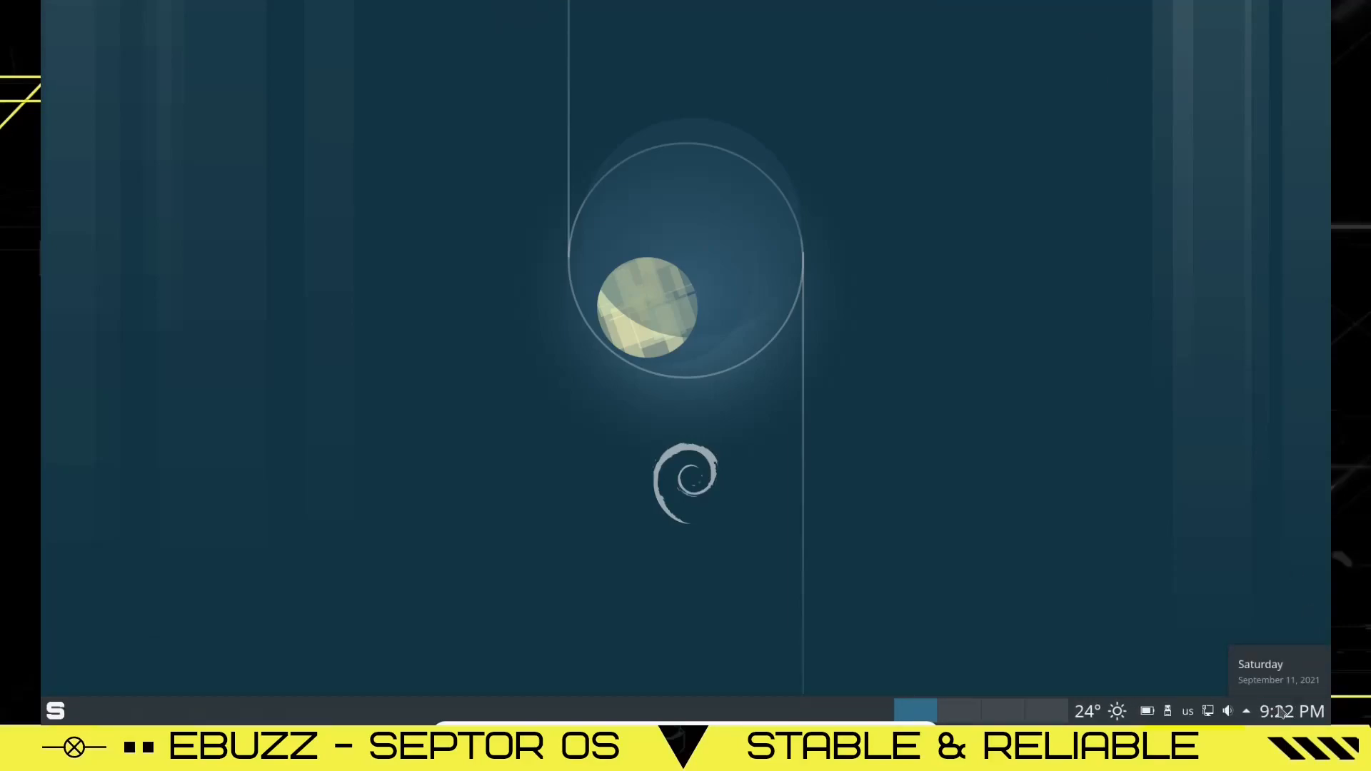
click(1246, 712)
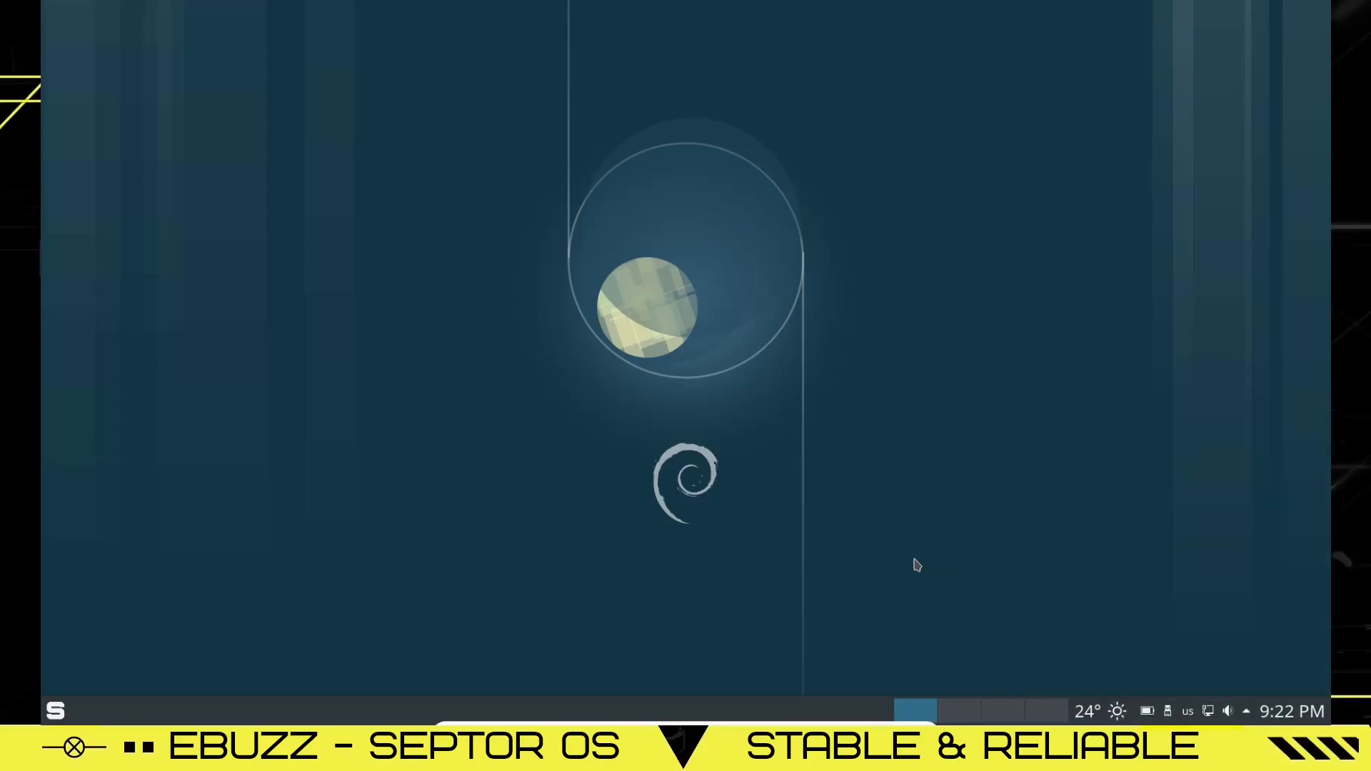
mouse_move(56, 712)
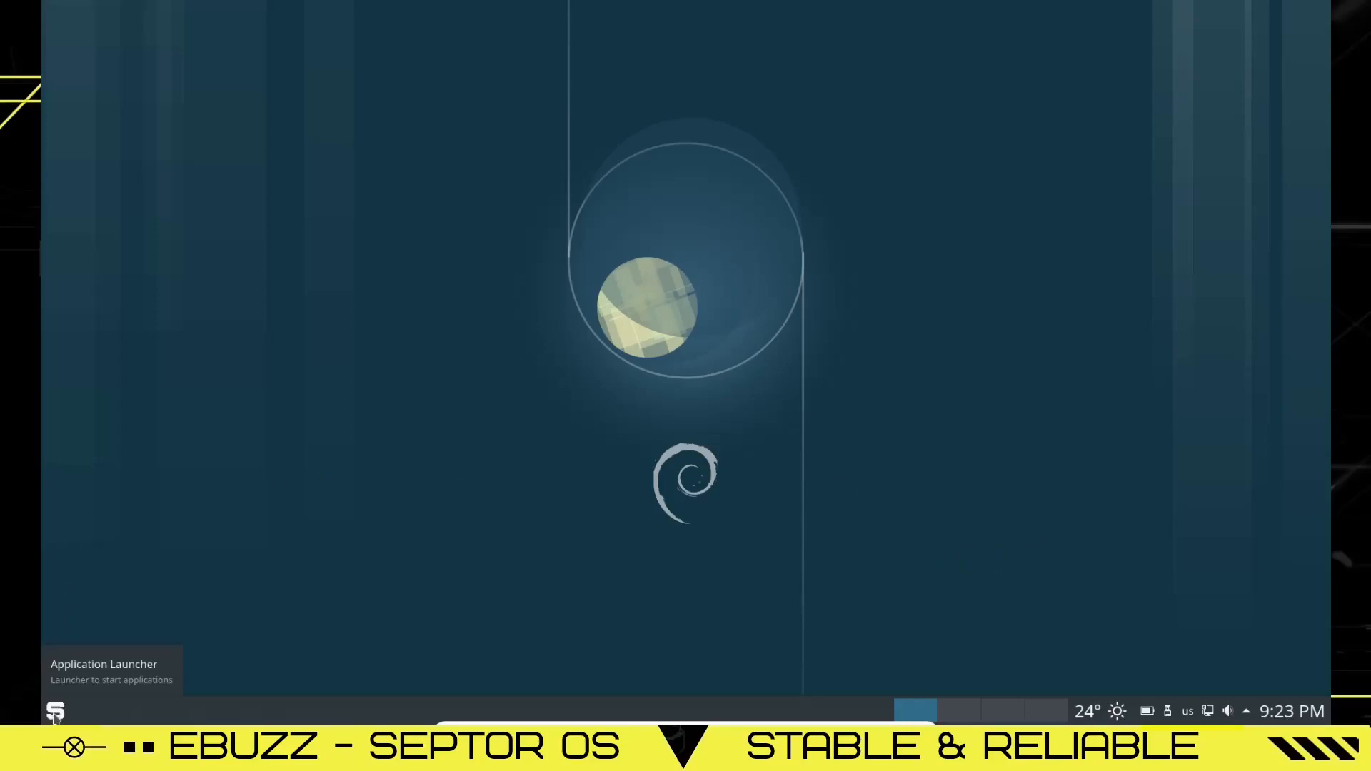
- Switch the launcher to the cascading Application Menu via Show Alternatives
right_click(55, 711)
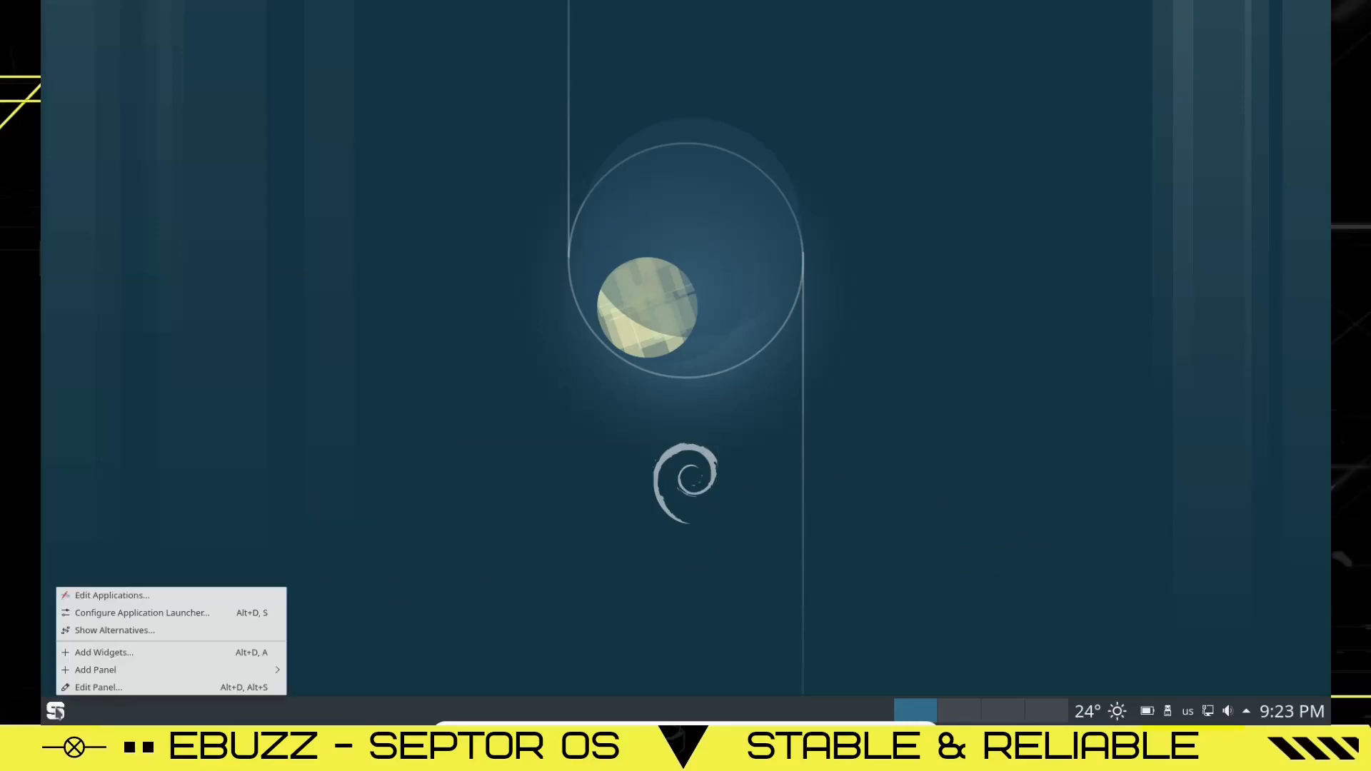
click(114, 630)
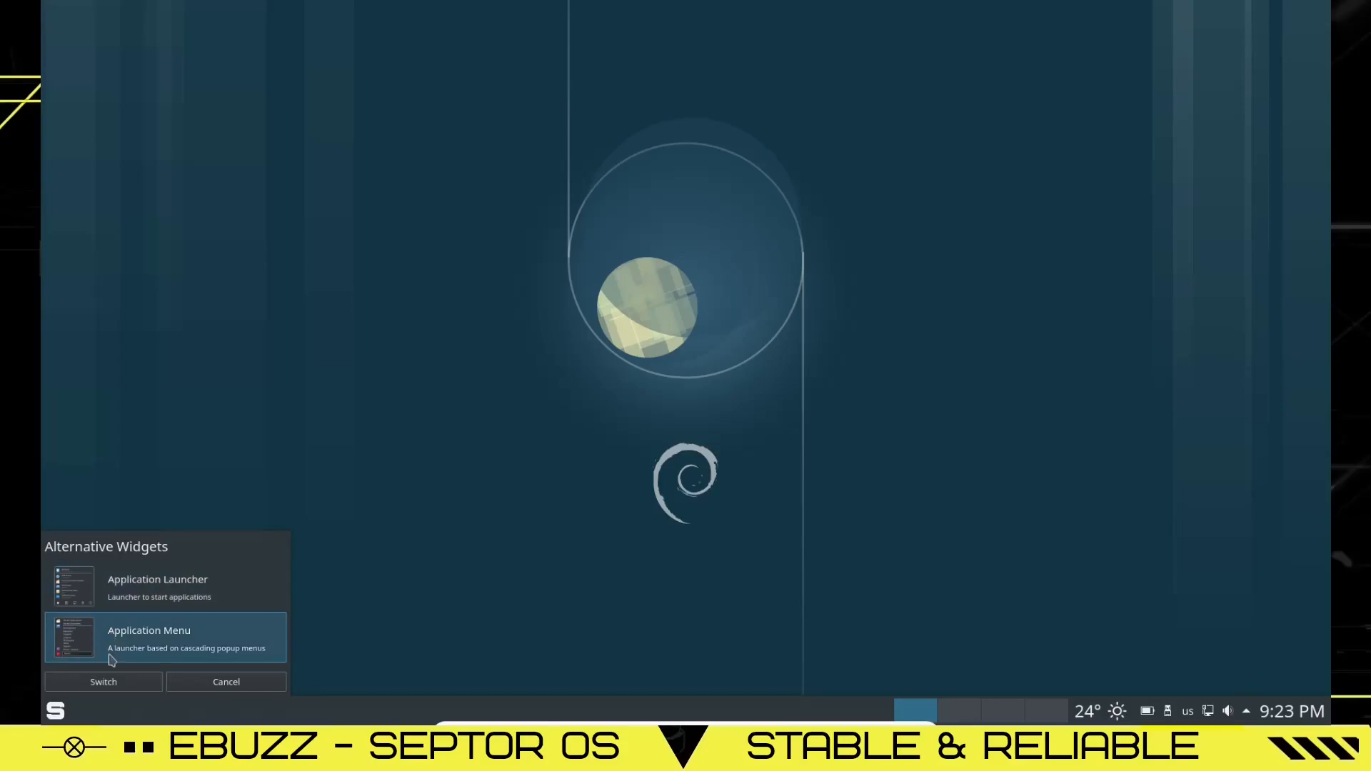
click(103, 682)
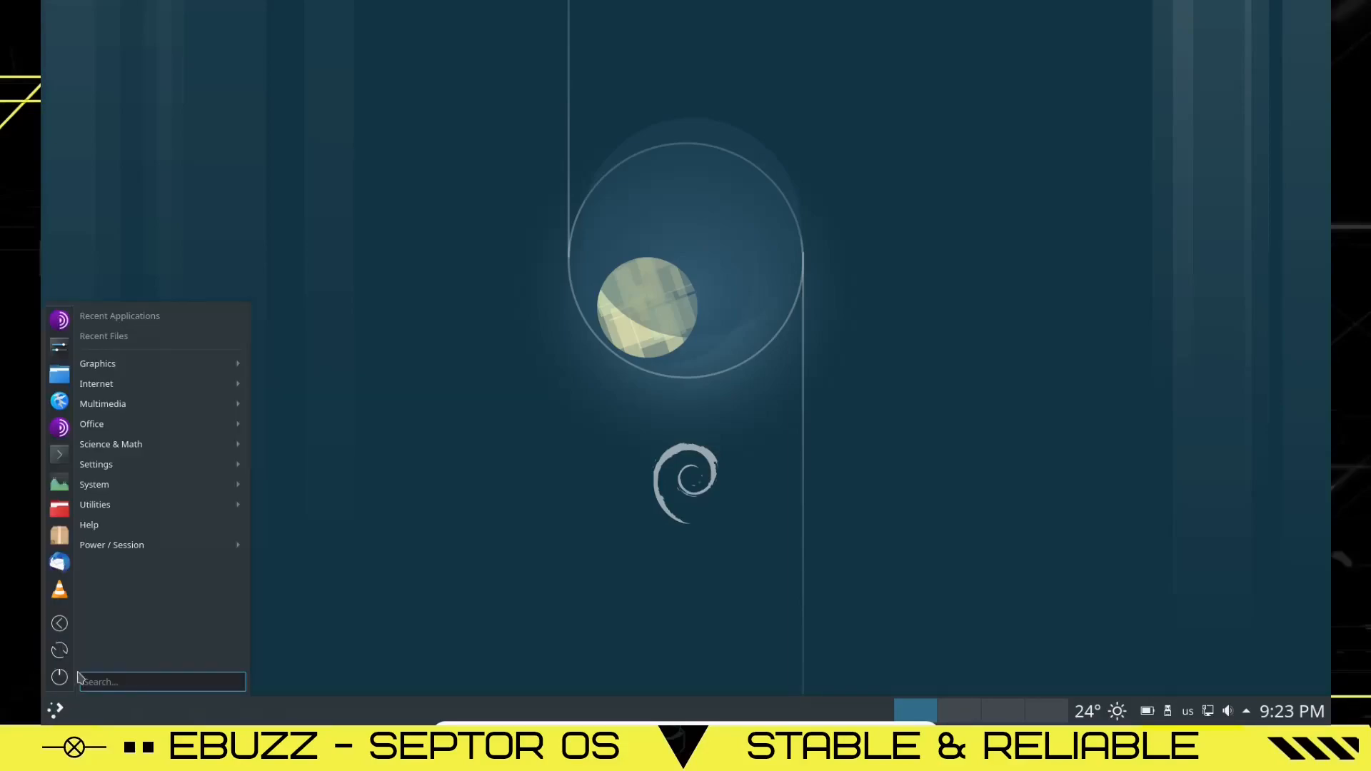
mouse_move(60, 320)
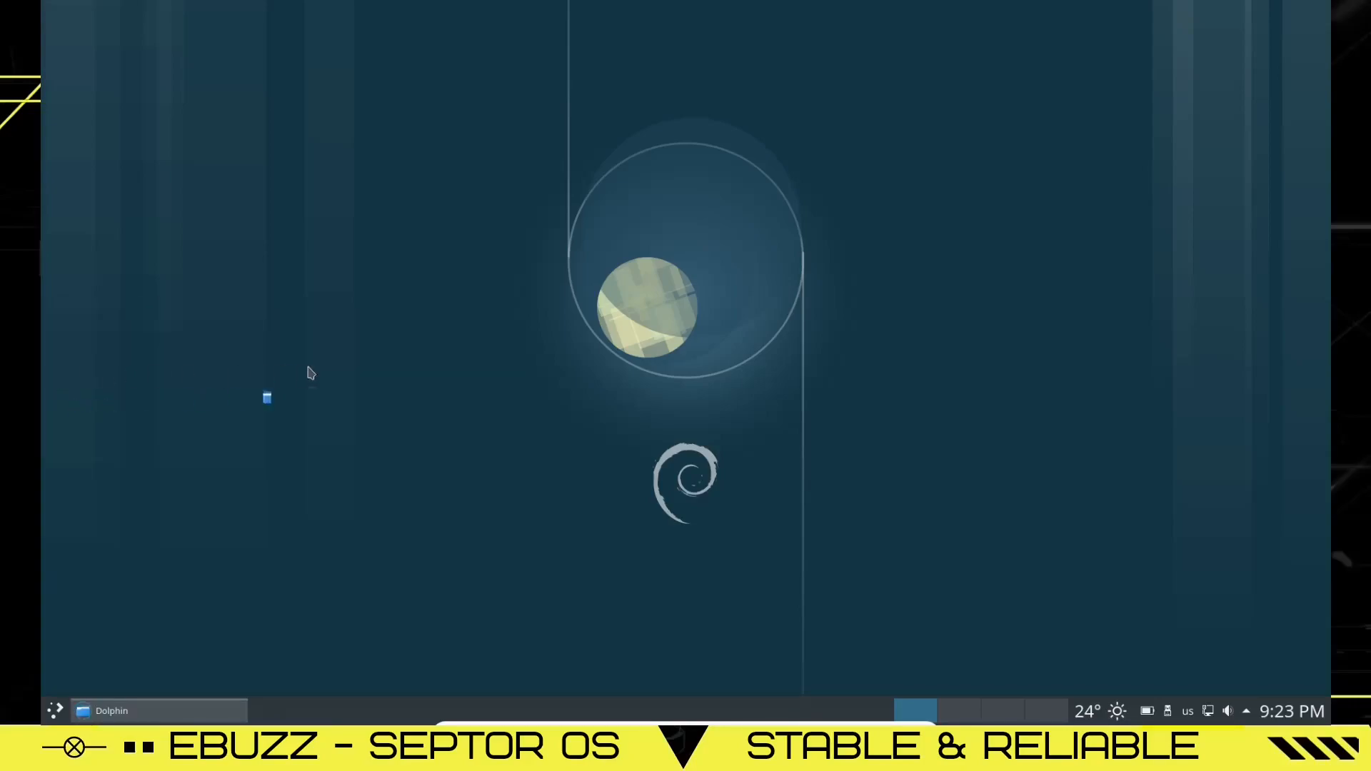
- In Dolphin, enlarge folder icons and hide the Recent and Search For places sections
click(111, 710)
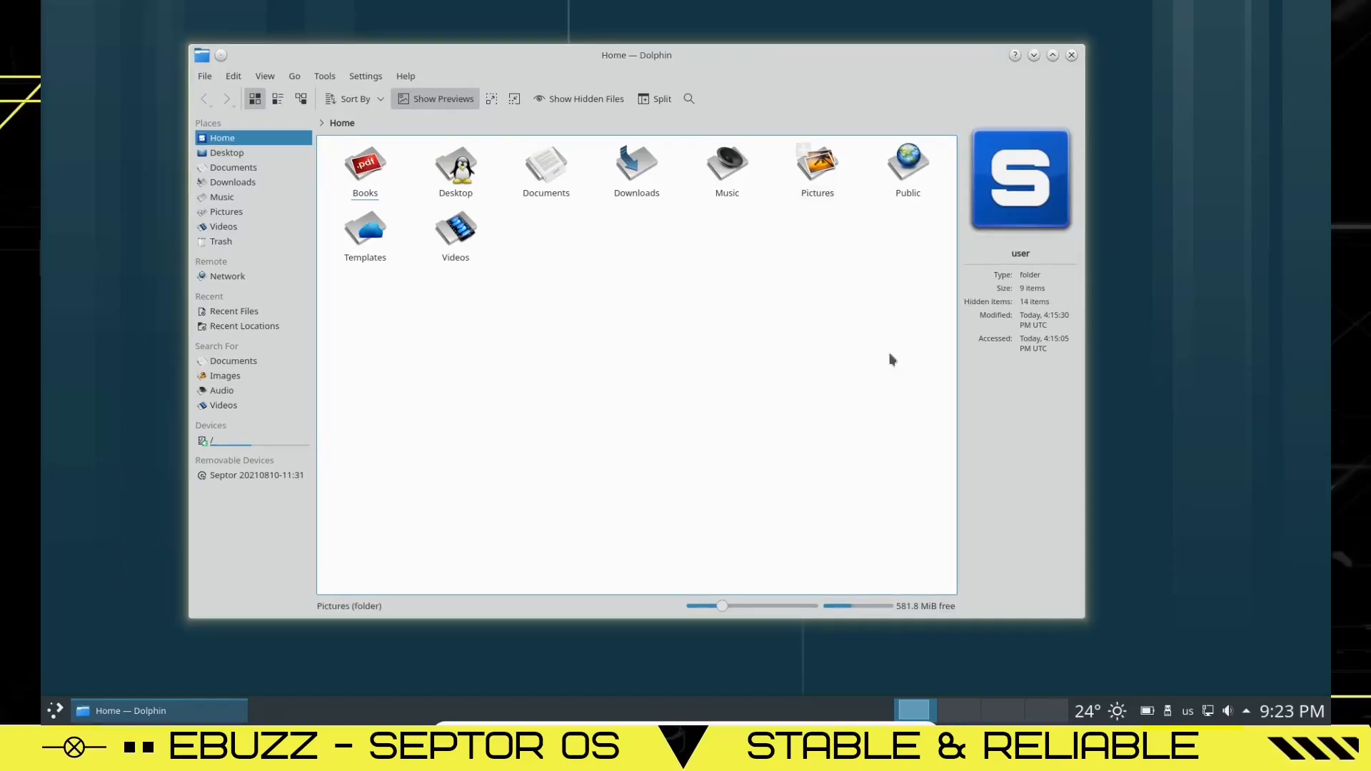
mouse_move(712, 408)
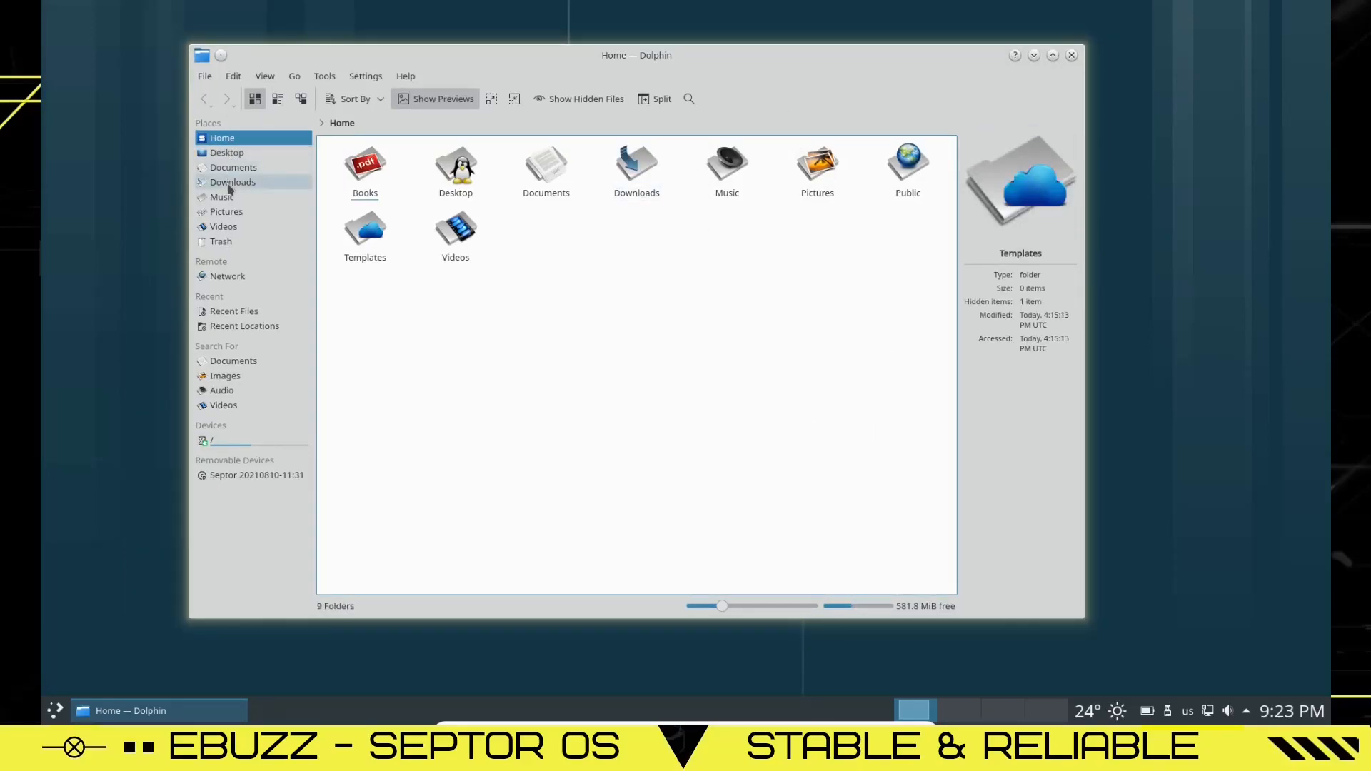
mouse_move(236, 227)
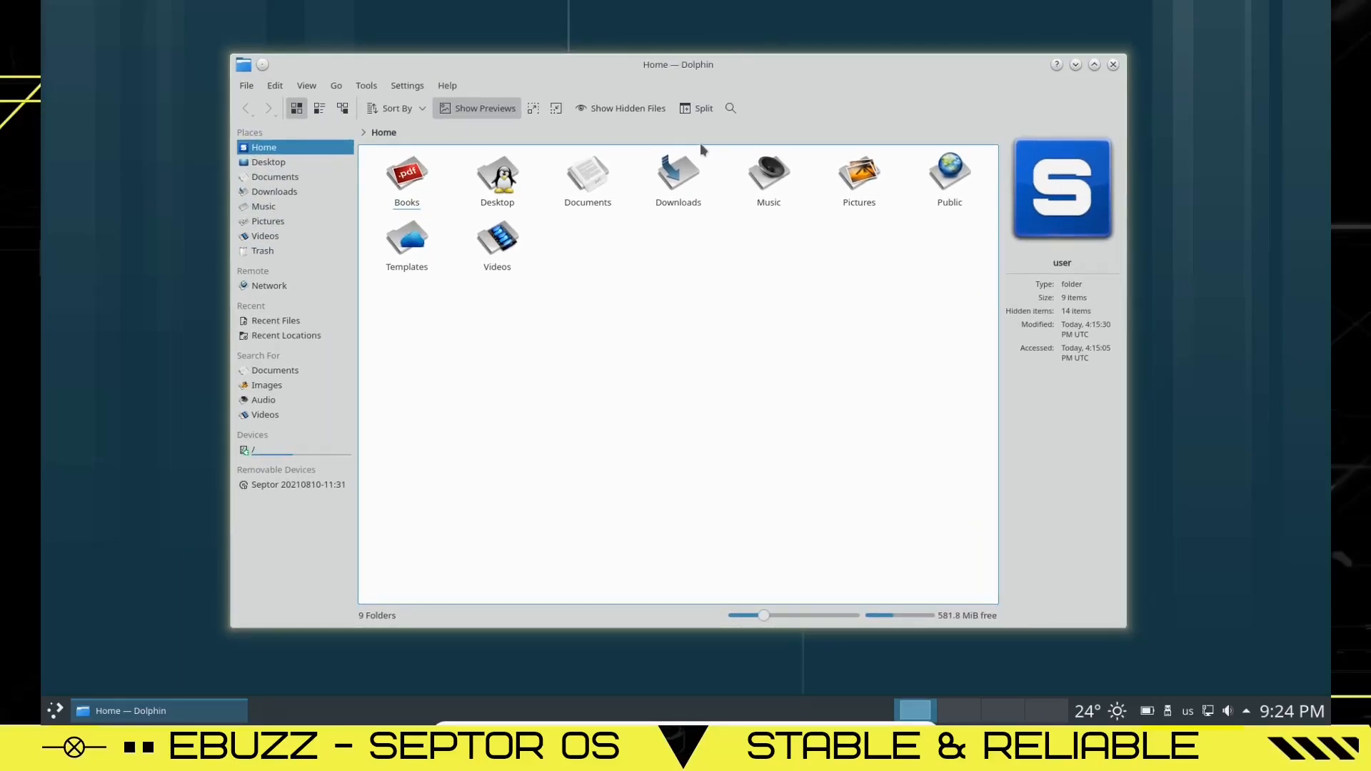
click(587, 174)
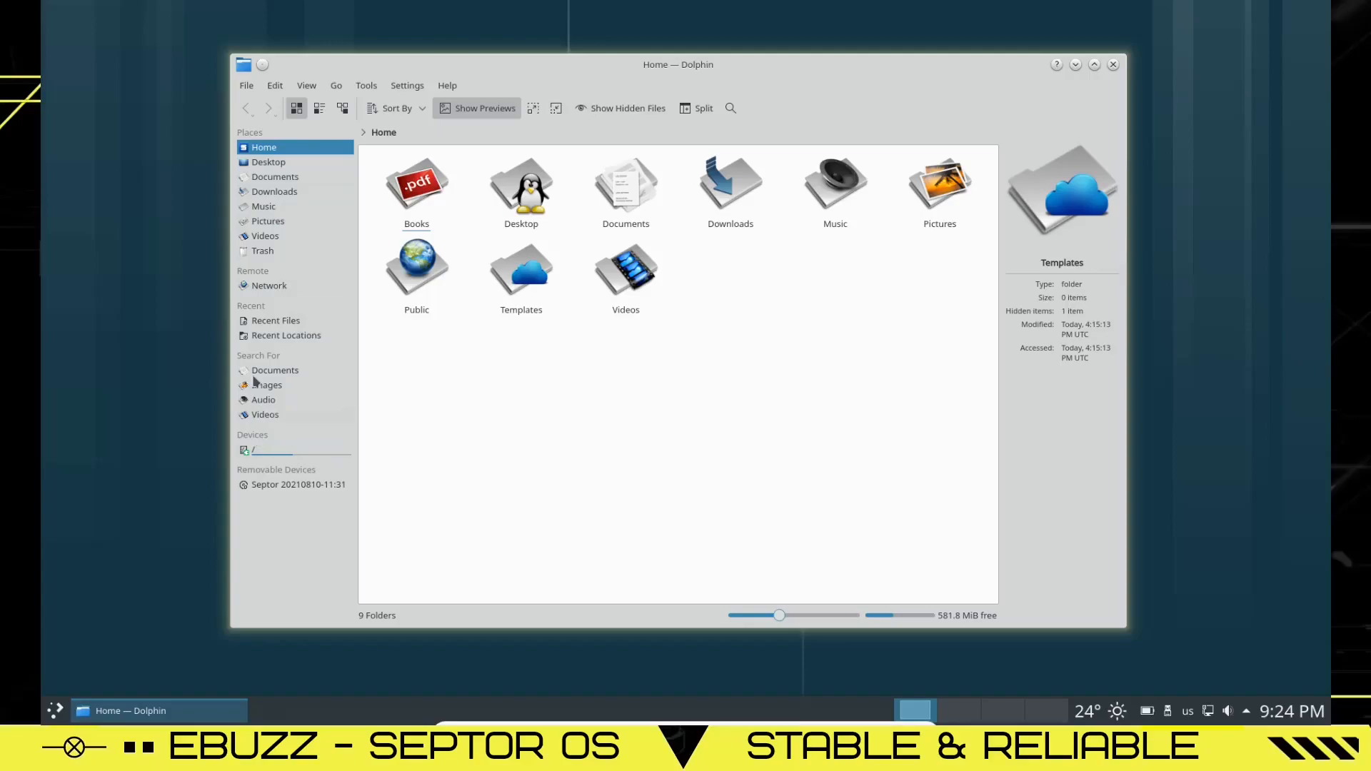
mouse_move(252, 315)
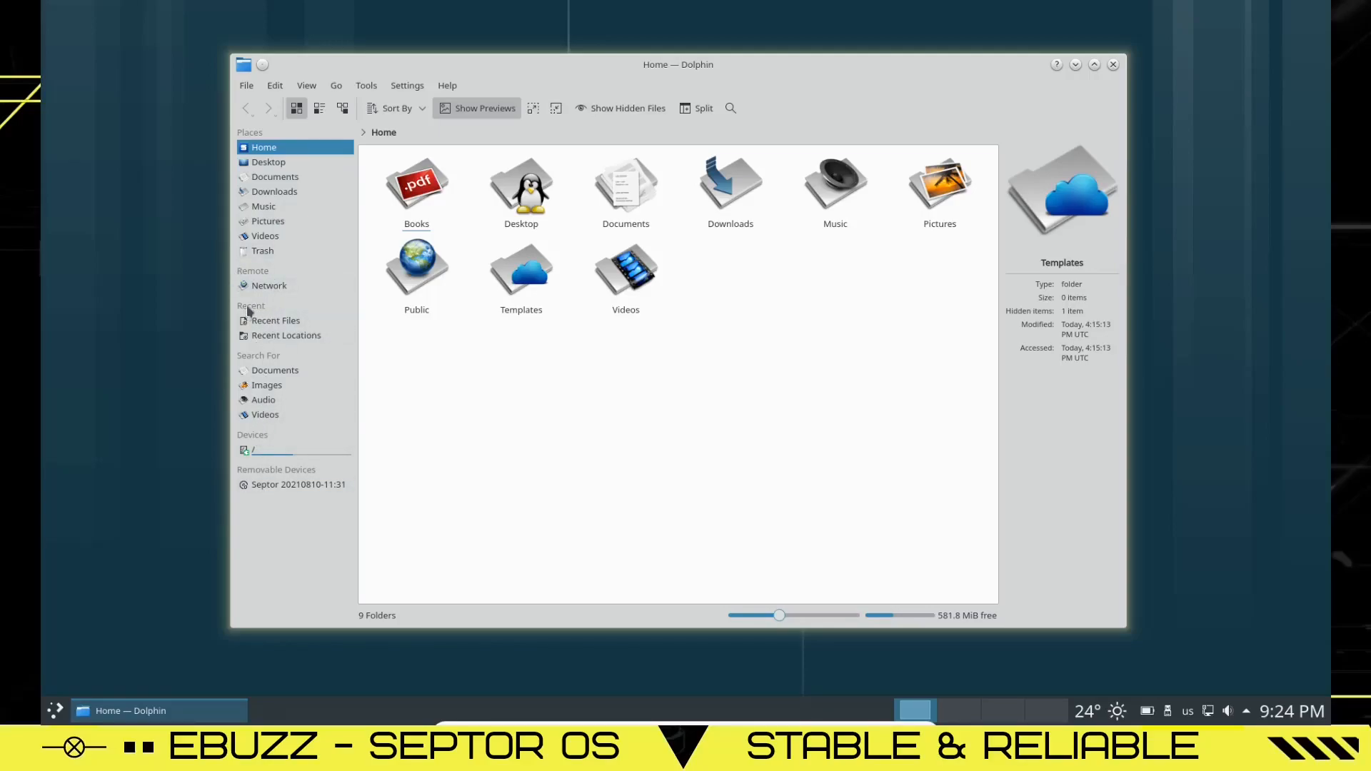
click(250, 305)
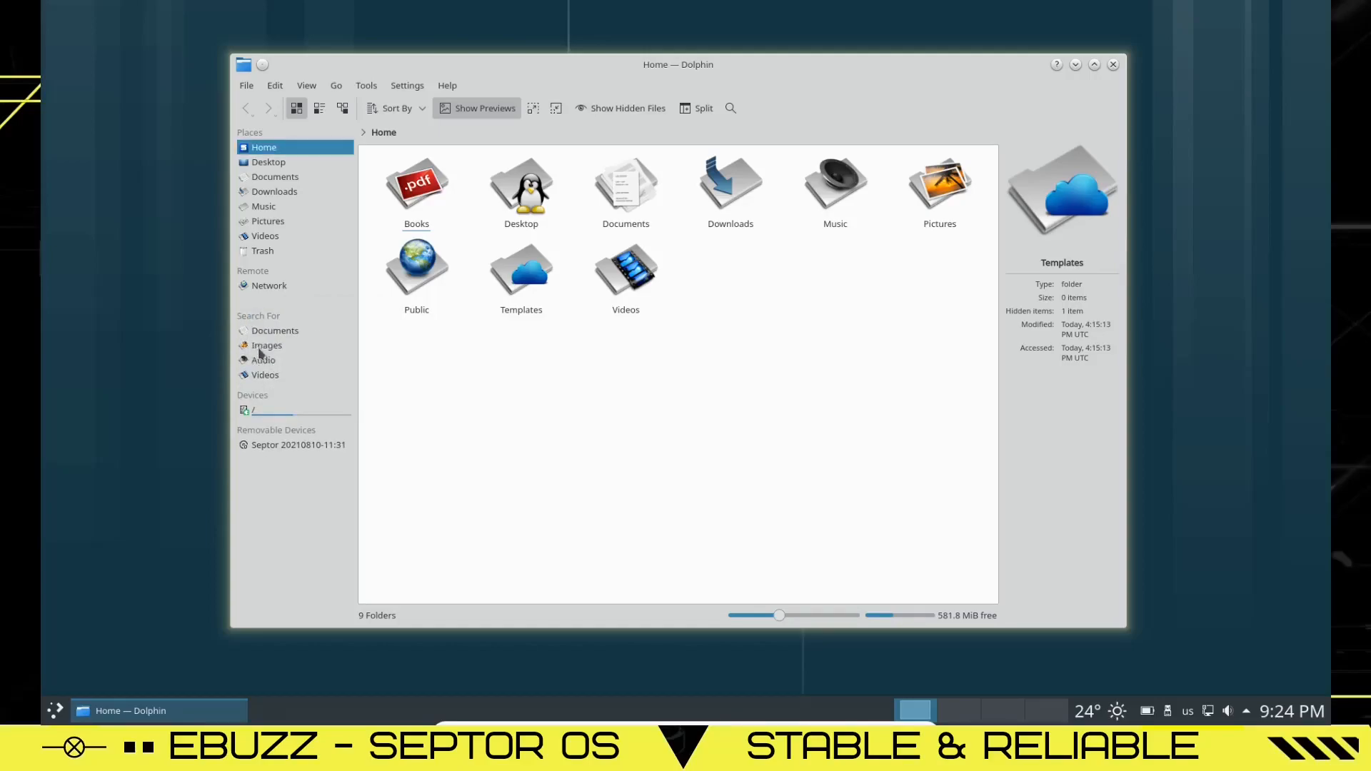
right_click(267, 344)
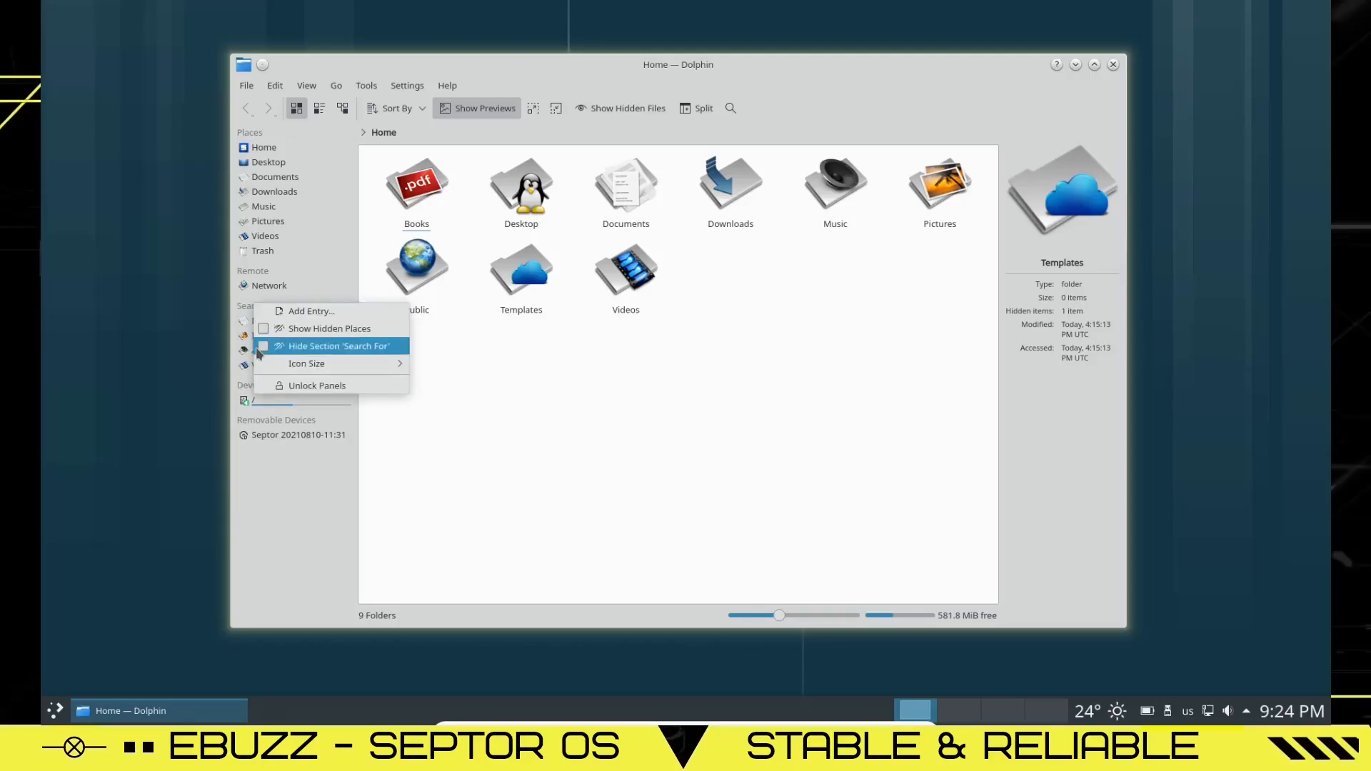
click(338, 345)
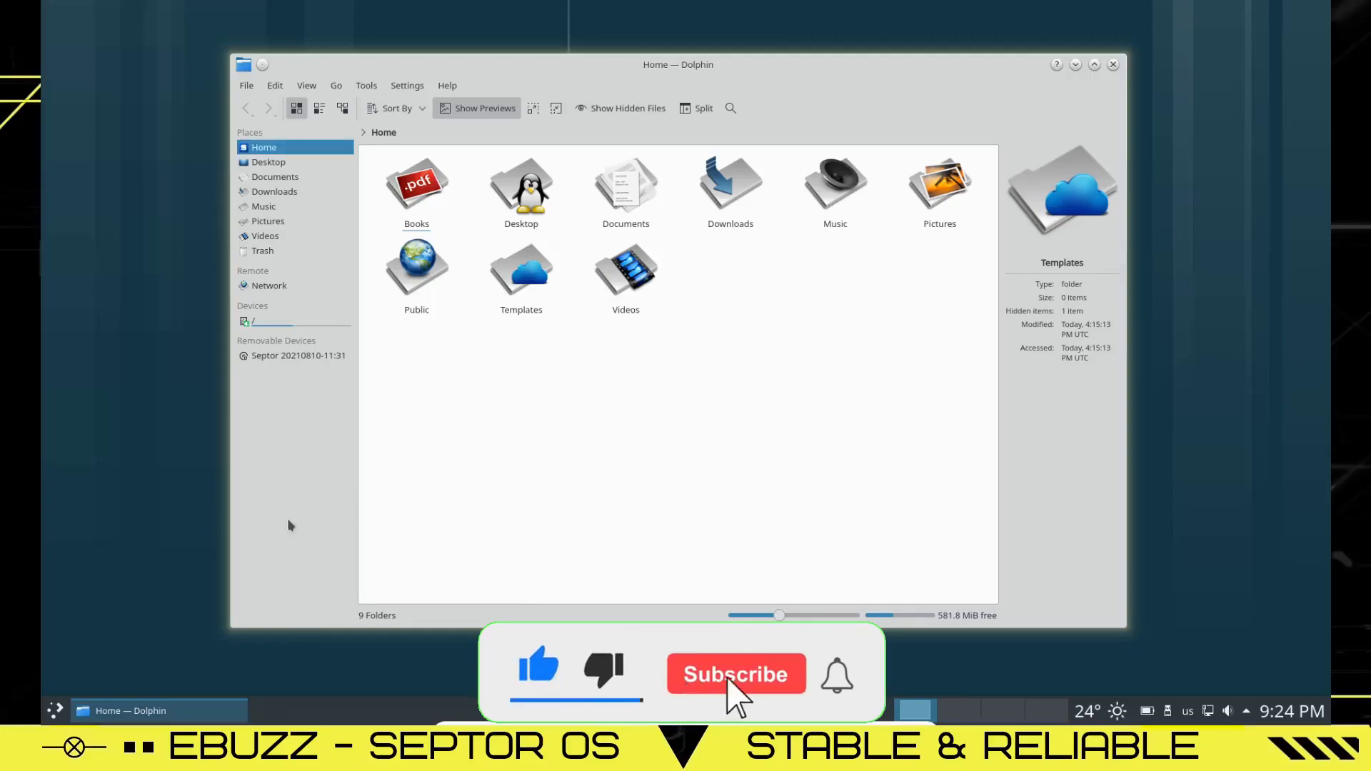
- Set the Places panel icon size to Large (32x32) and close Dolphin
right_click(290, 524)
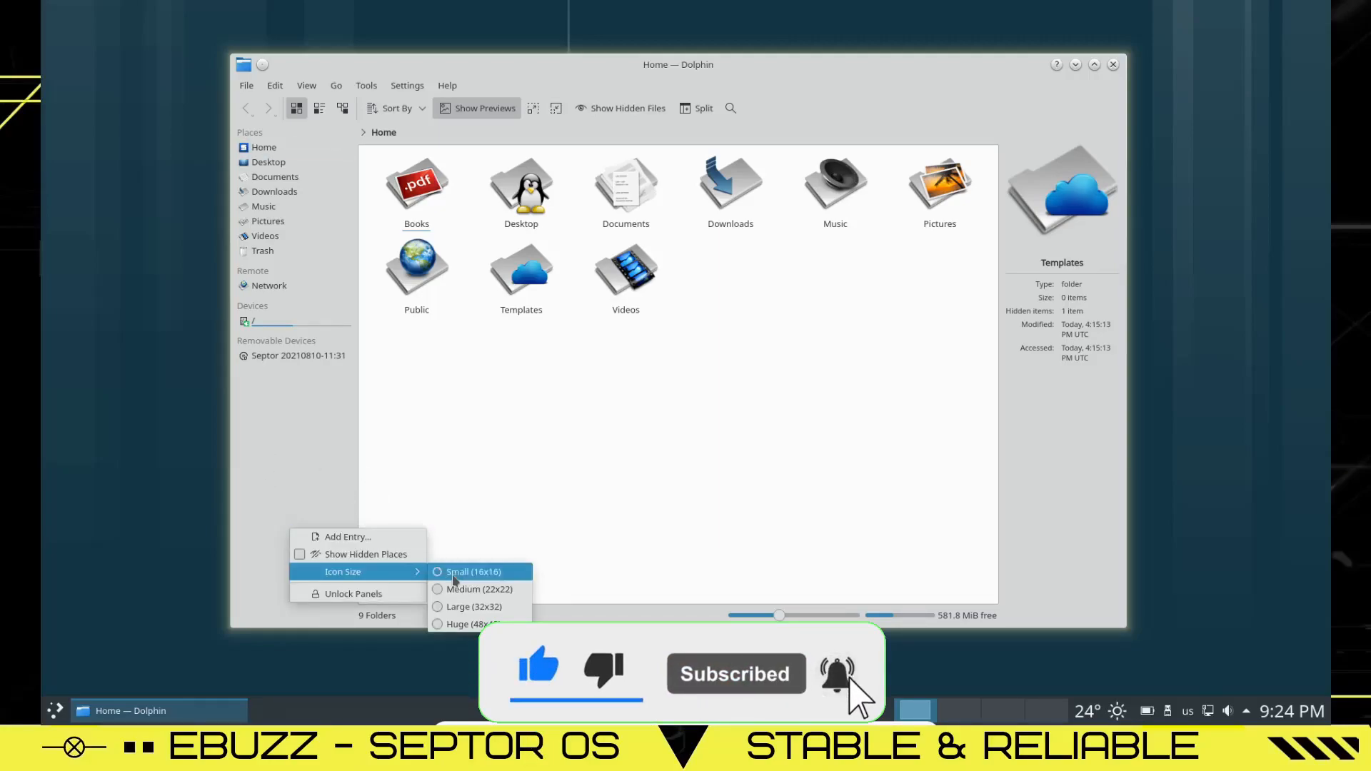
mouse_move(474, 607)
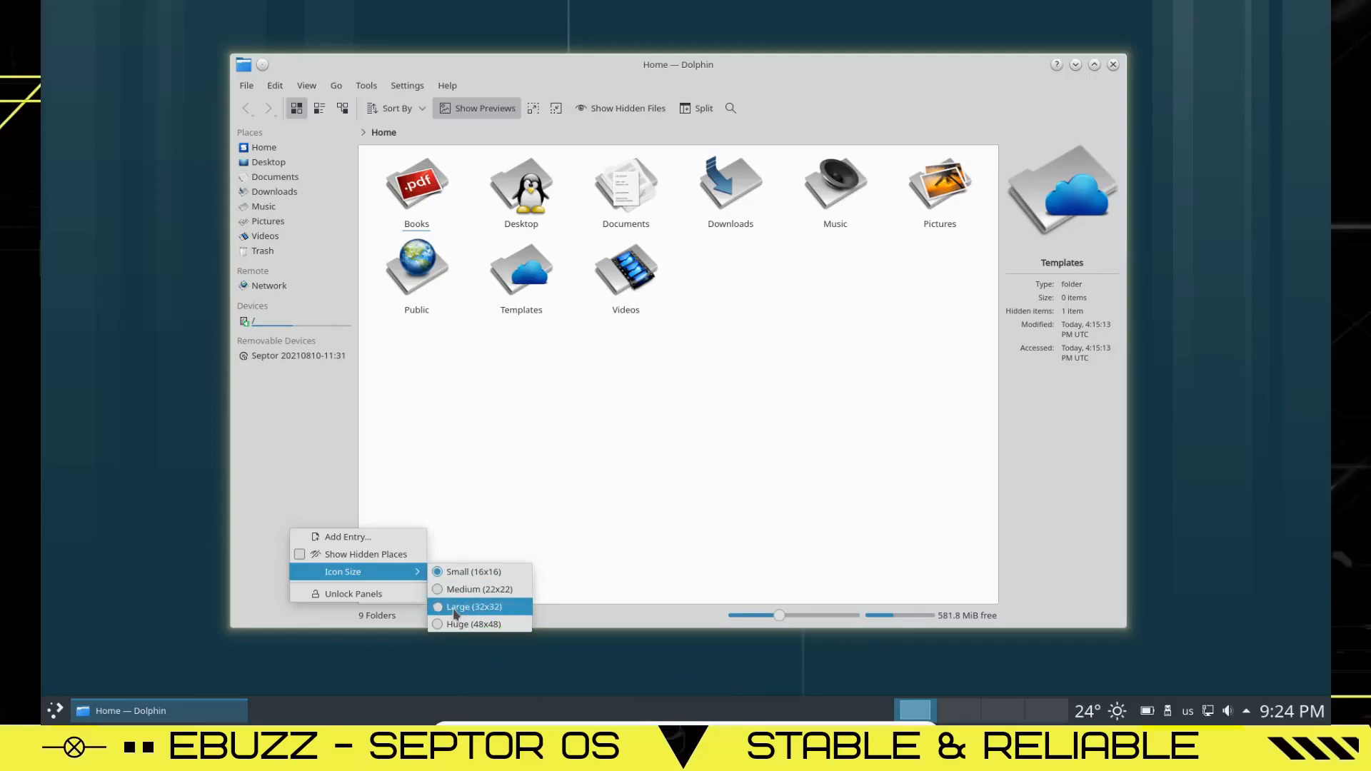
click(474, 607)
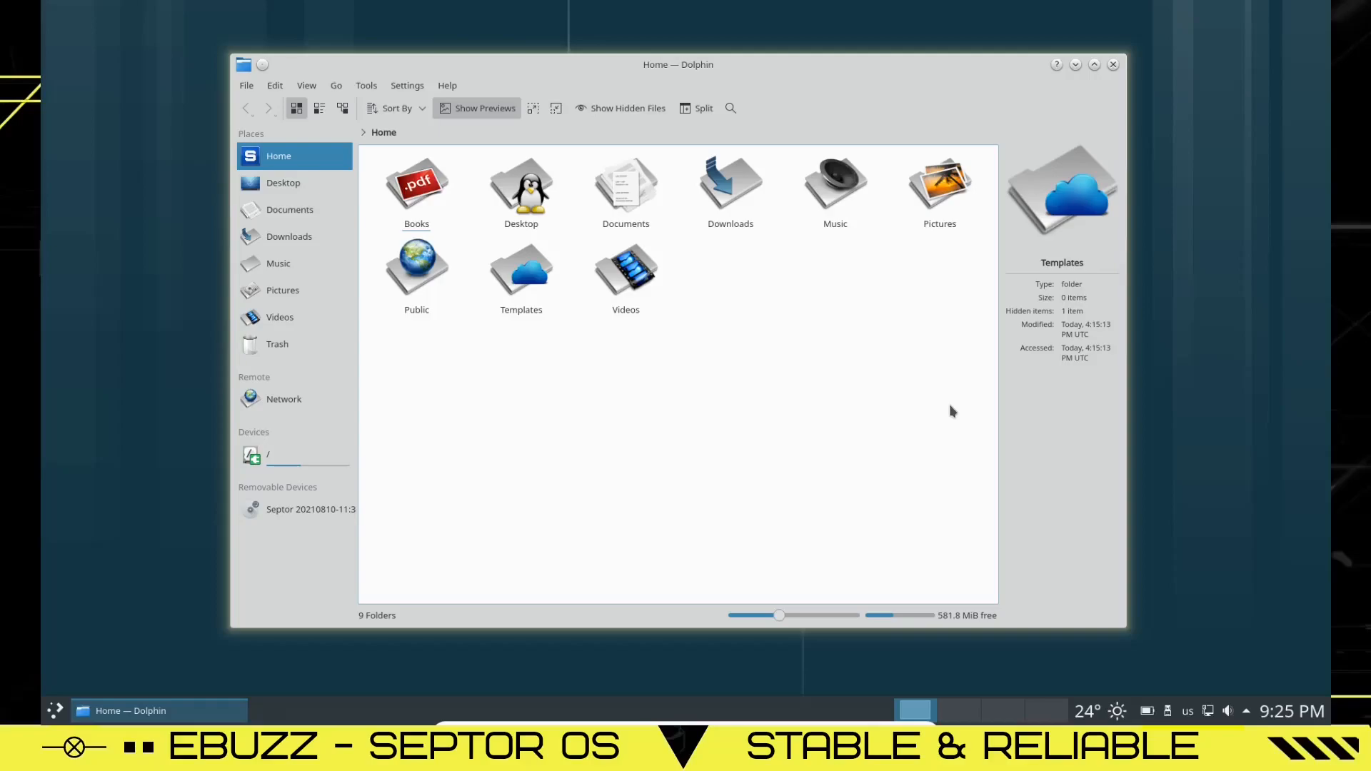
click(55, 710)
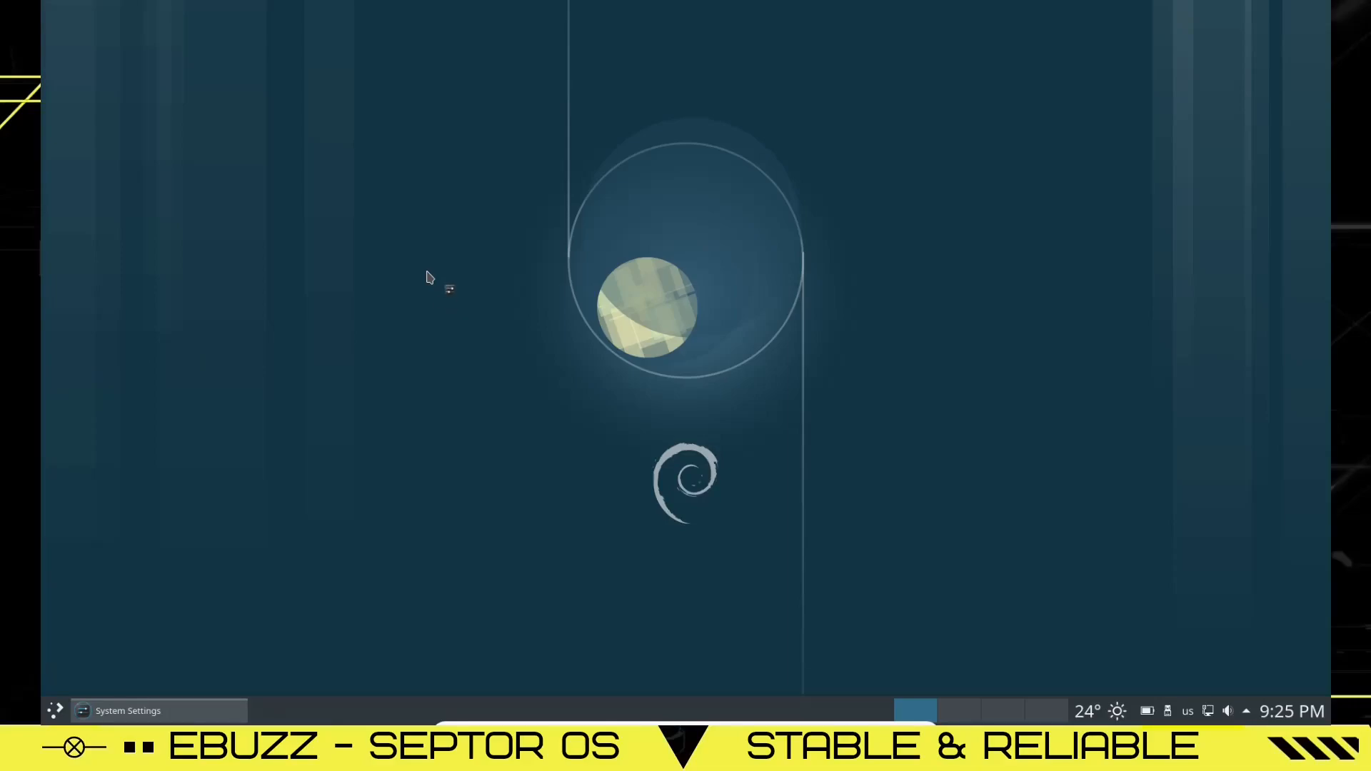
- Apply the Breeze Dark global theme in System Settings
click(128, 710)
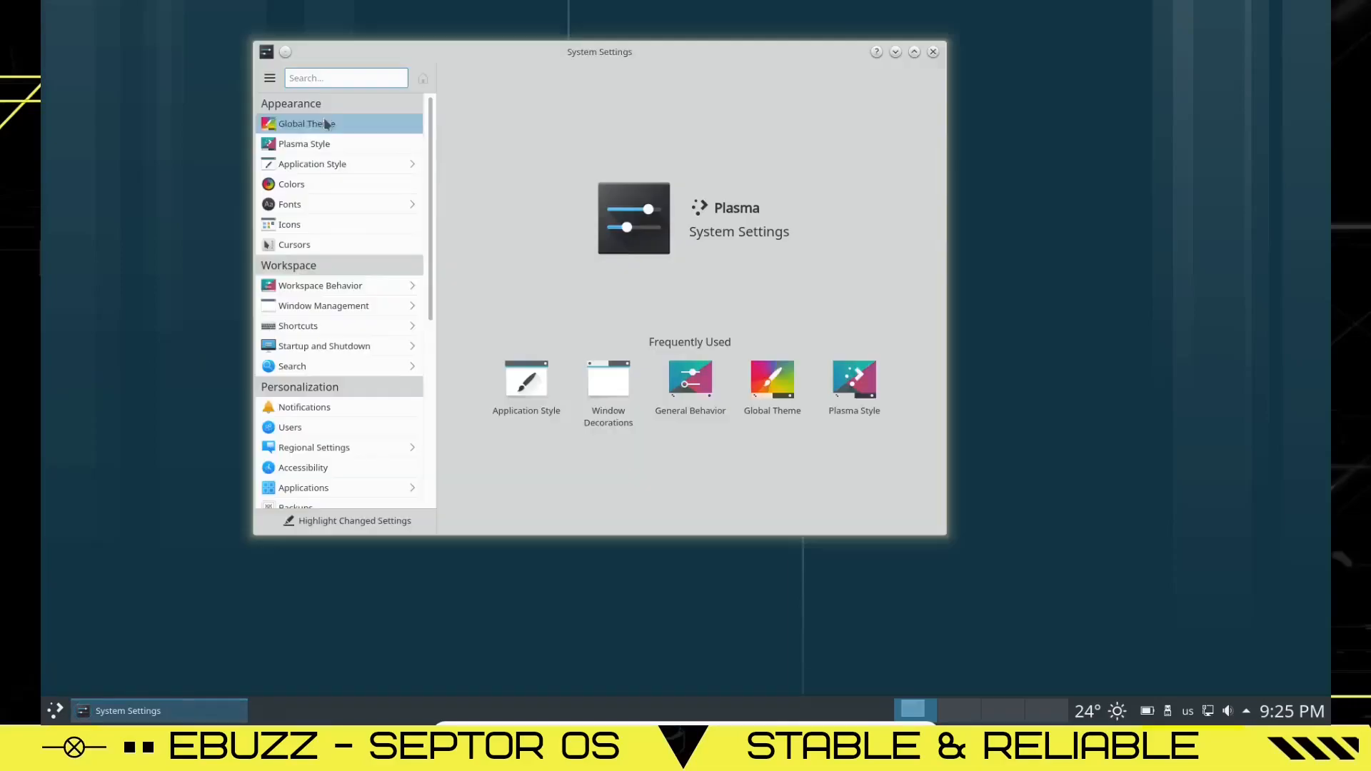
click(305, 123)
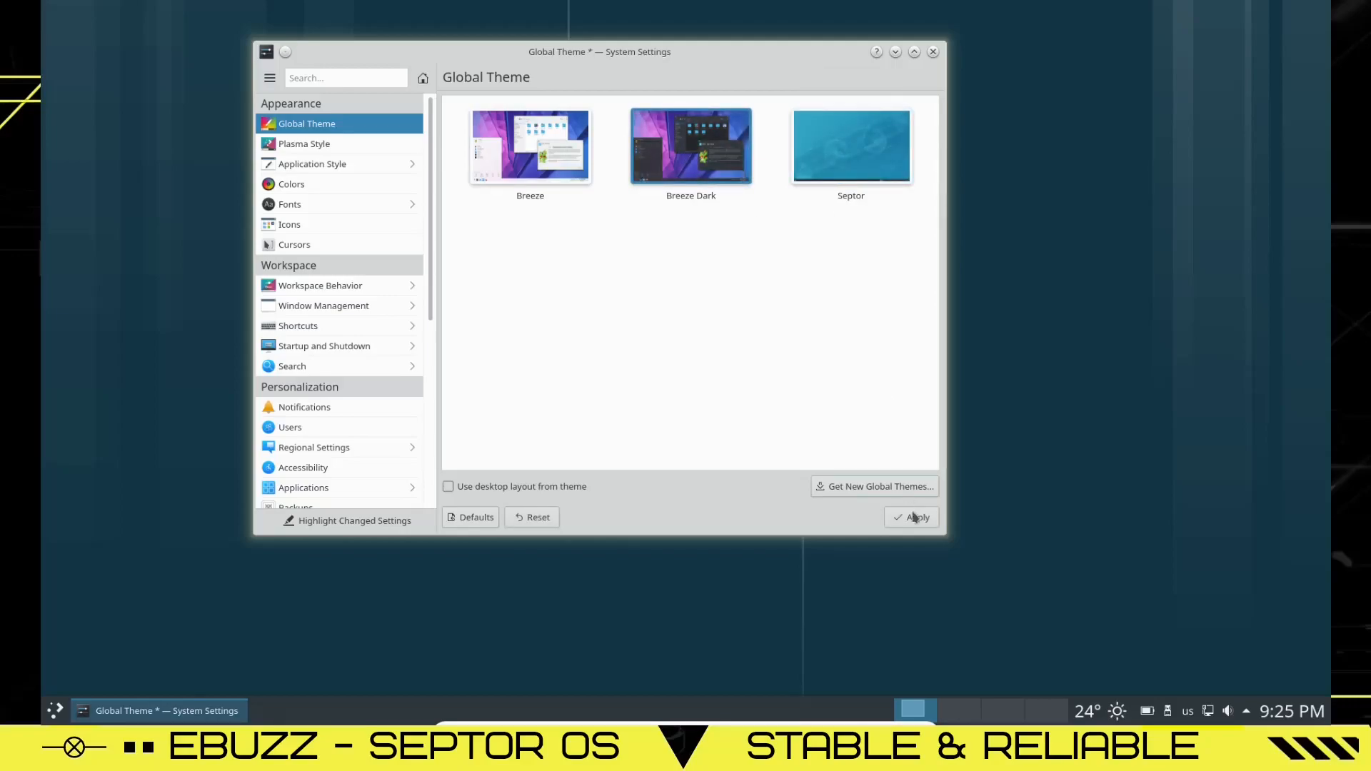
click(915, 517)
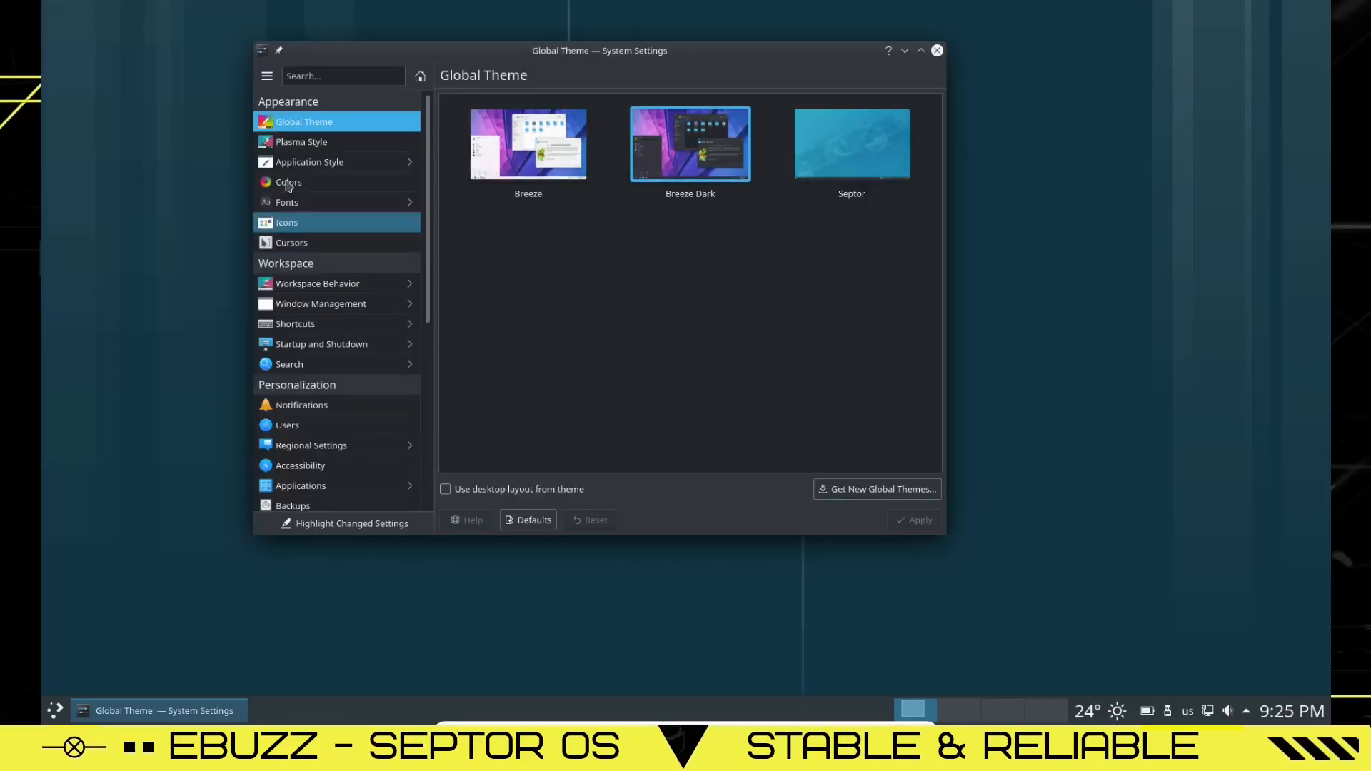
- Raise the general system font size to 14pt and close System Settings
click(287, 201)
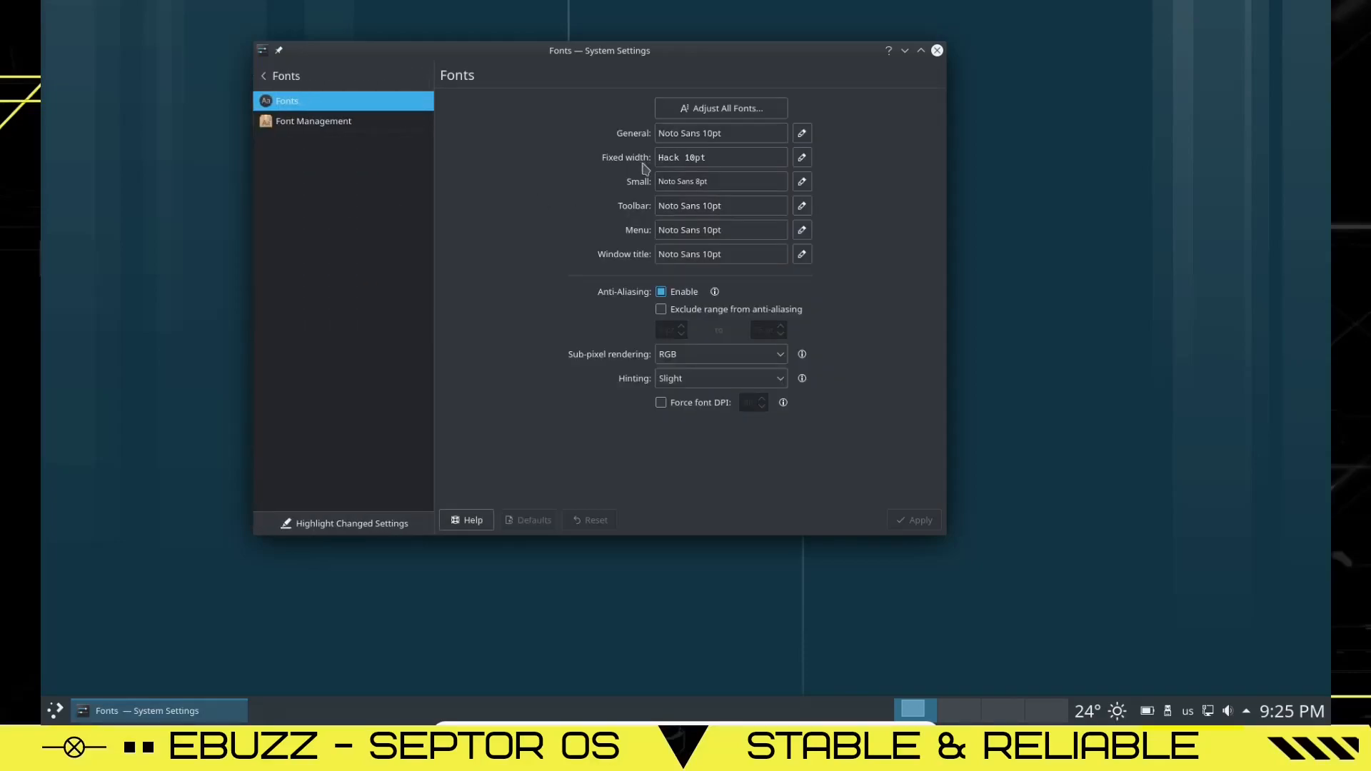
click(802, 133)
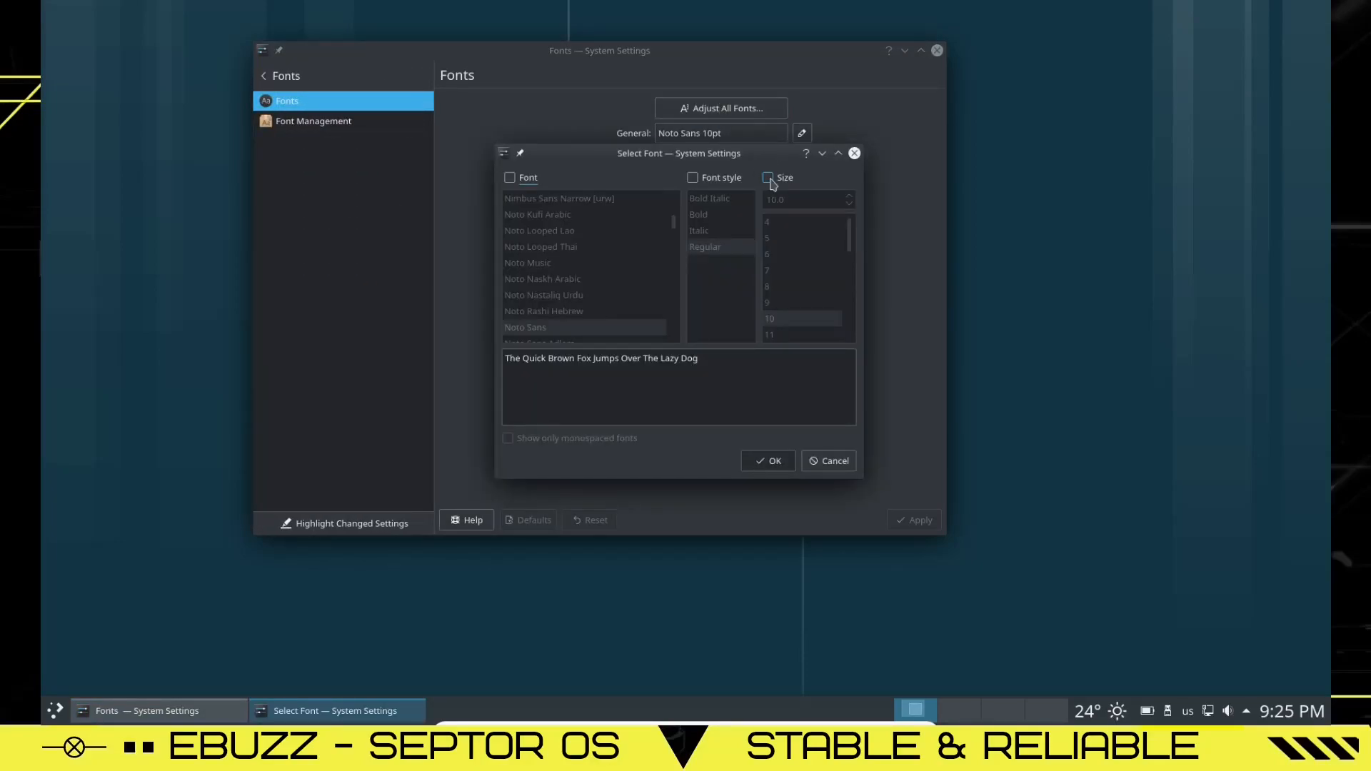
click(769, 177)
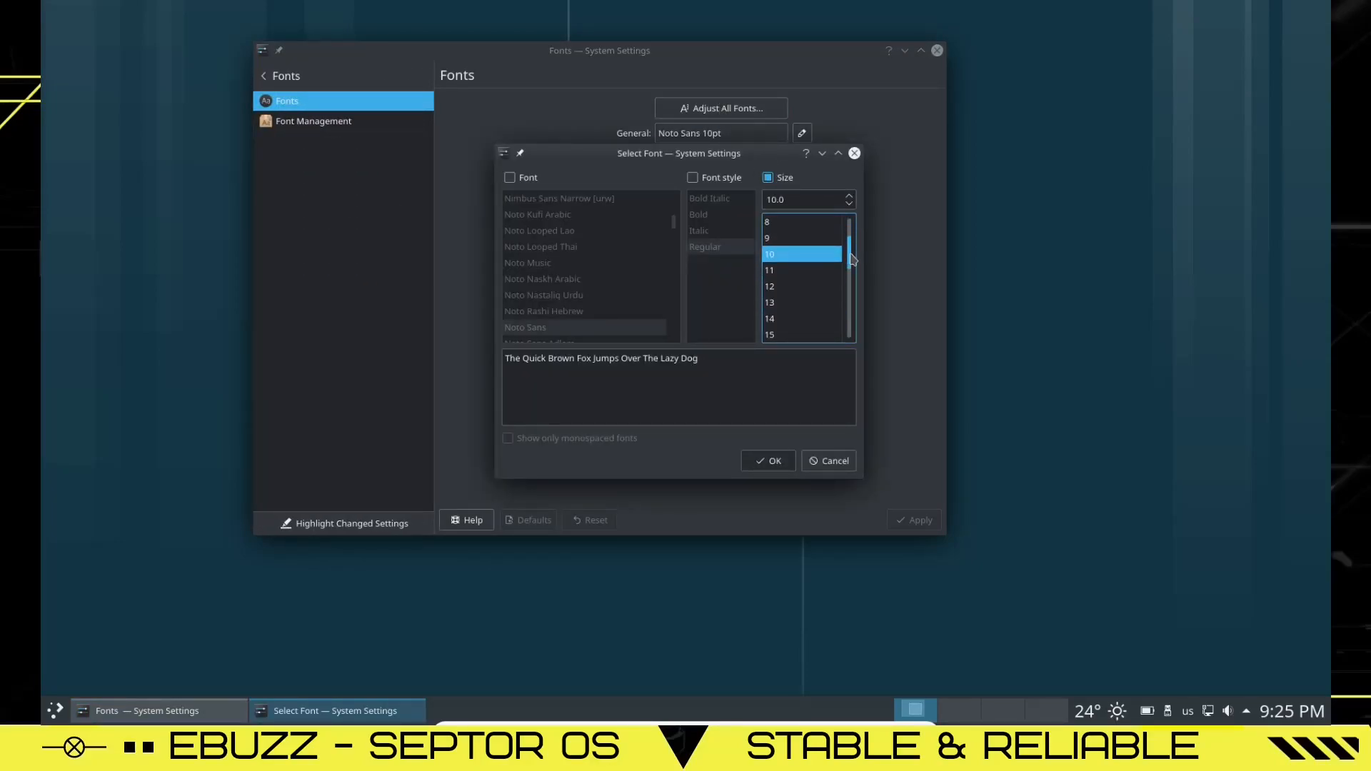
click(768, 462)
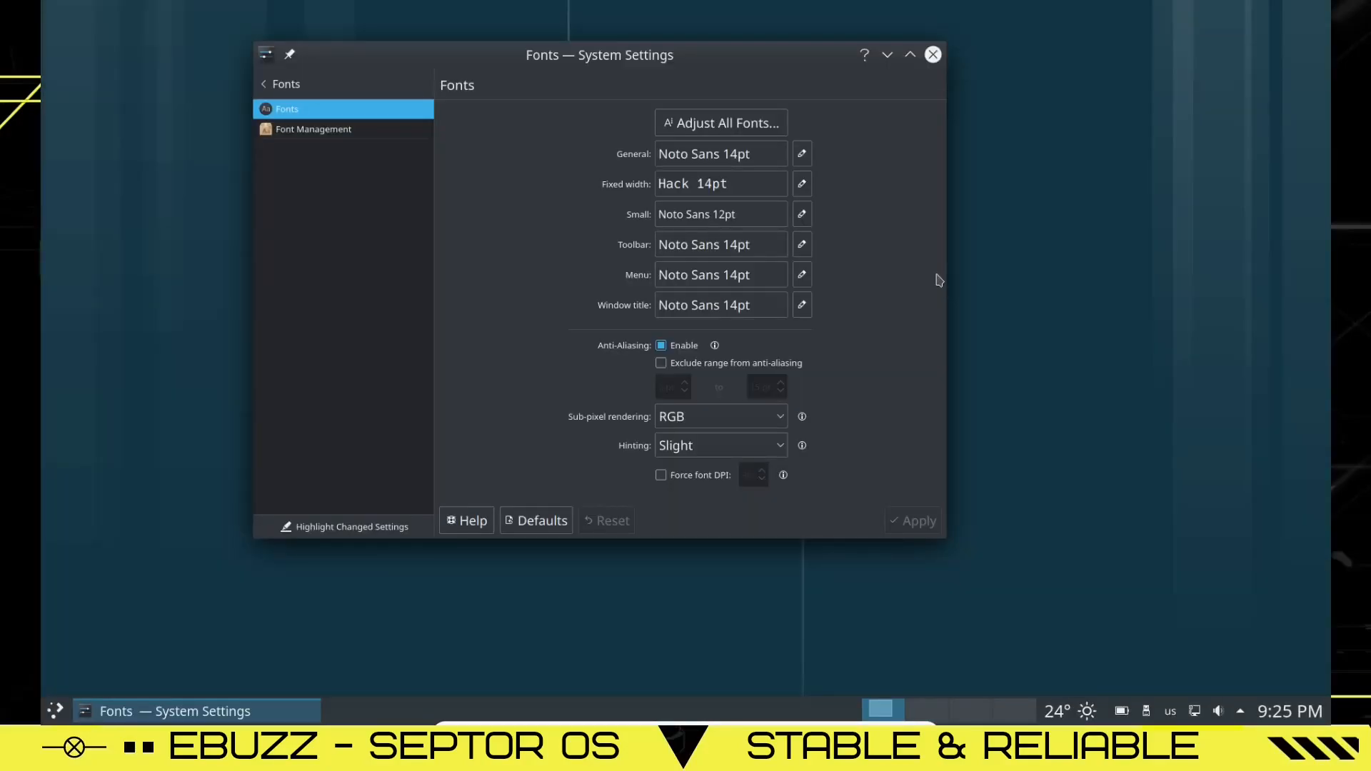
click(932, 54)
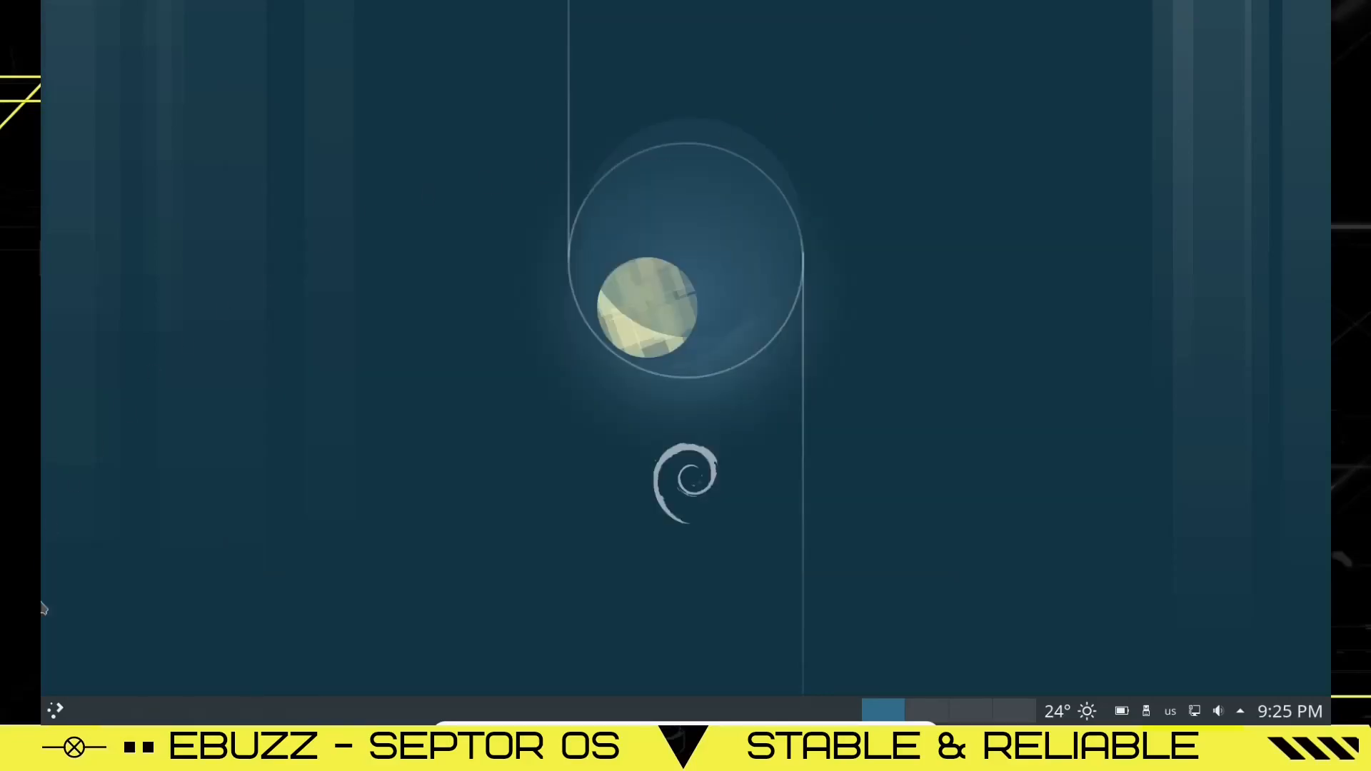
- Run top in Konsole to list running processes, then close the terminal
click(56, 710)
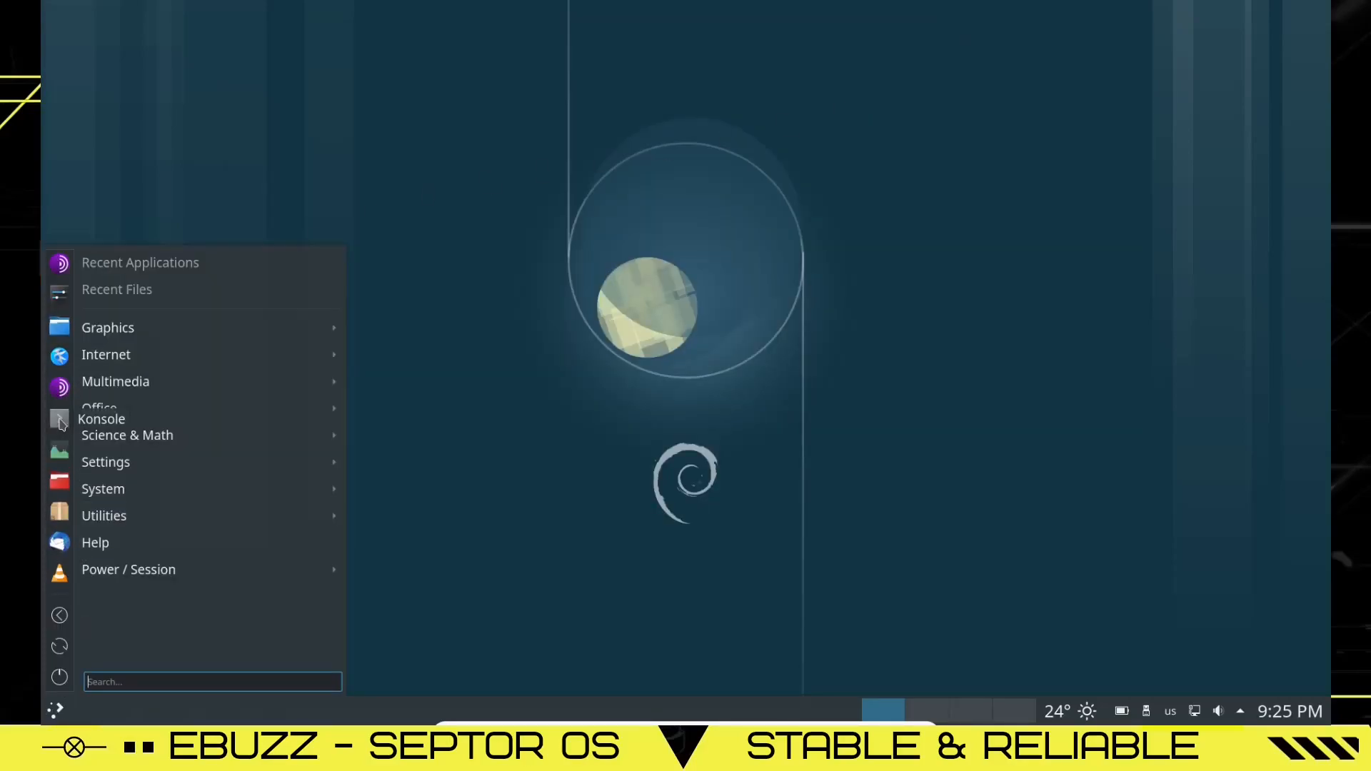
click(100, 419)
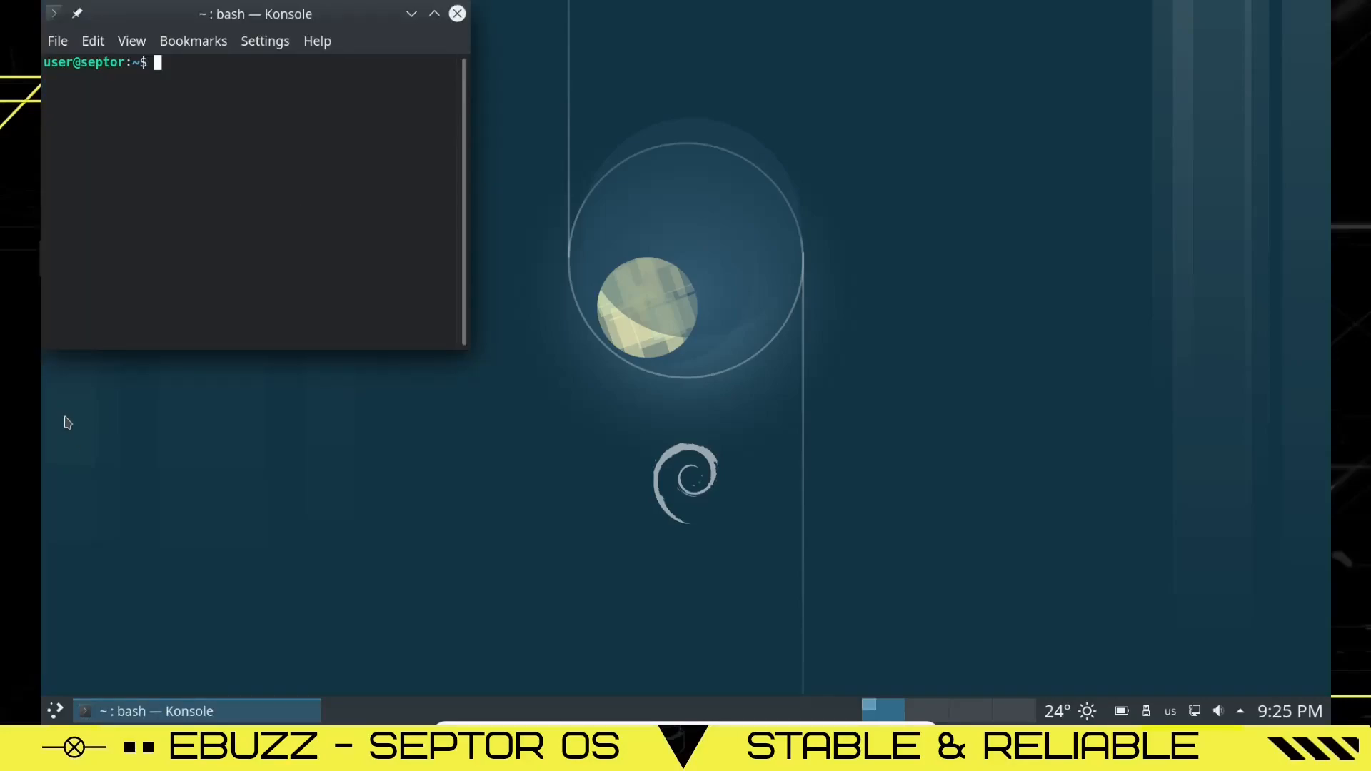
text(top)
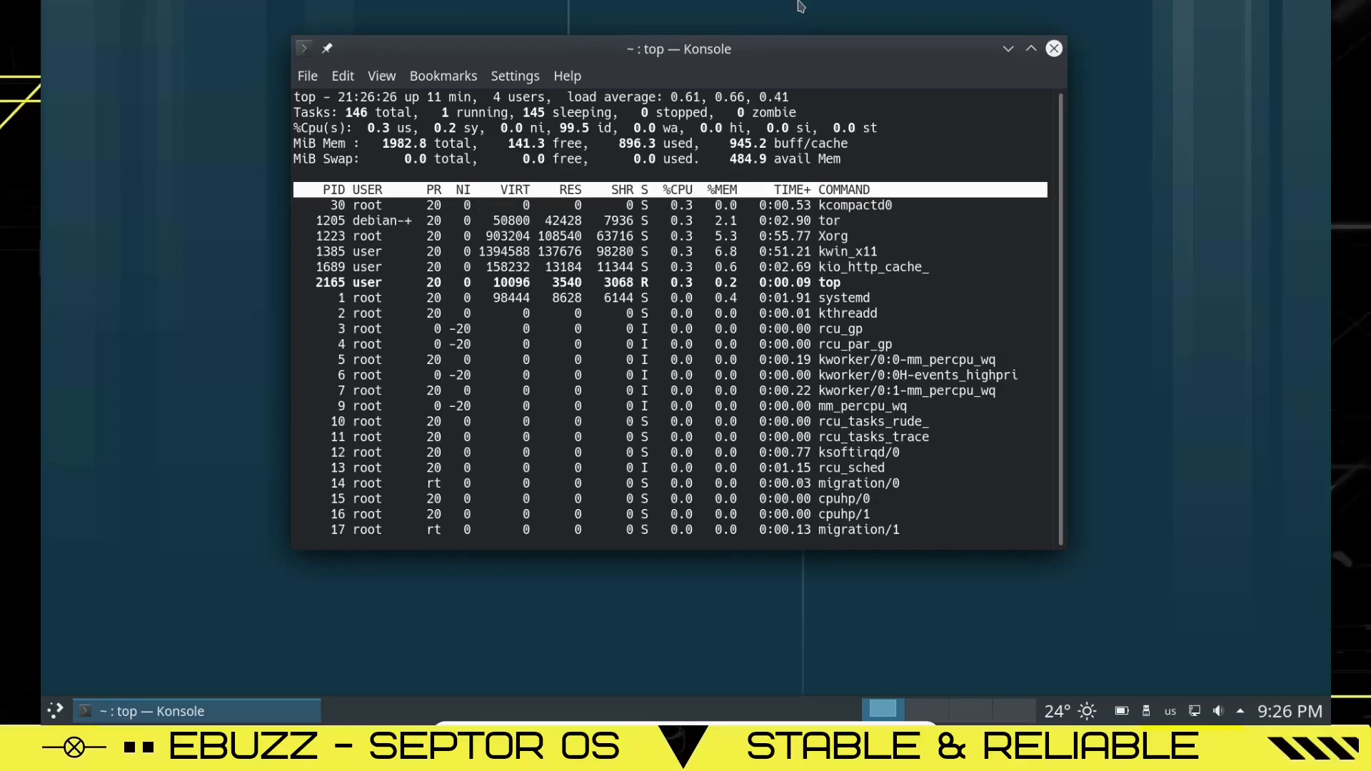
click(55, 710)
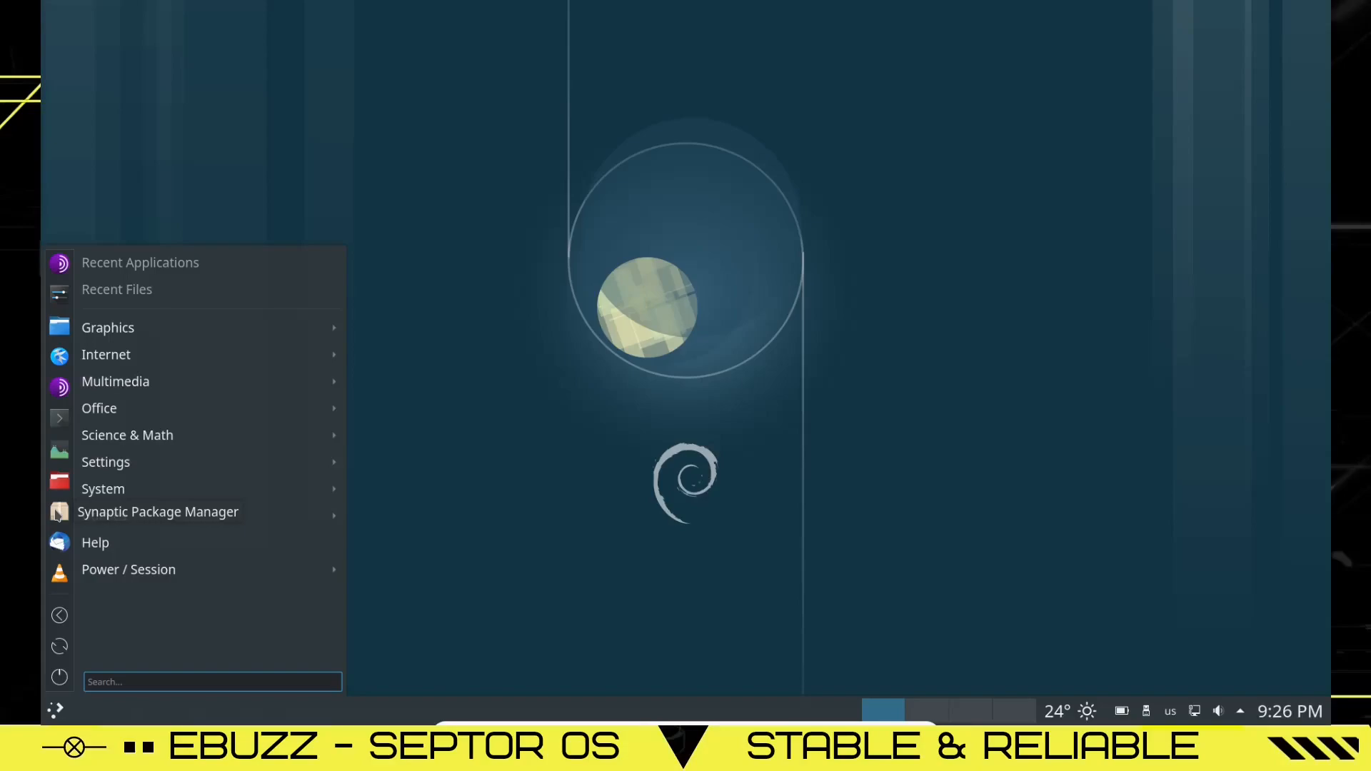
- Start Synaptic, dismiss the Quick Introduction and filter to the Video section
click(158, 511)
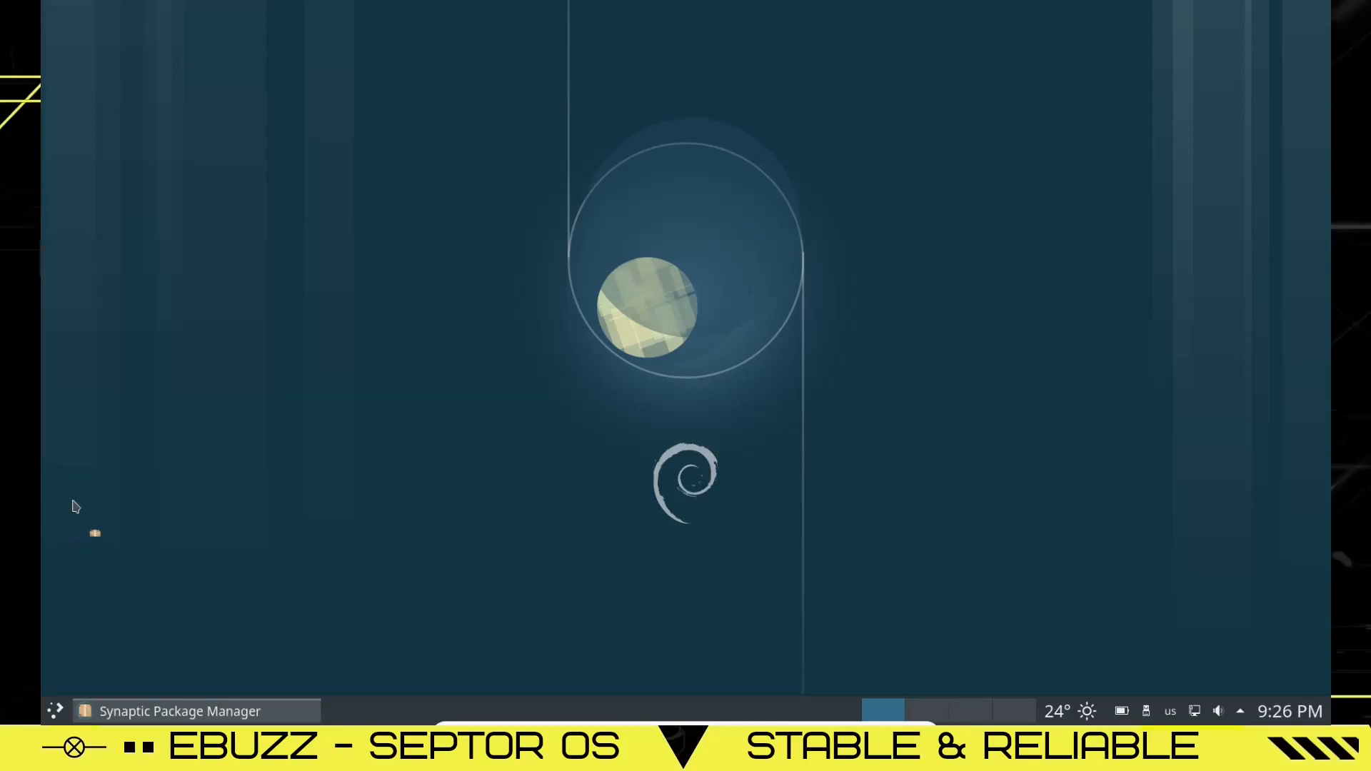
click(178, 711)
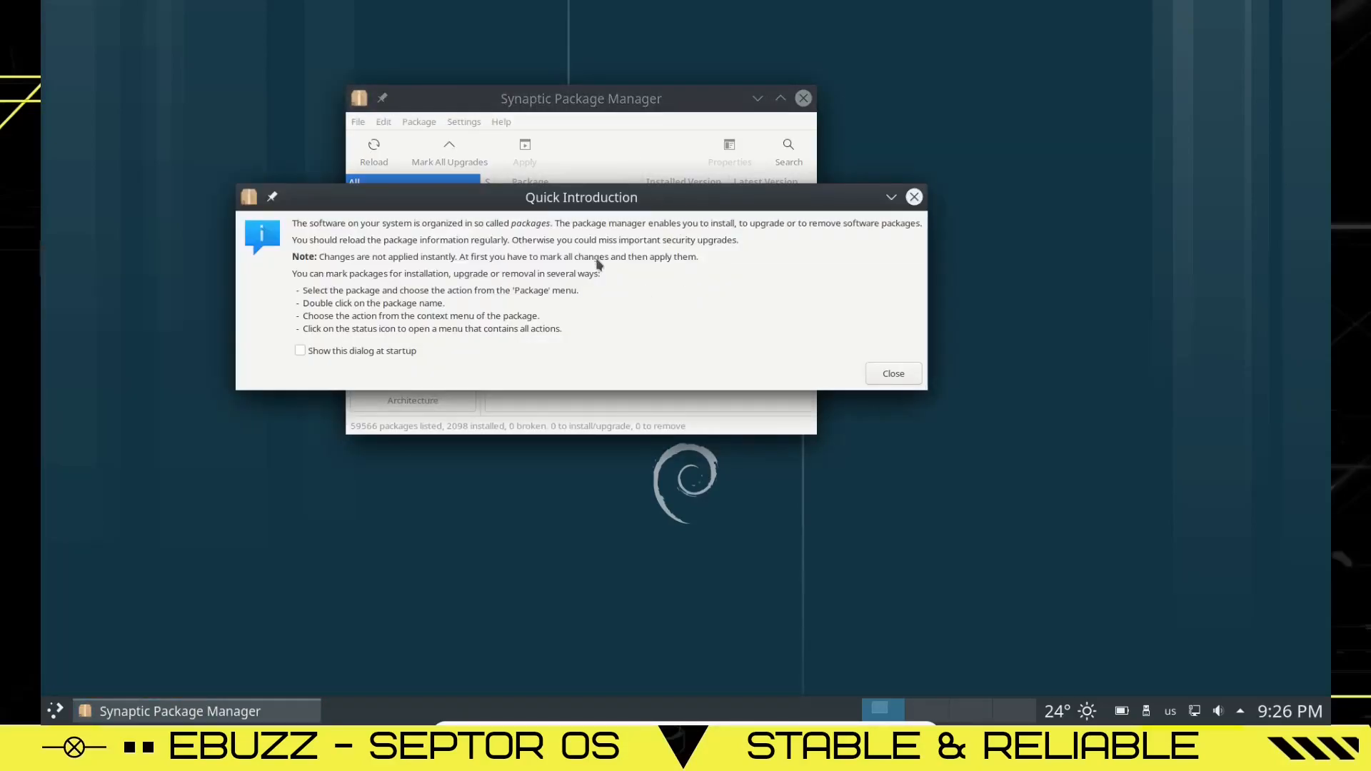
click(892, 373)
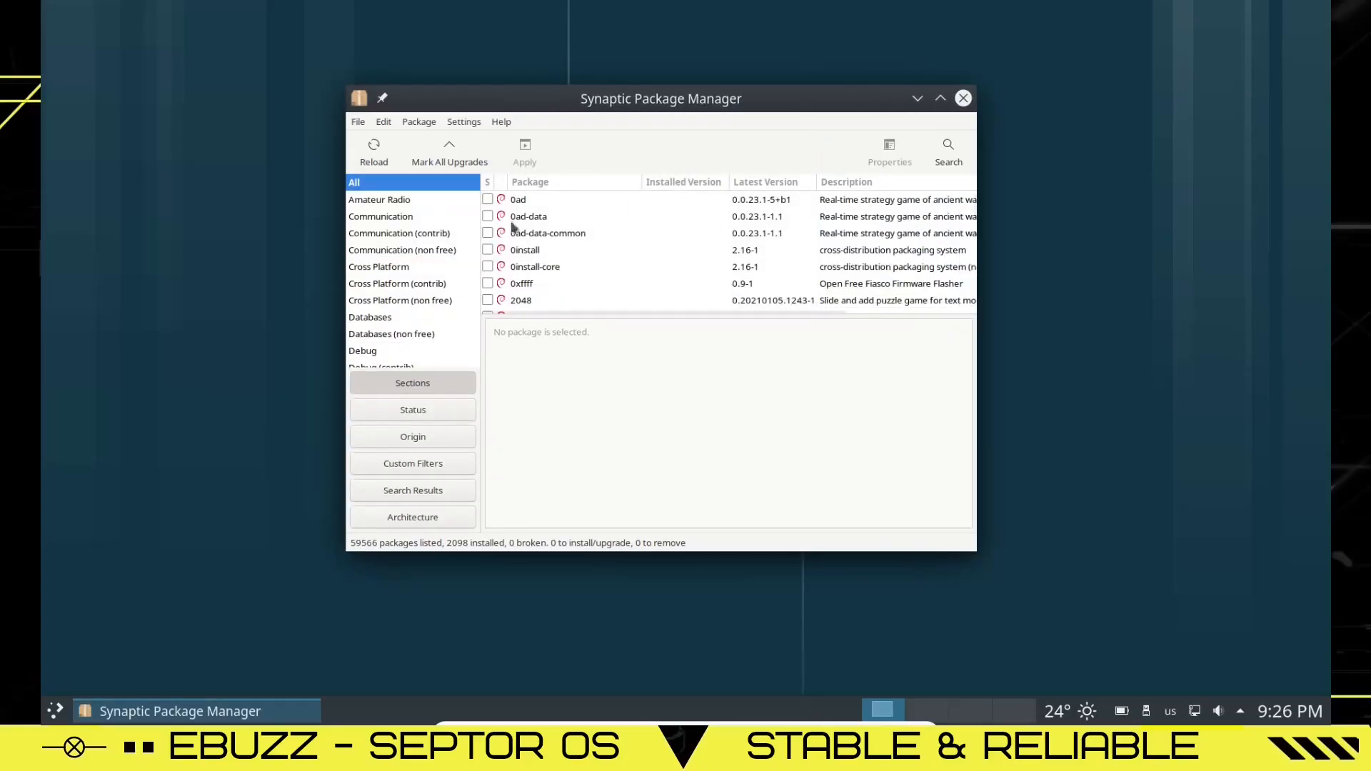
scroll(down, 3)
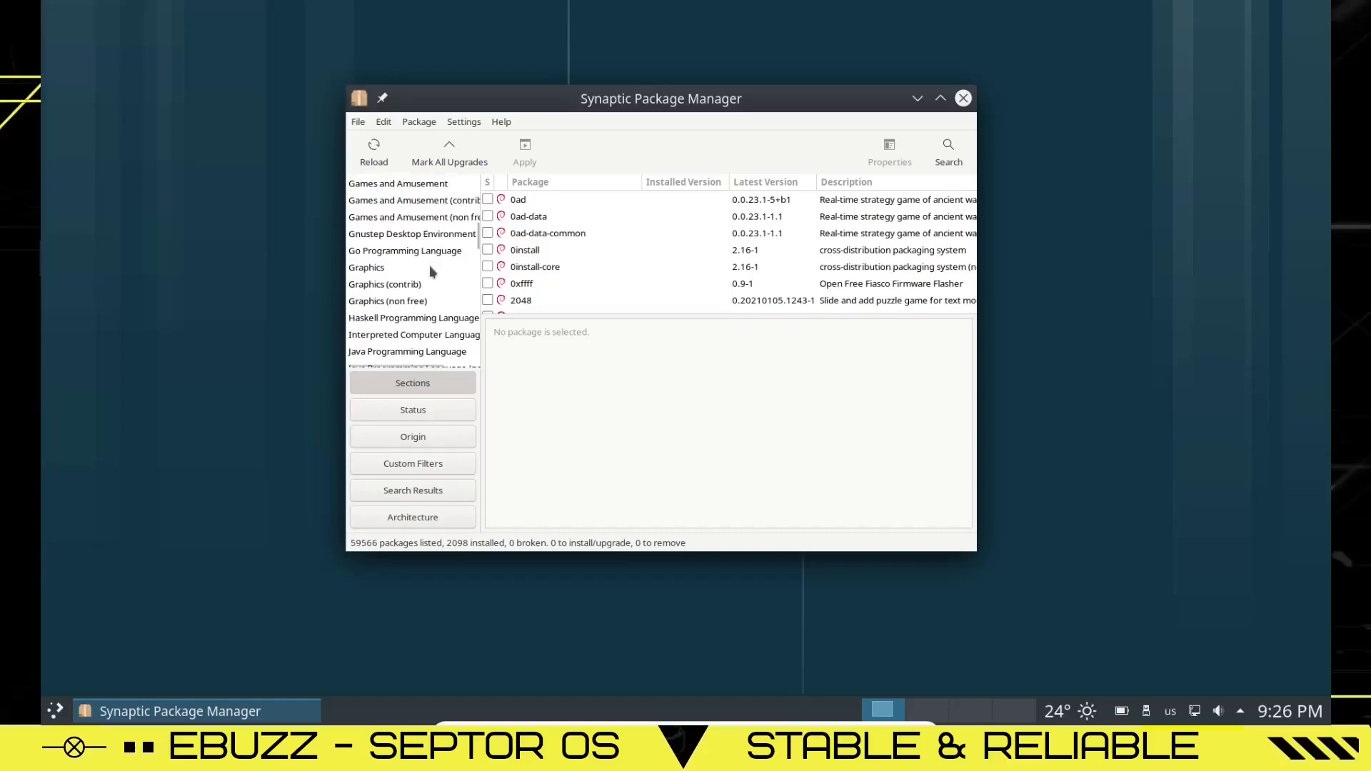
scroll(down, 3)
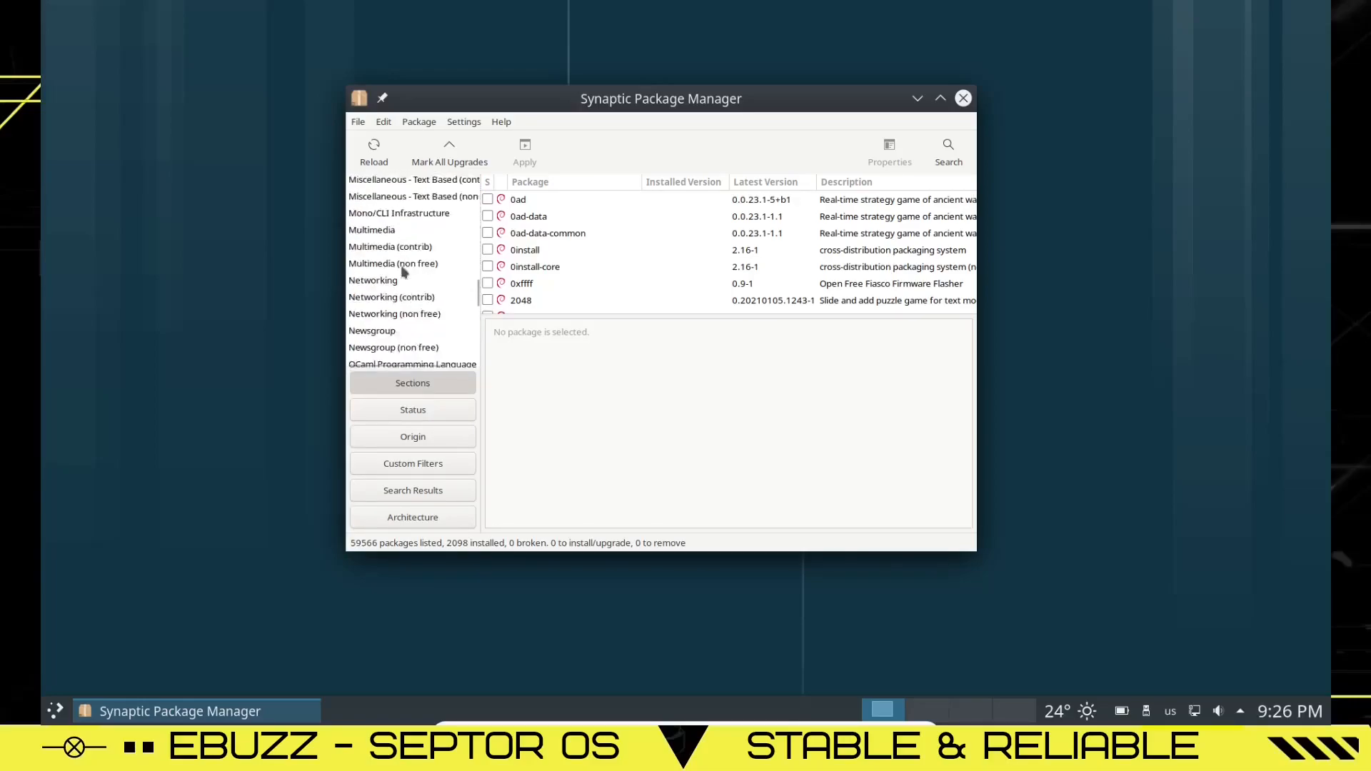
scroll(down, 3)
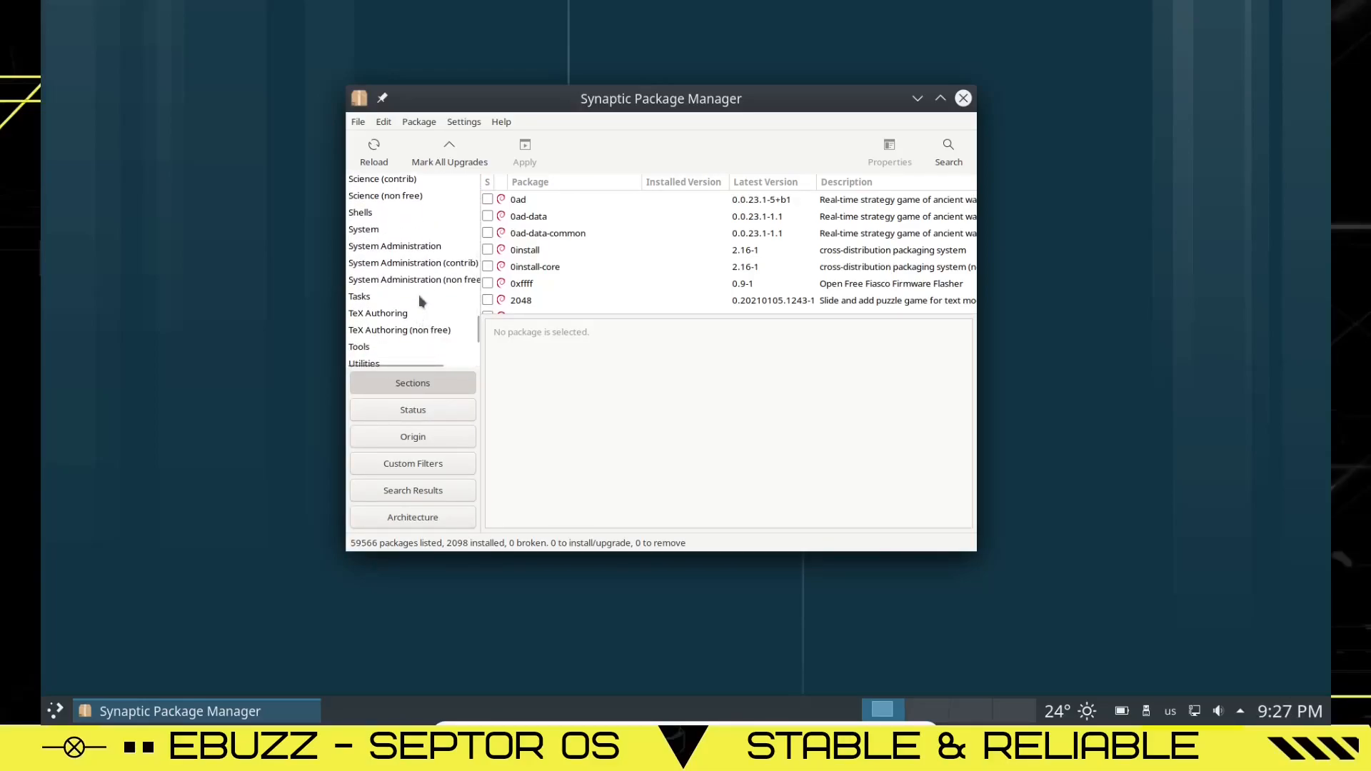
click(378, 312)
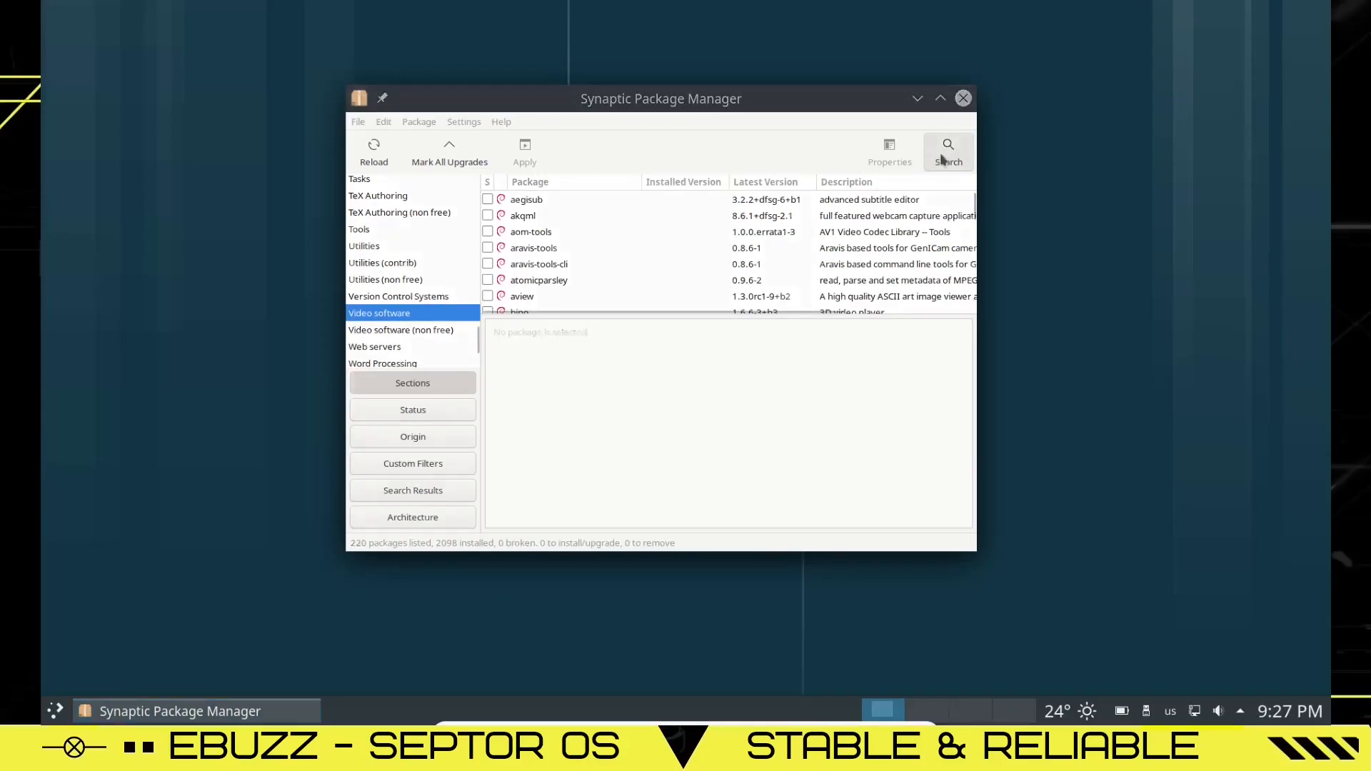
- Search 'obs studio' and mark obs-studio with its required dependencies for installation
click(948, 149)
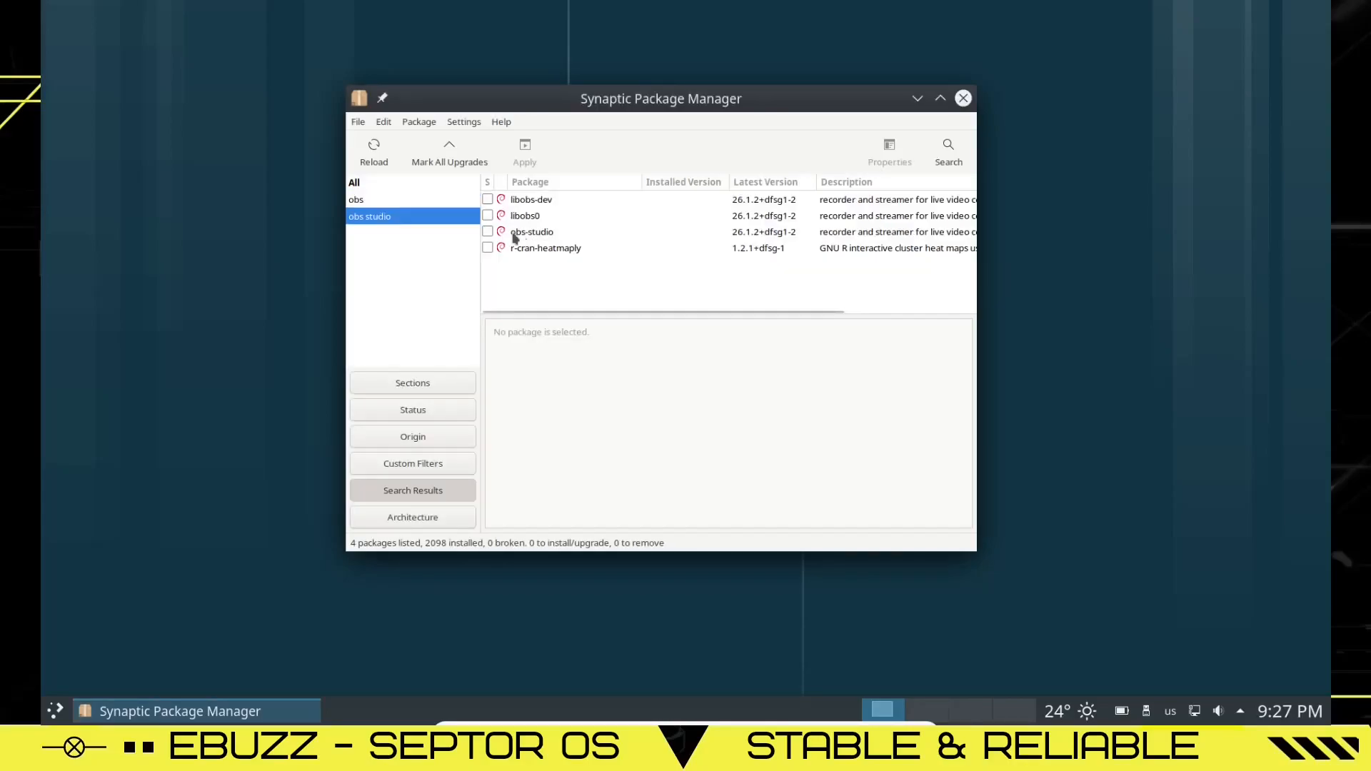
right_click(532, 232)
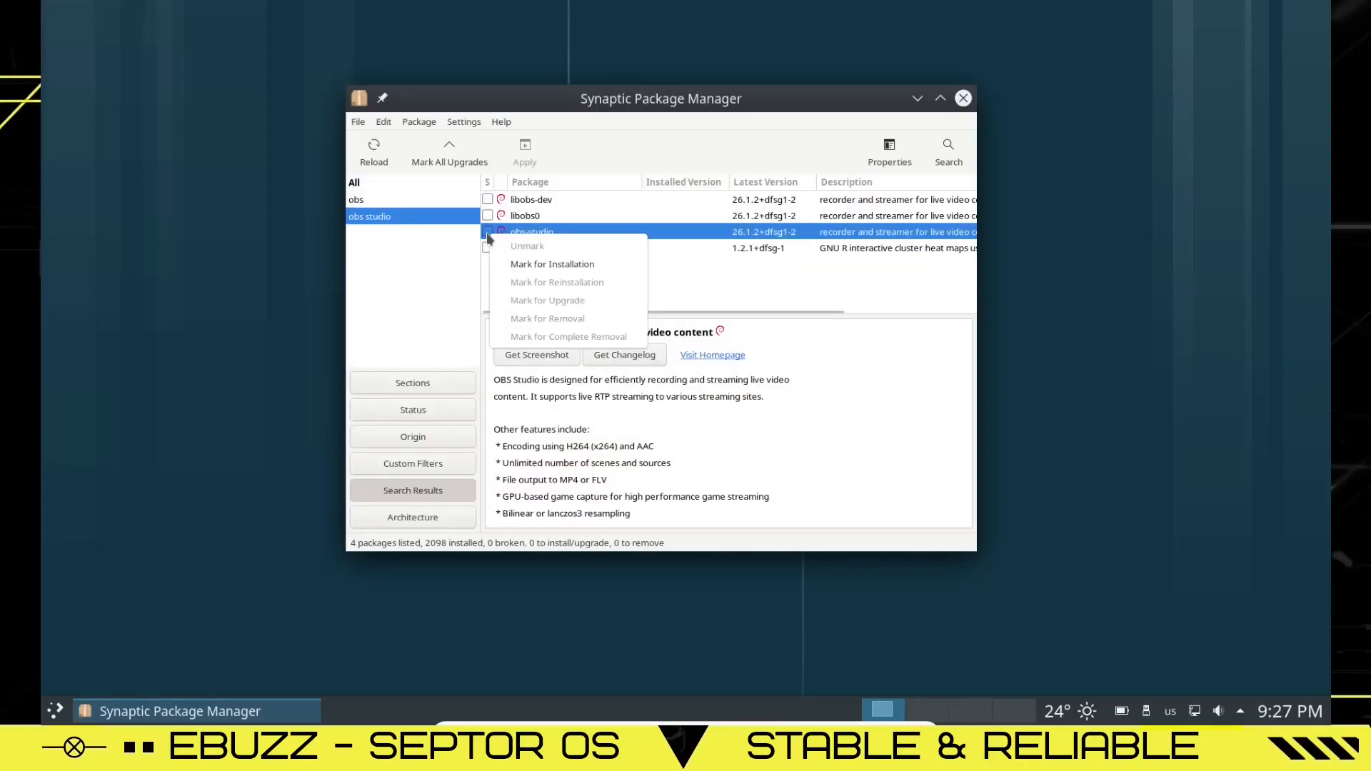
click(551, 263)
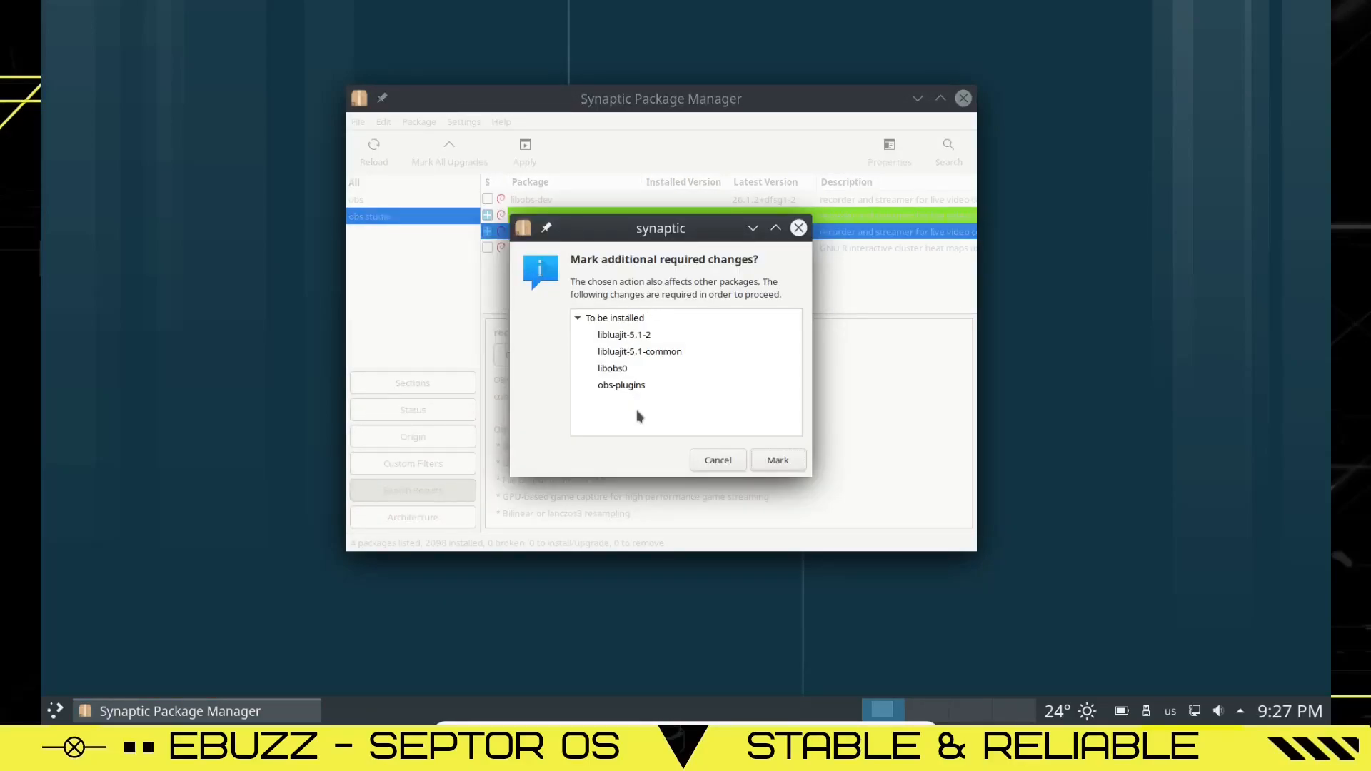
click(778, 460)
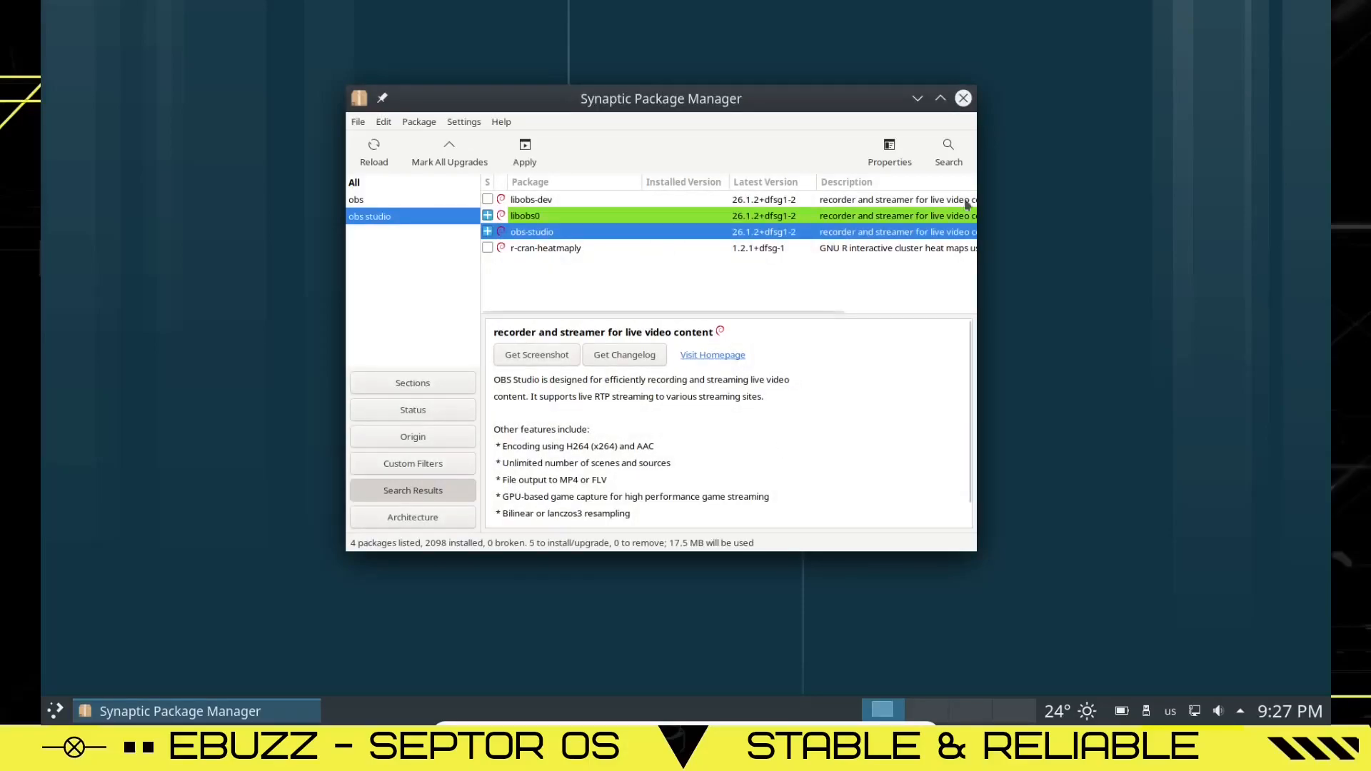
mouse_move(524, 148)
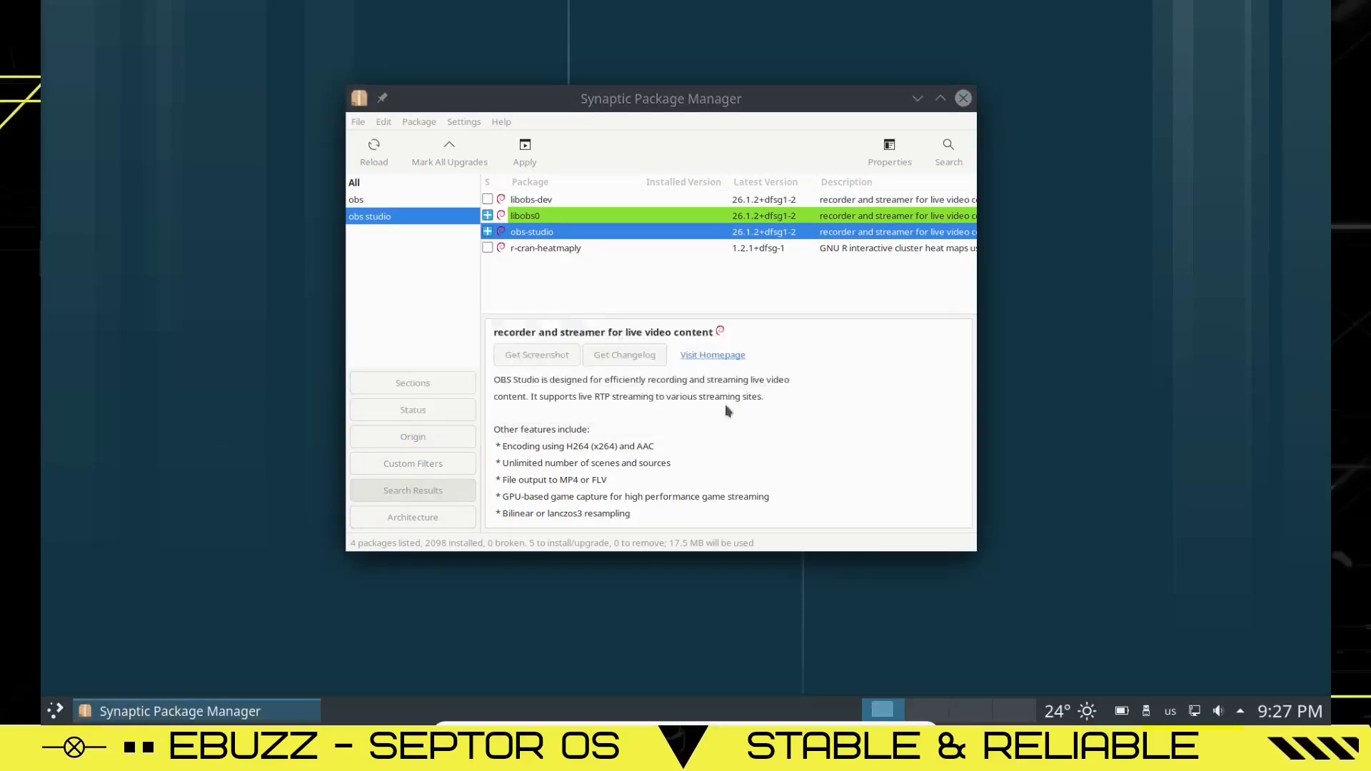
click(56, 710)
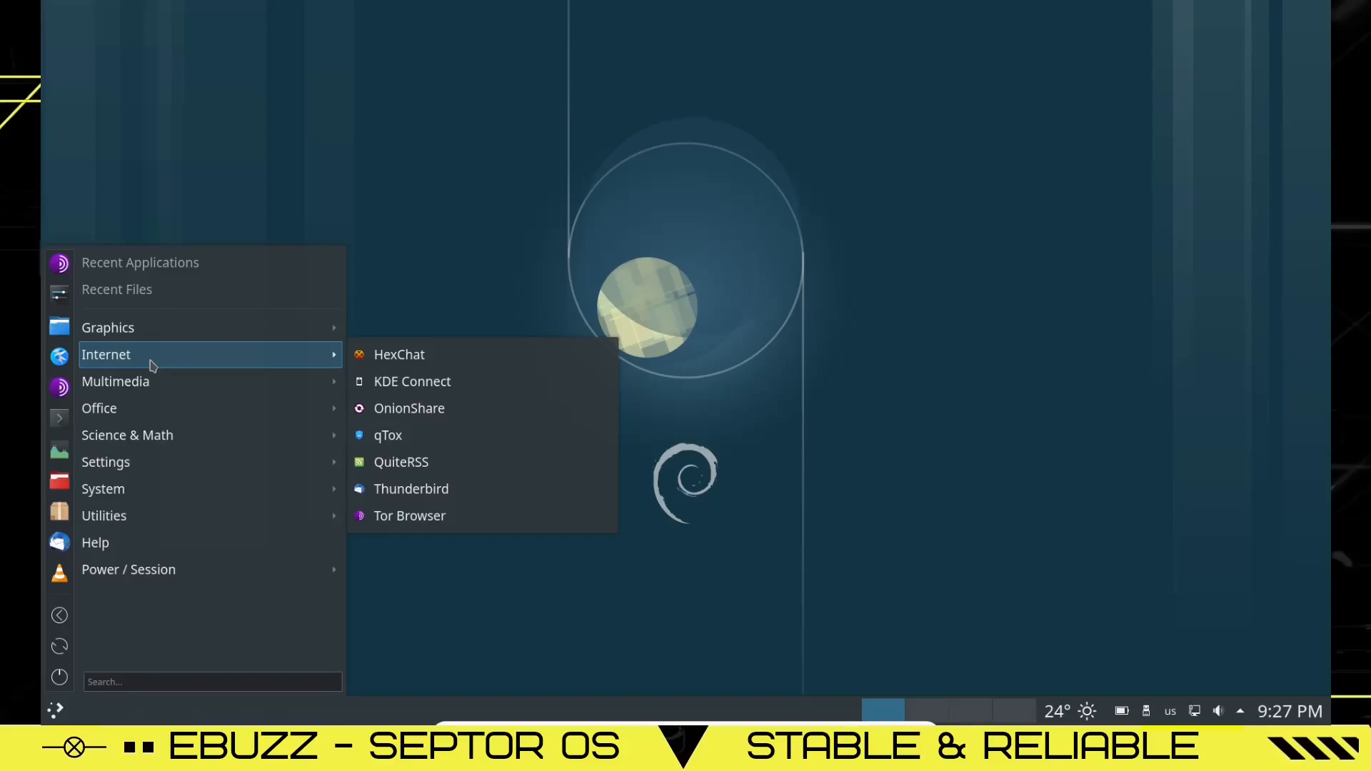
- Search 'septor' on DuckDuckGo in Tor Browser, then close the browser
click(410, 515)
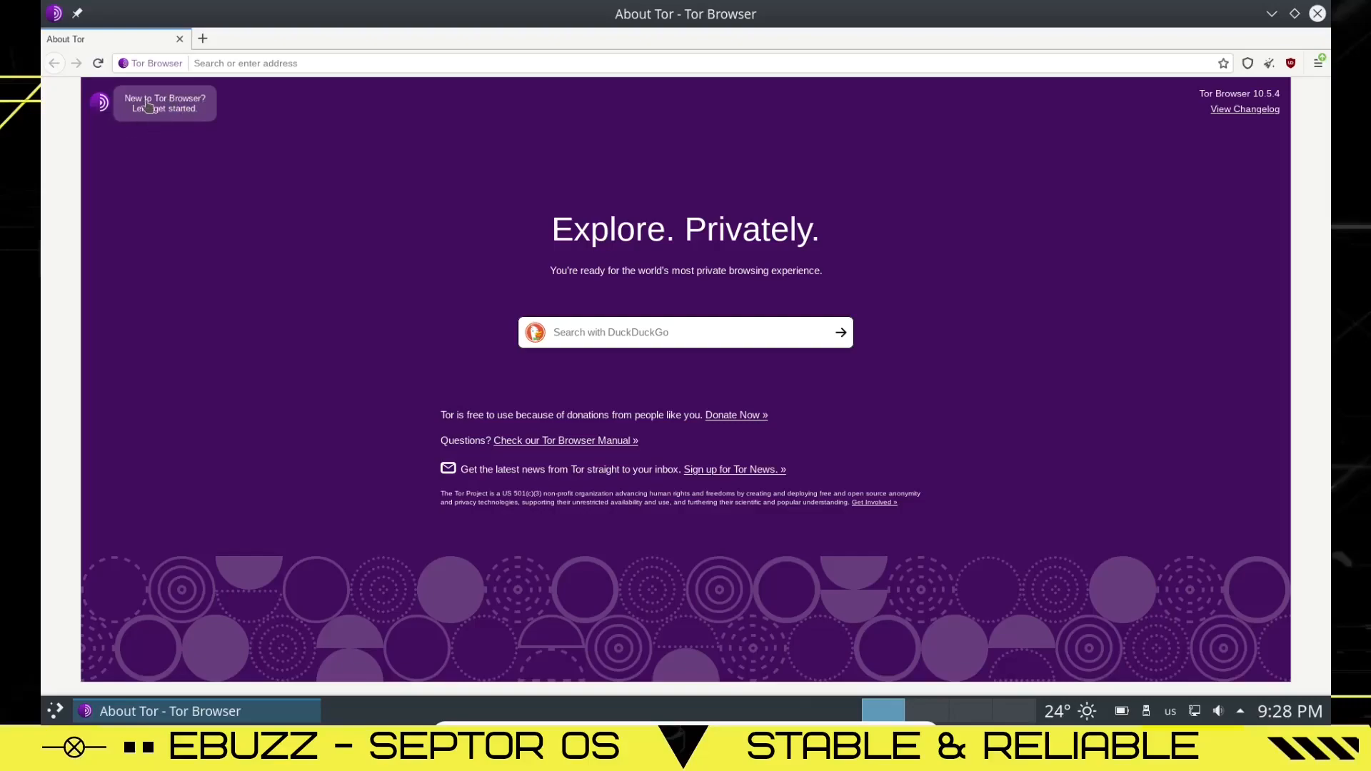
mouse_move(150, 119)
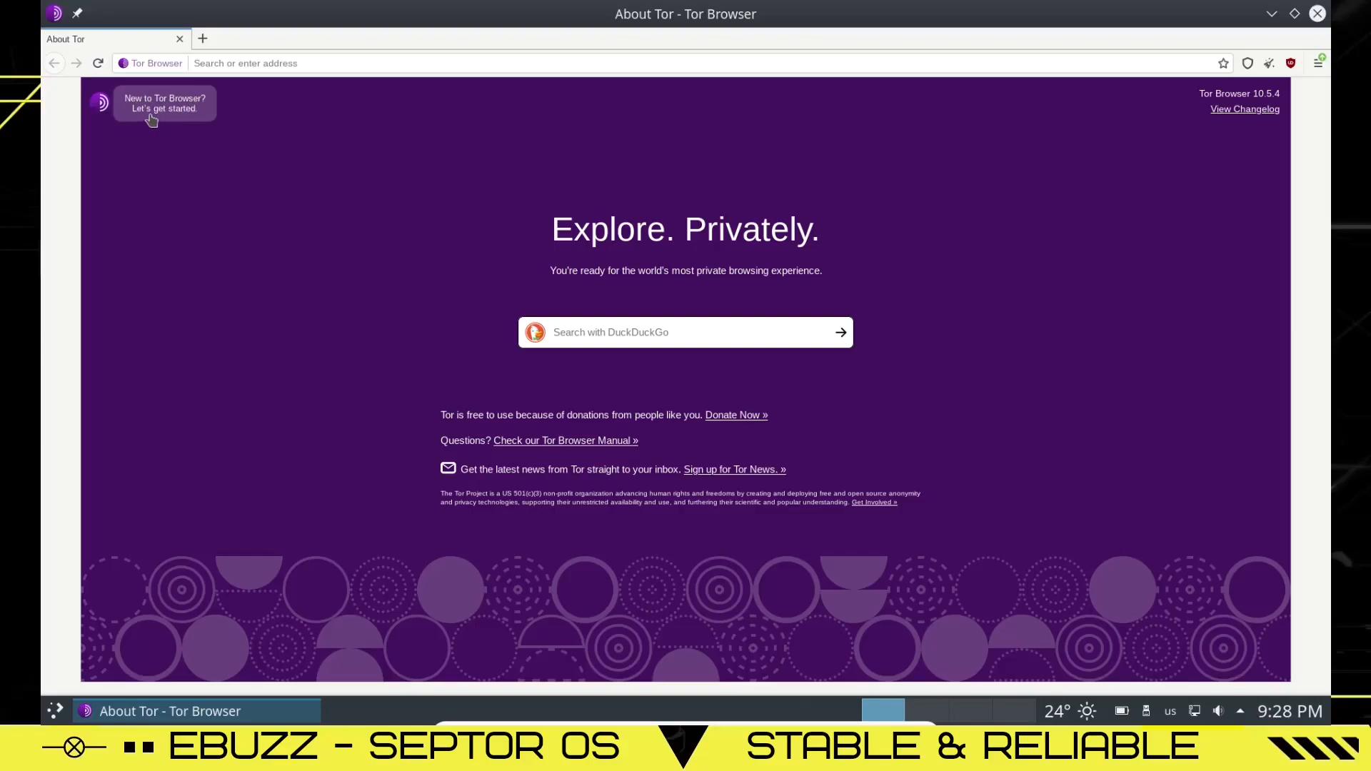
mouse_move(803, 310)
text(septor)
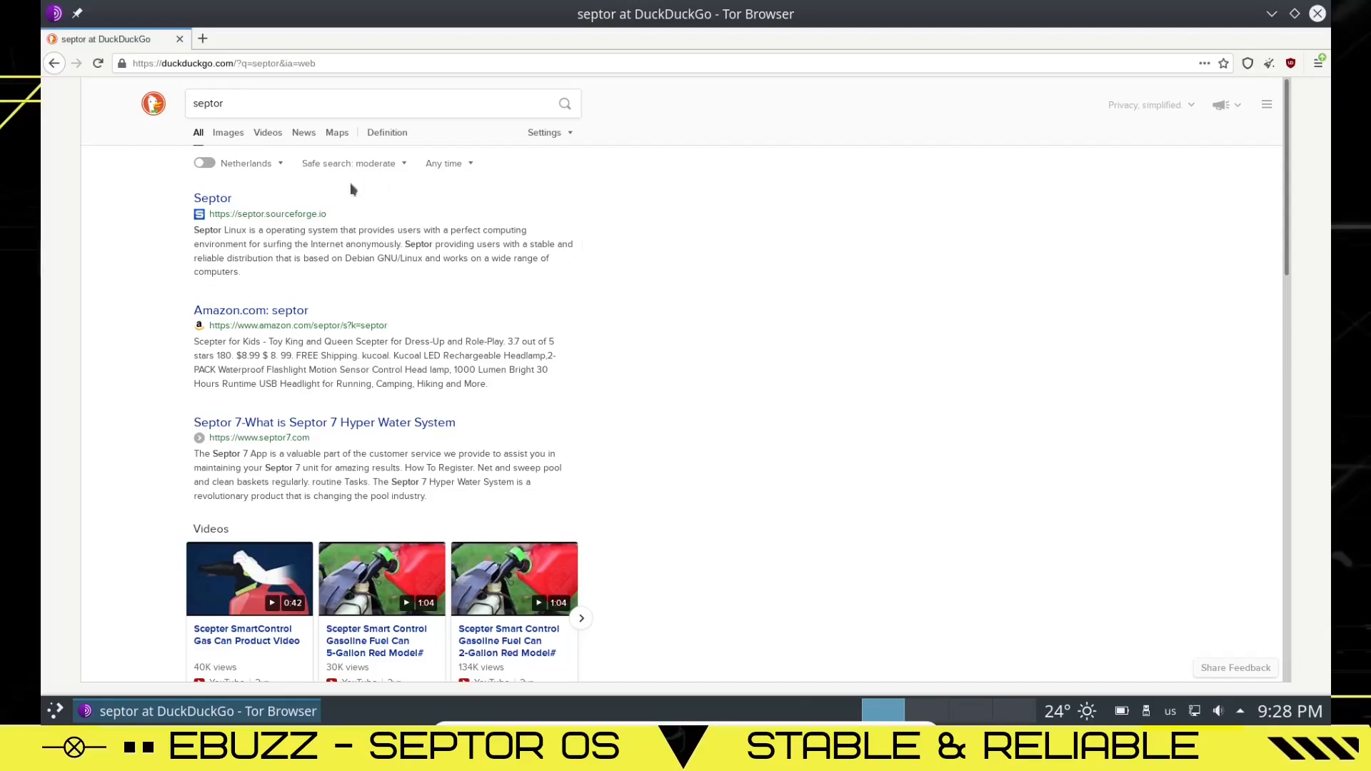
mouse_move(244, 182)
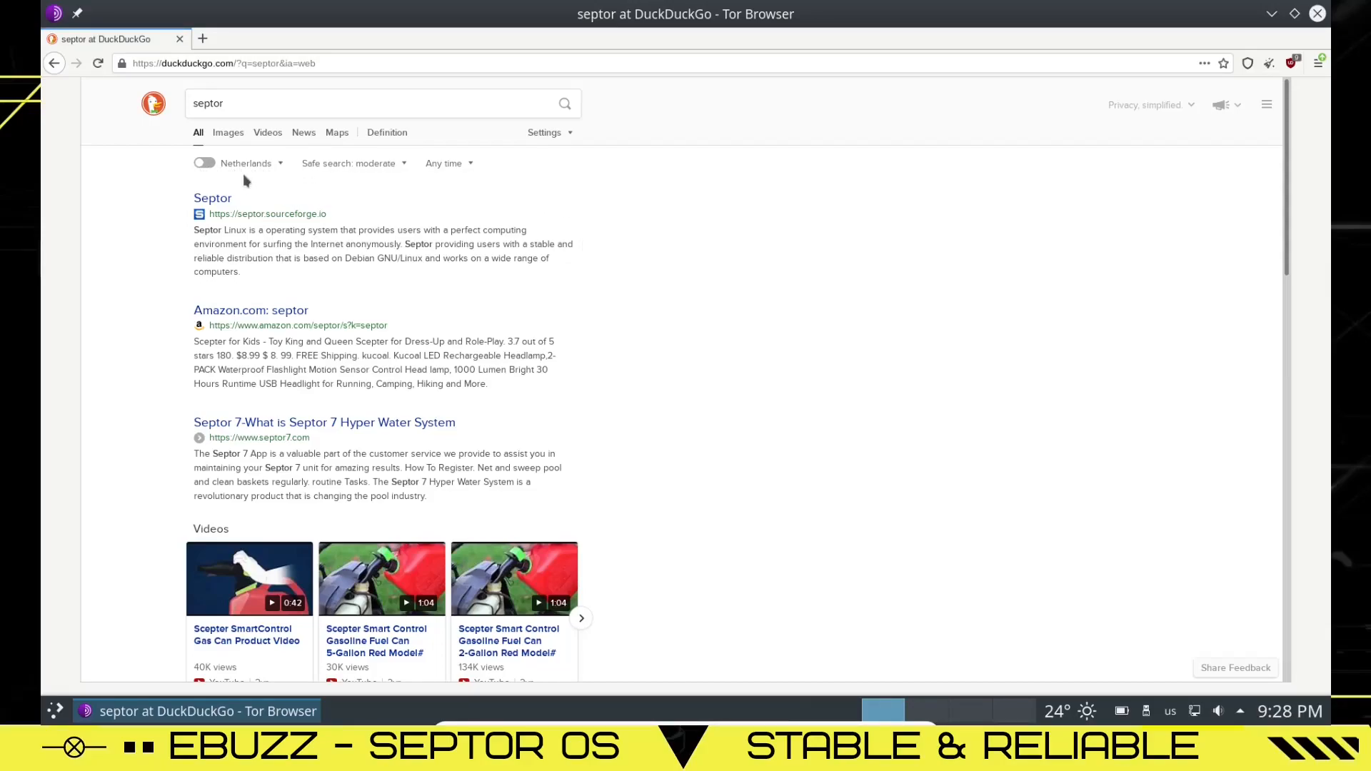
mouse_move(244, 175)
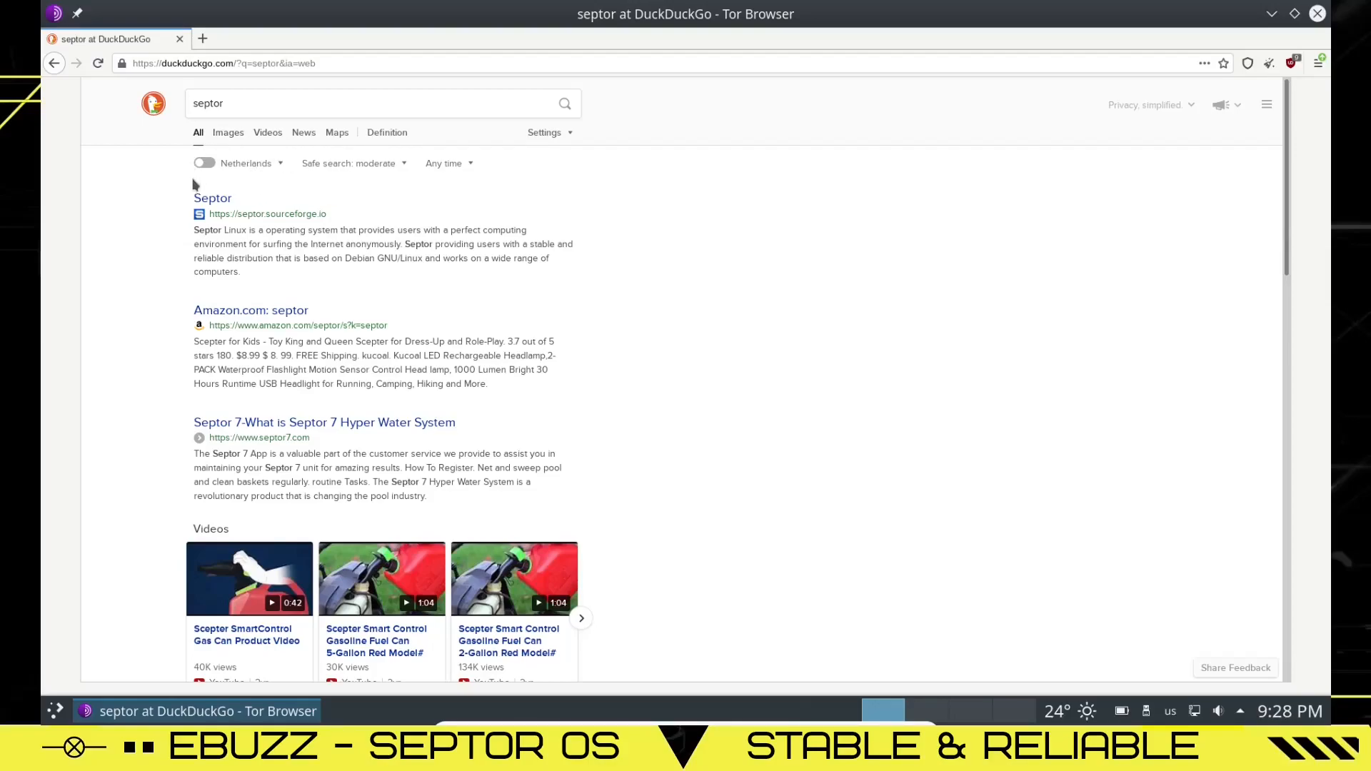
mouse_move(233, 184)
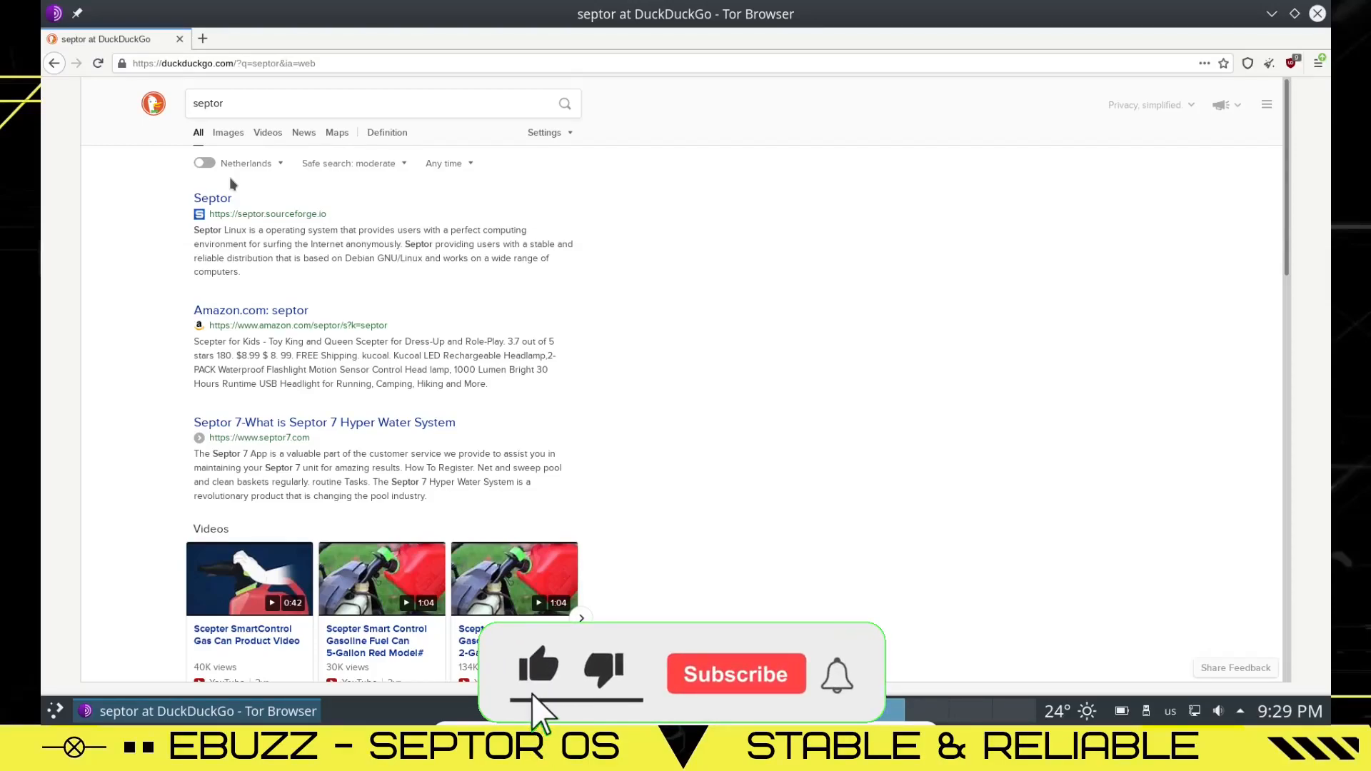
click(736, 672)
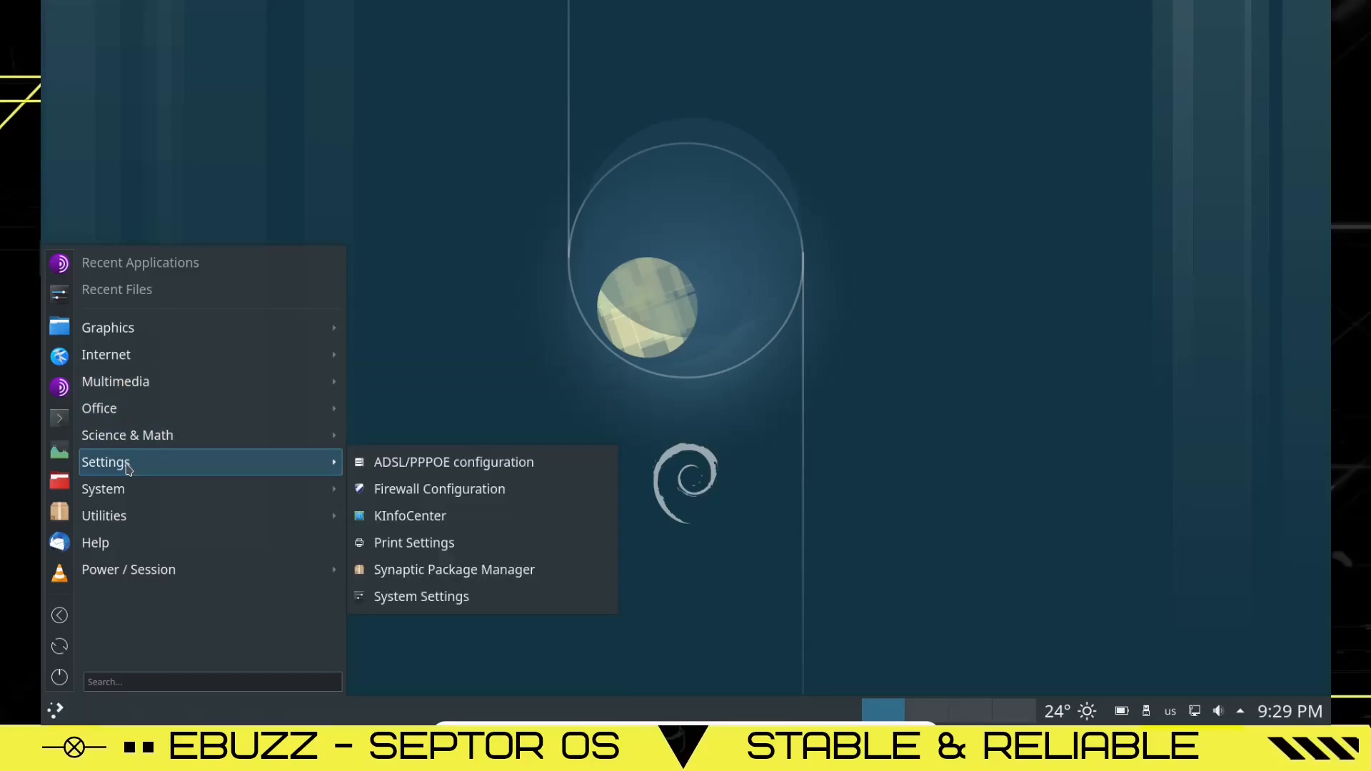
- Maximize System Settings and apply the Oxygen Plasma style under Appearance
click(420, 598)
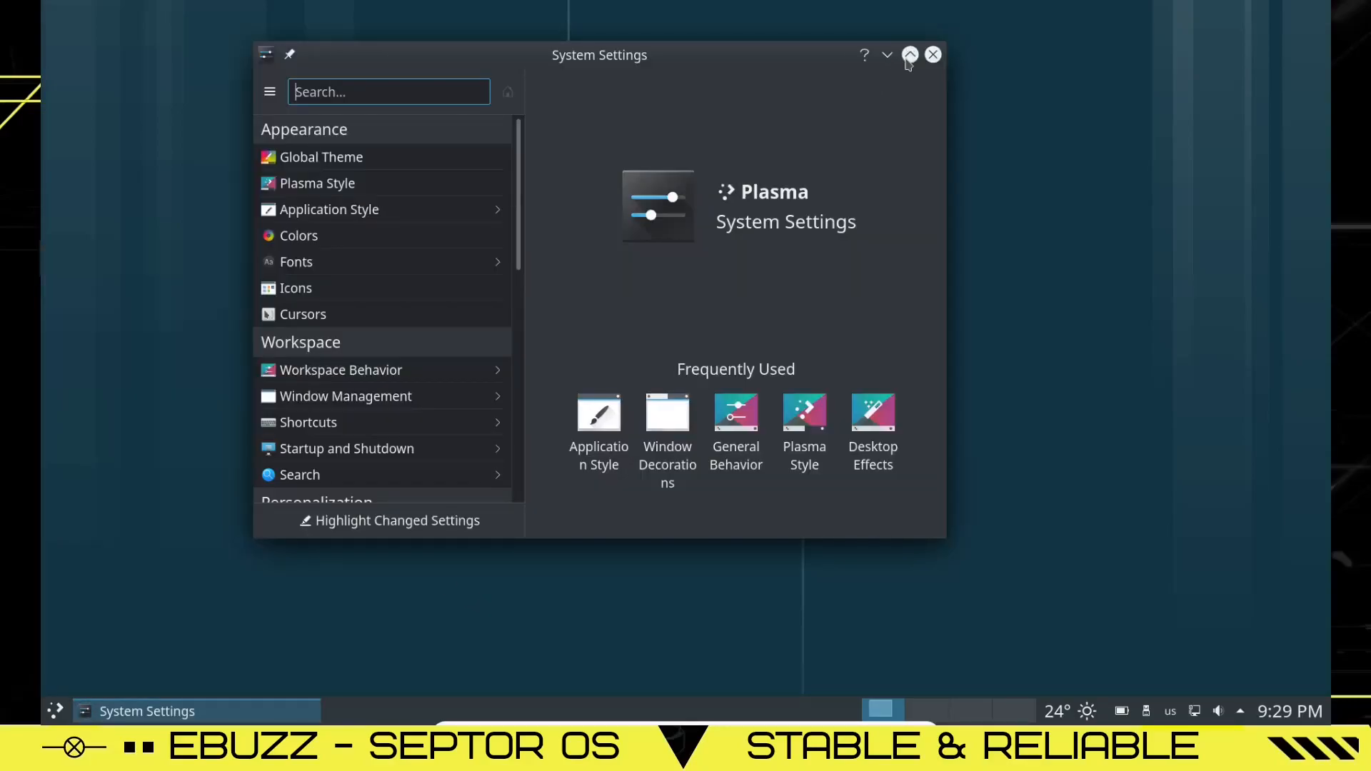
click(910, 54)
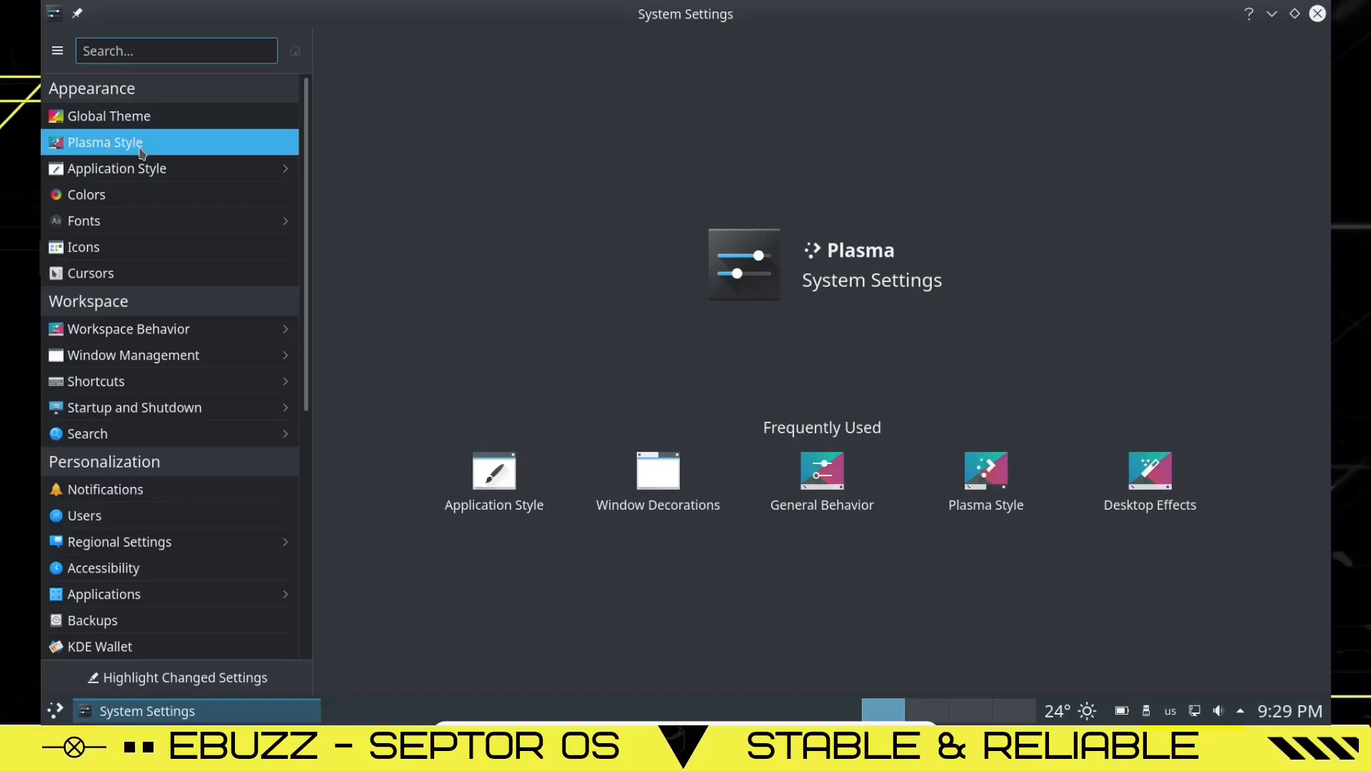
click(104, 141)
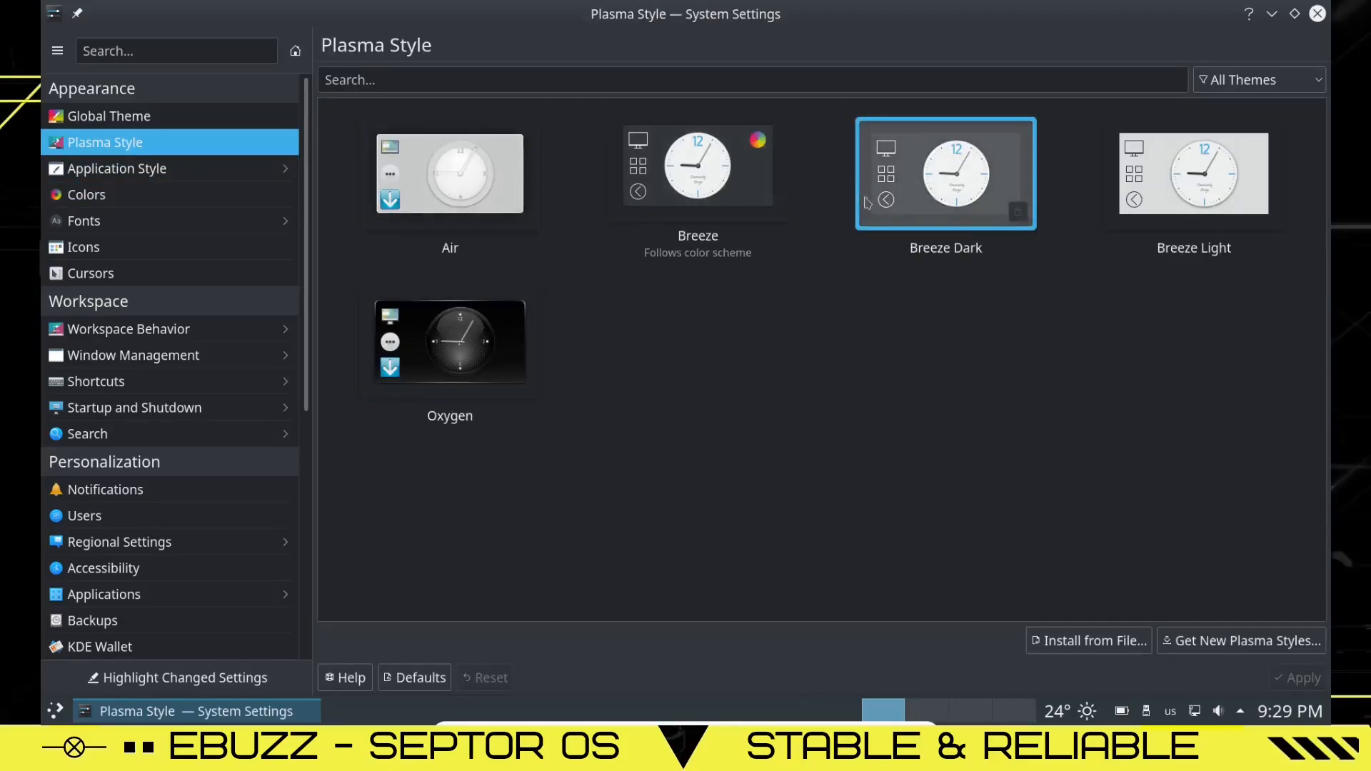
click(450, 342)
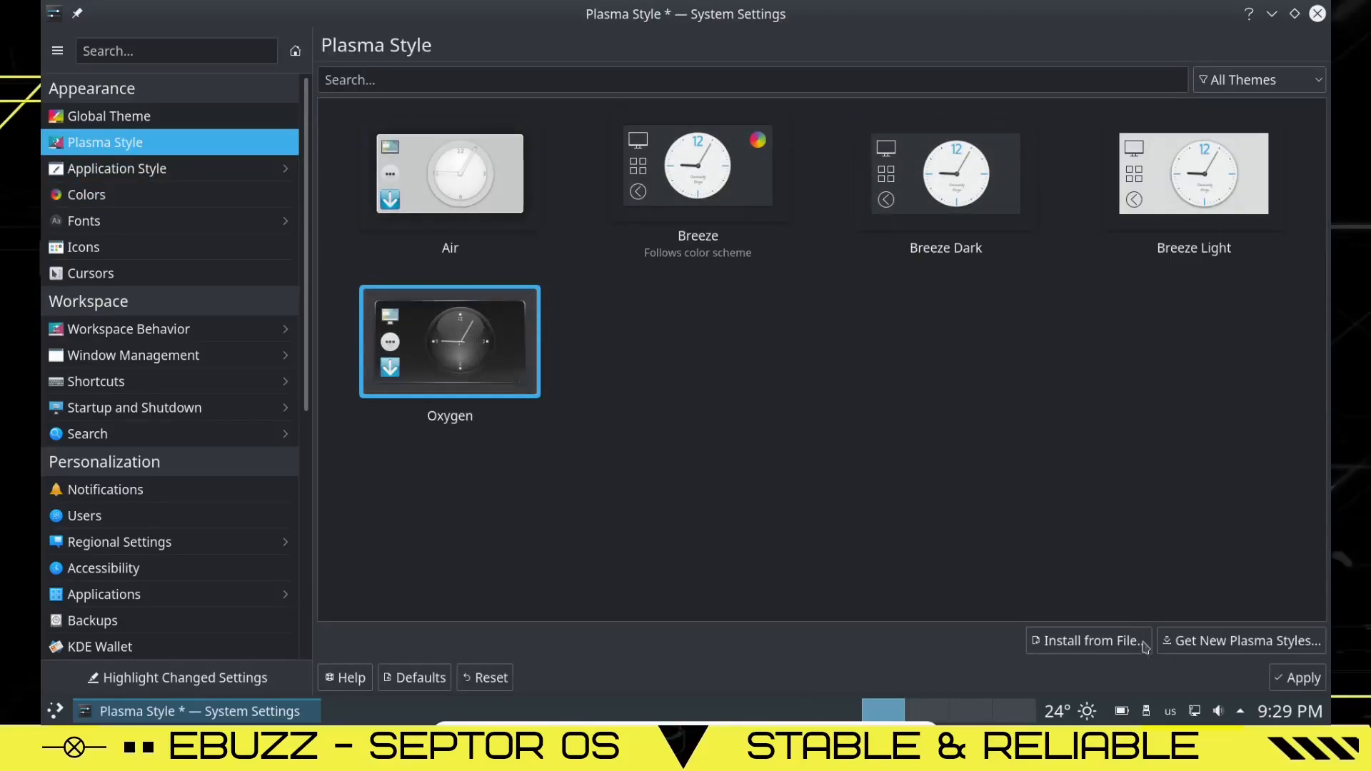
click(1299, 678)
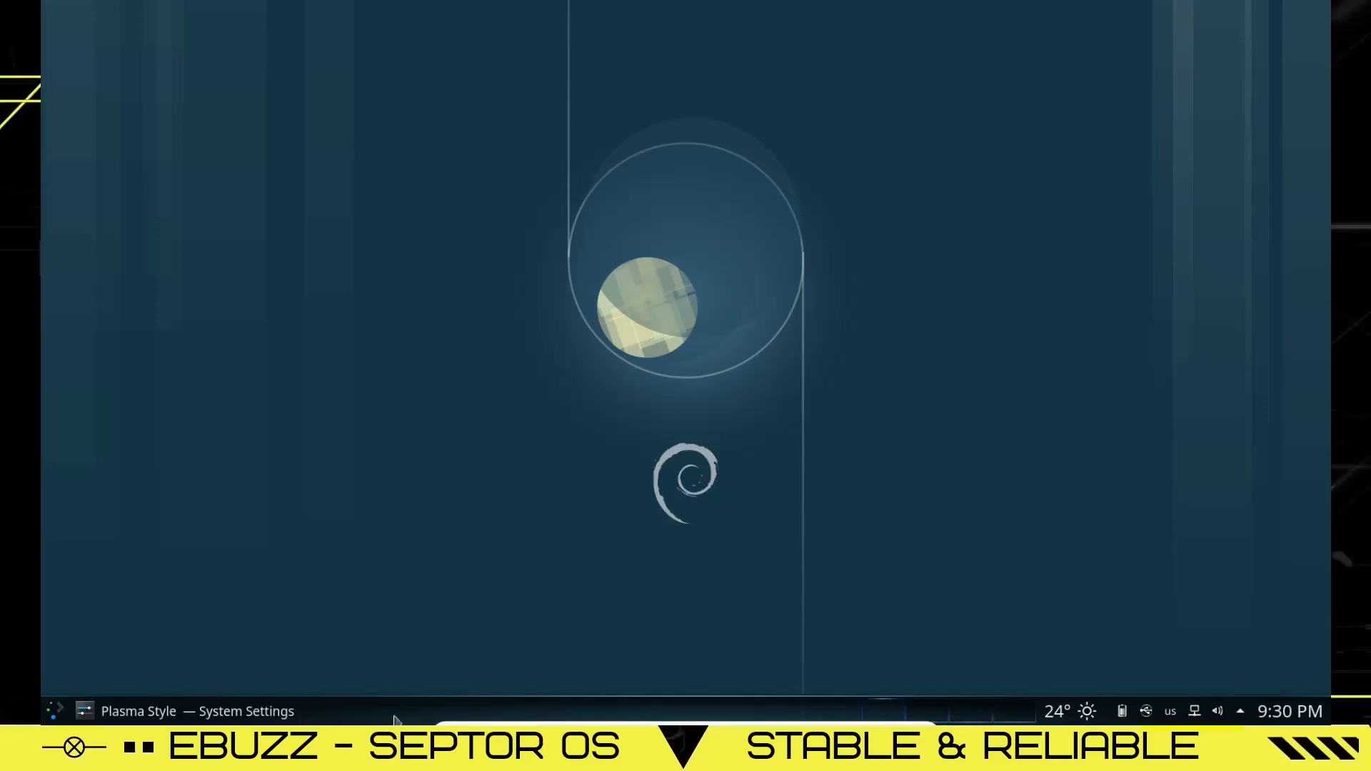
mouse_move(597, 708)
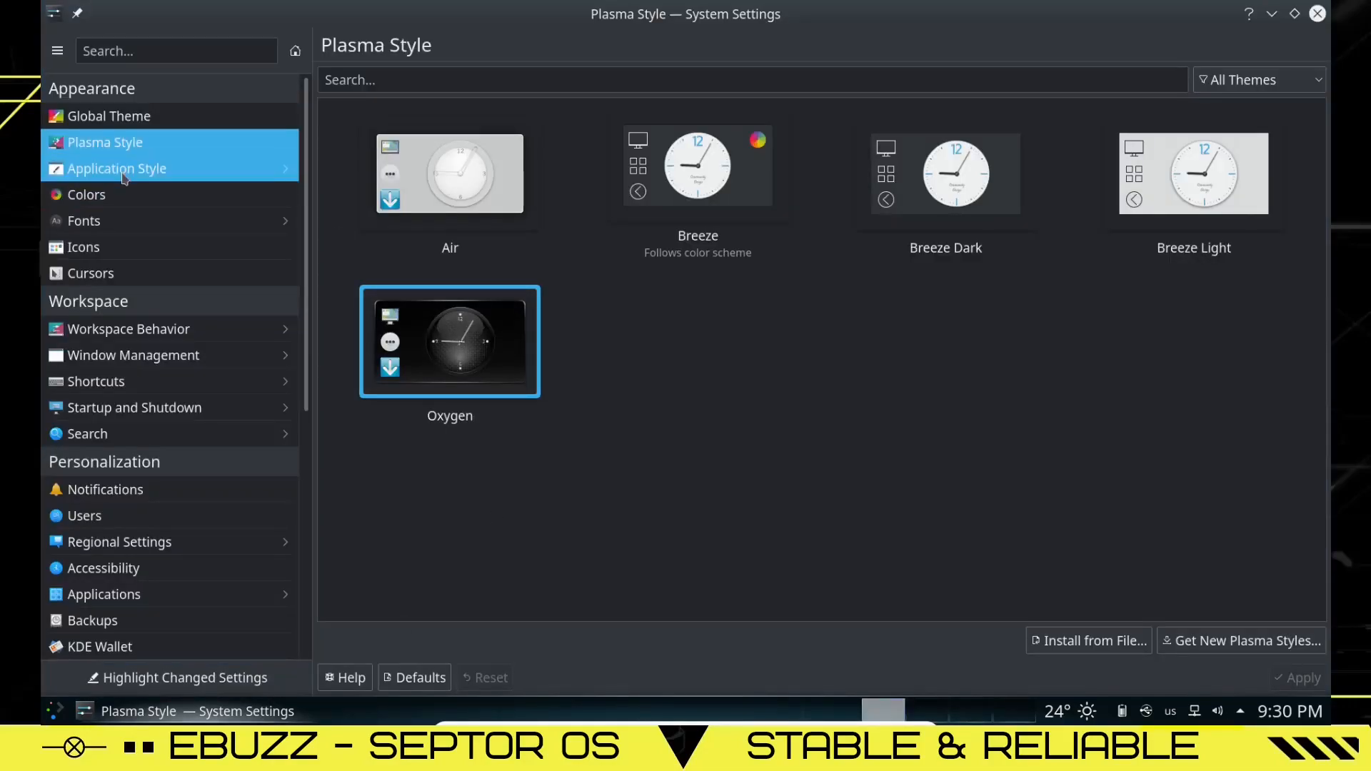
- Review the Application Style and Icons pages, keeping Breeze Dark, then close System Settings
click(116, 168)
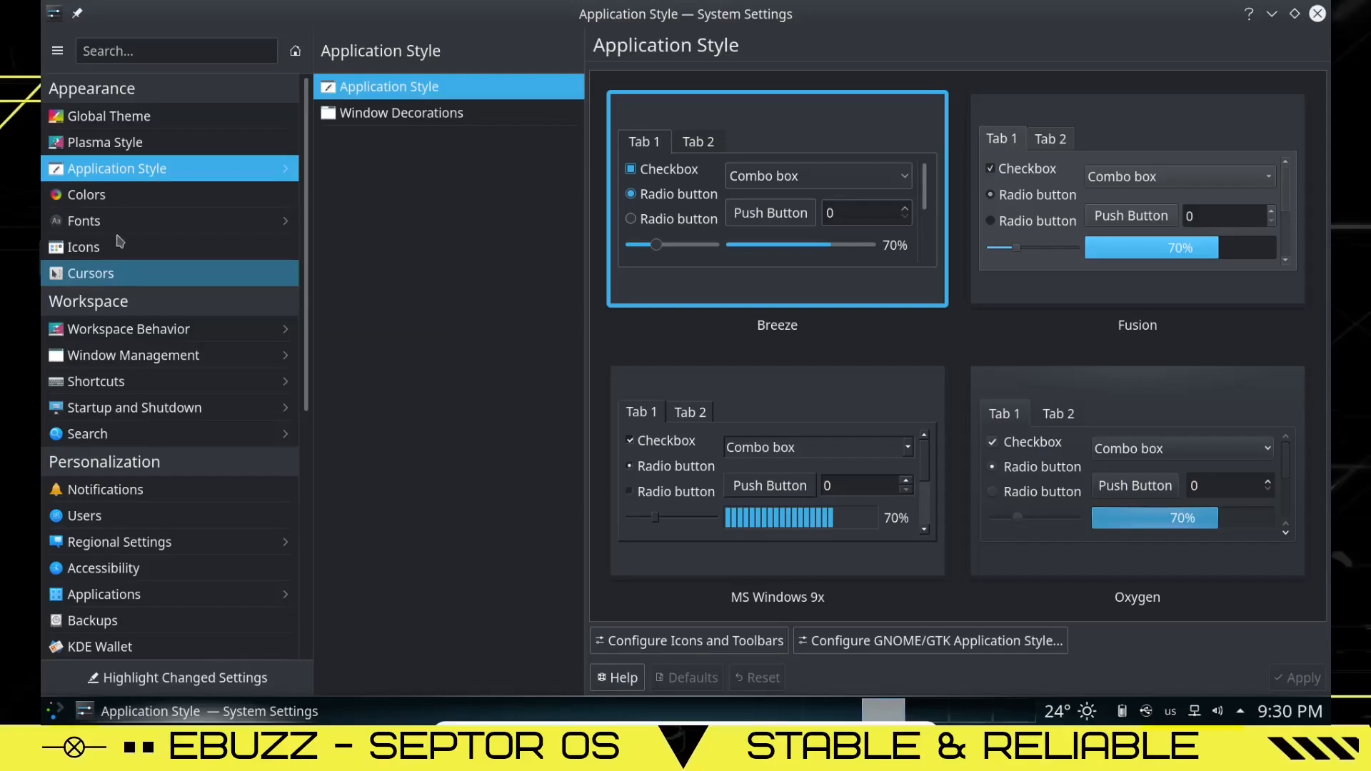
click(83, 247)
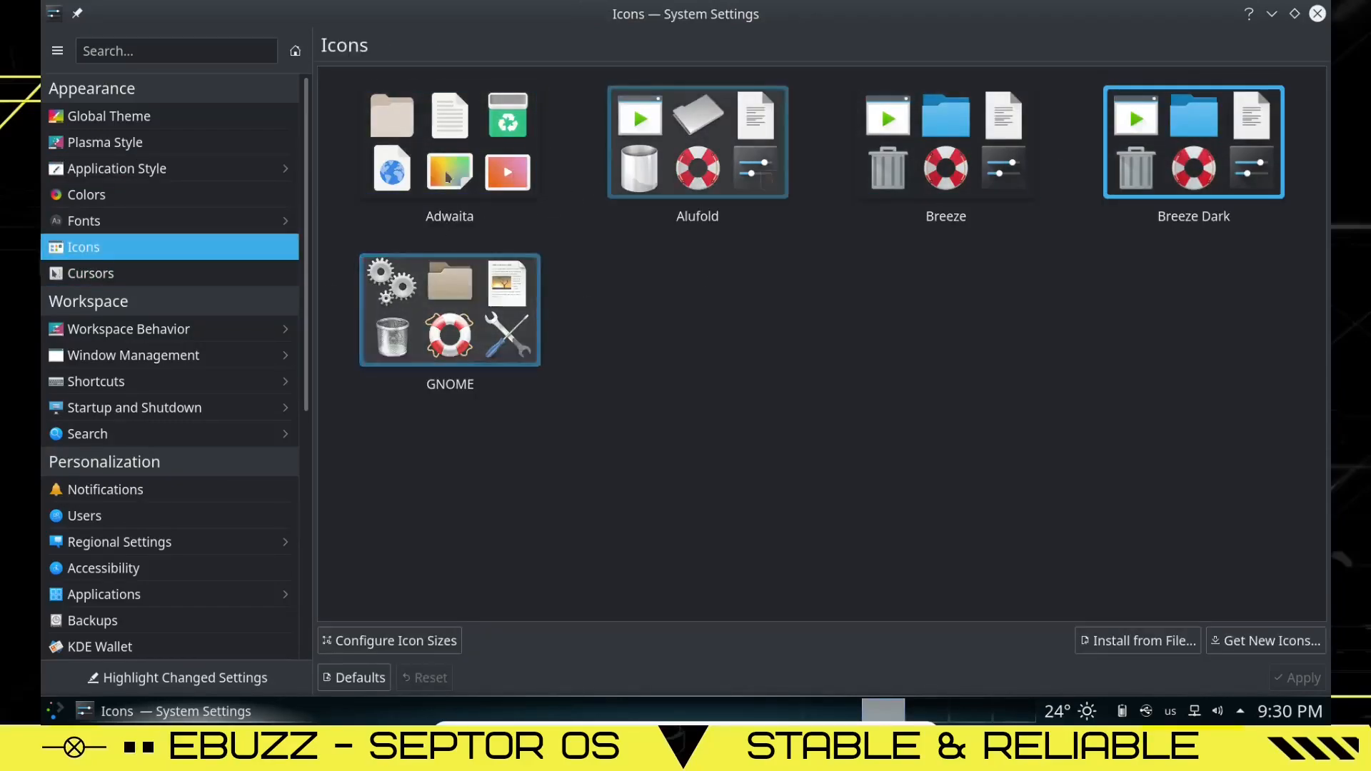
click(449, 143)
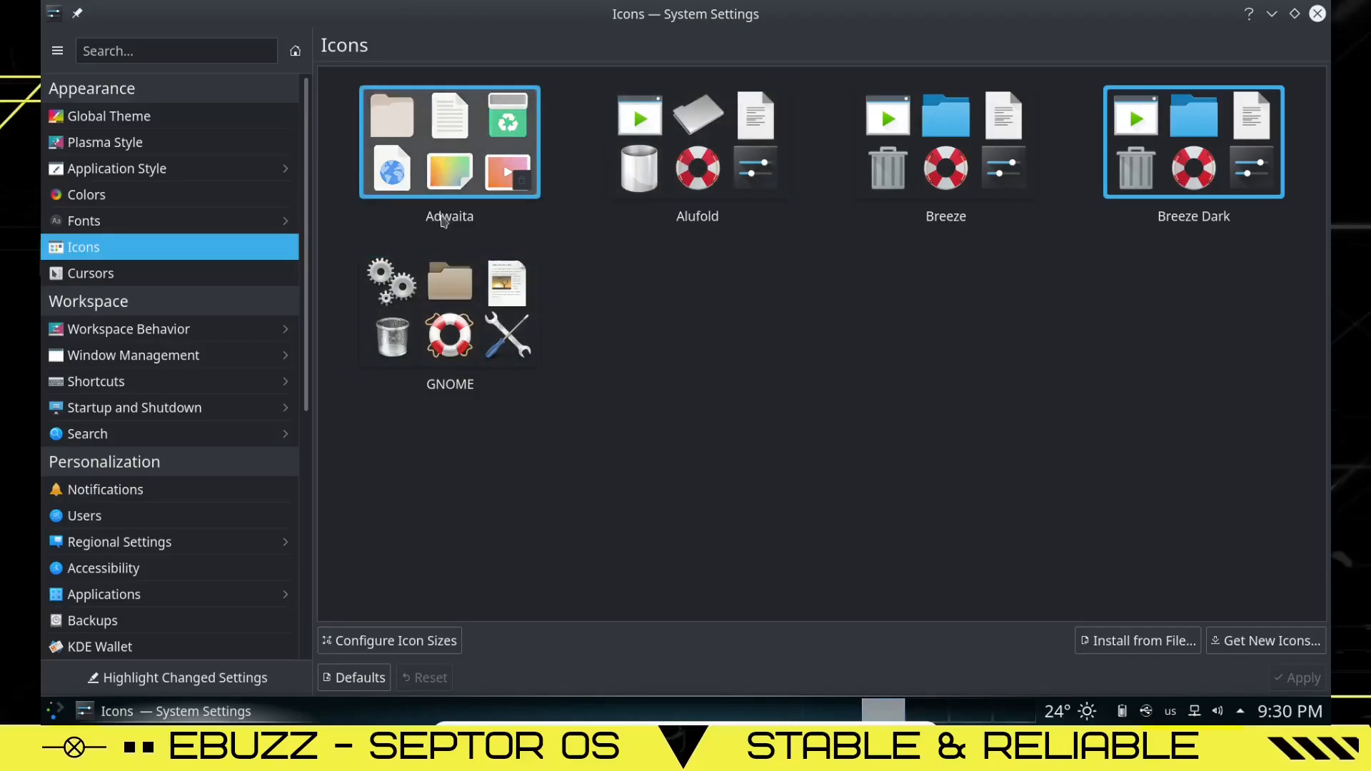
mouse_move(123, 141)
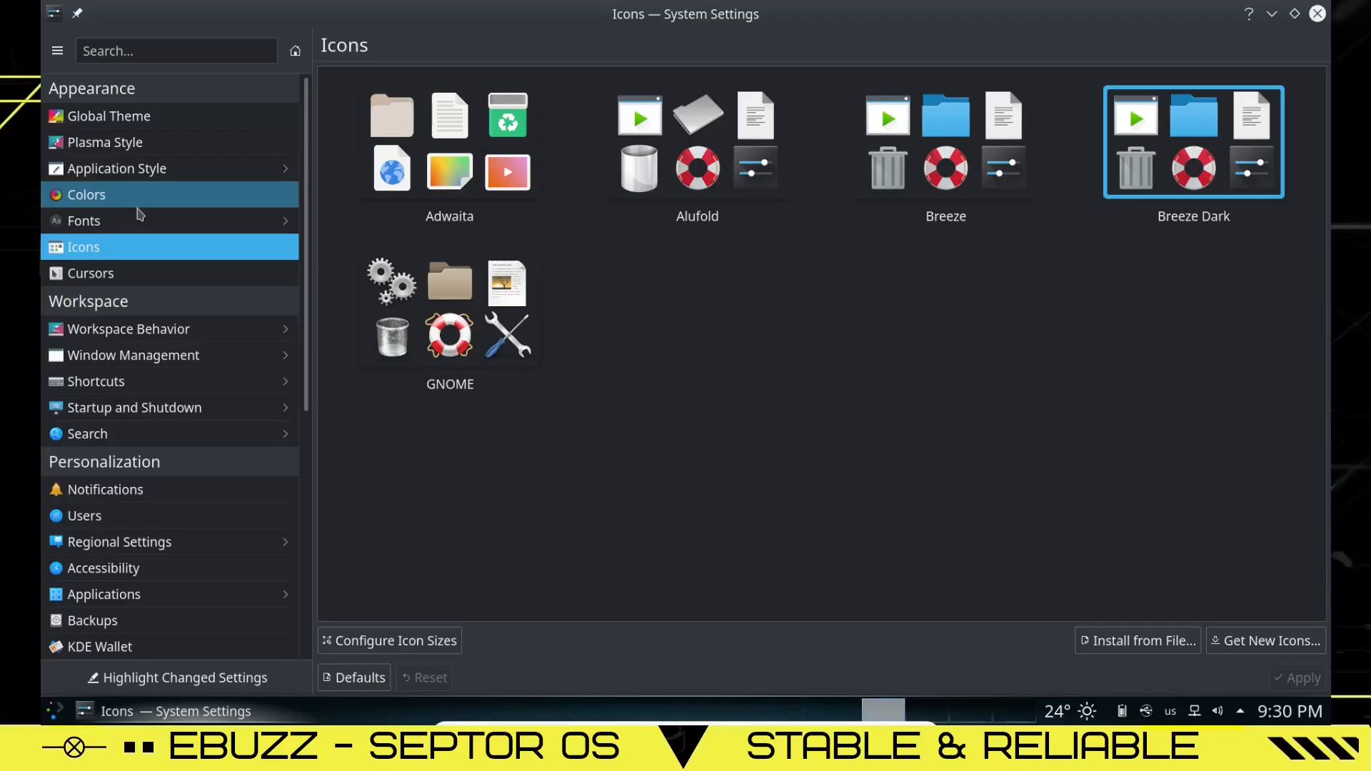
mouse_move(142, 279)
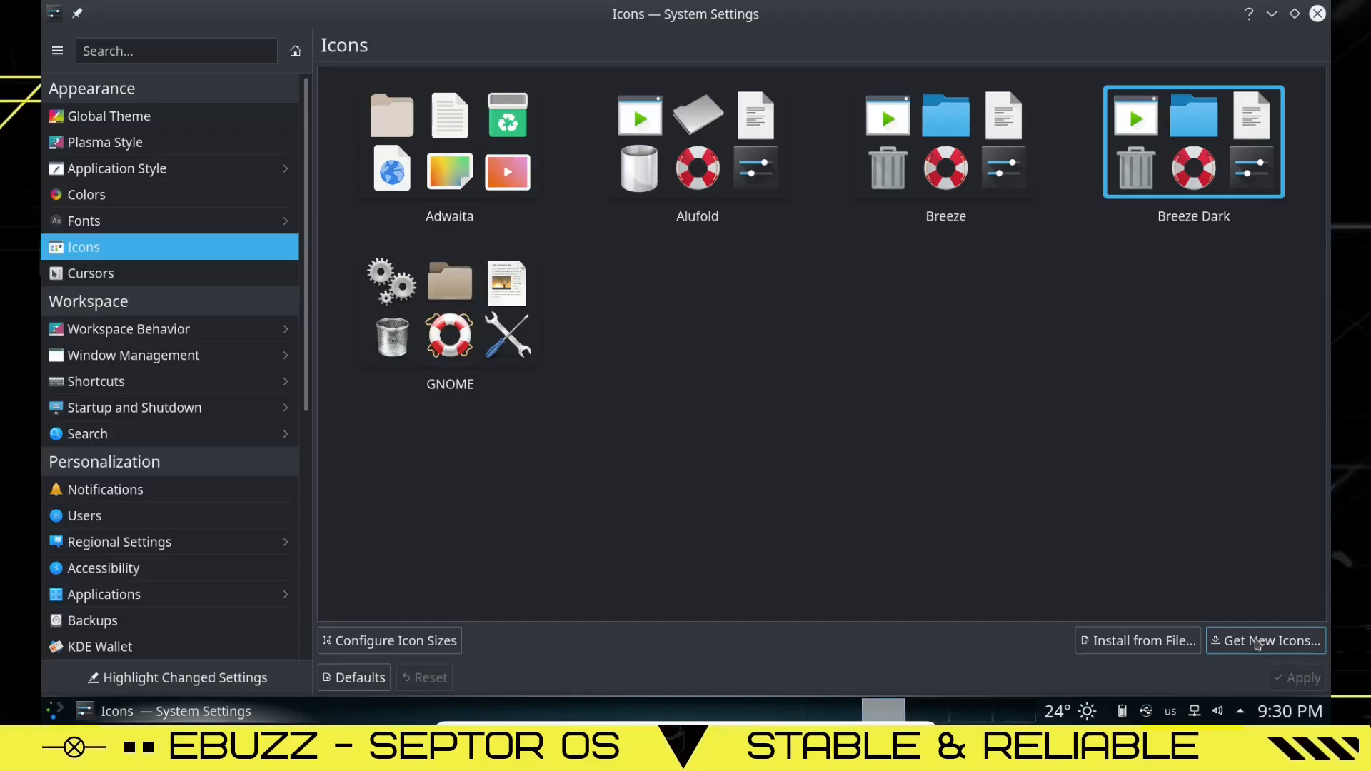
mouse_move(1253, 639)
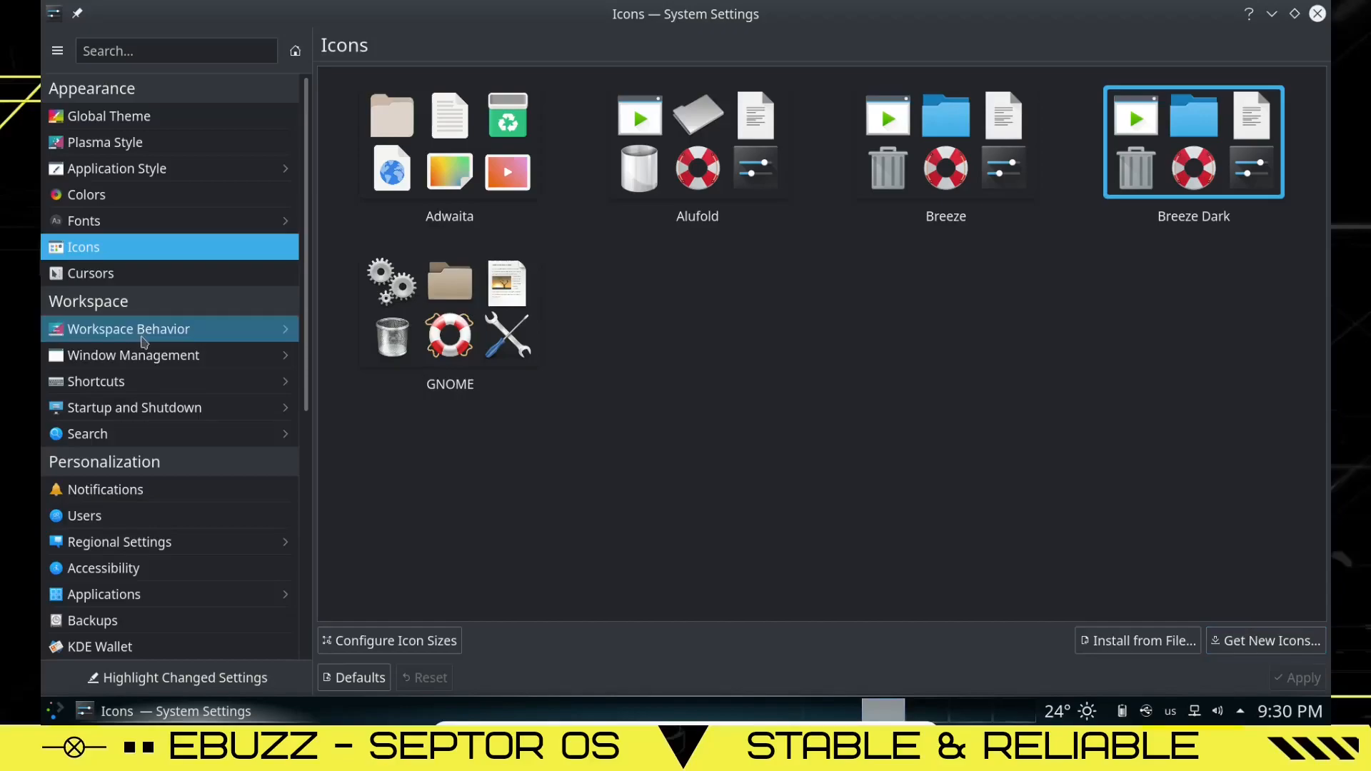
mouse_move(170, 620)
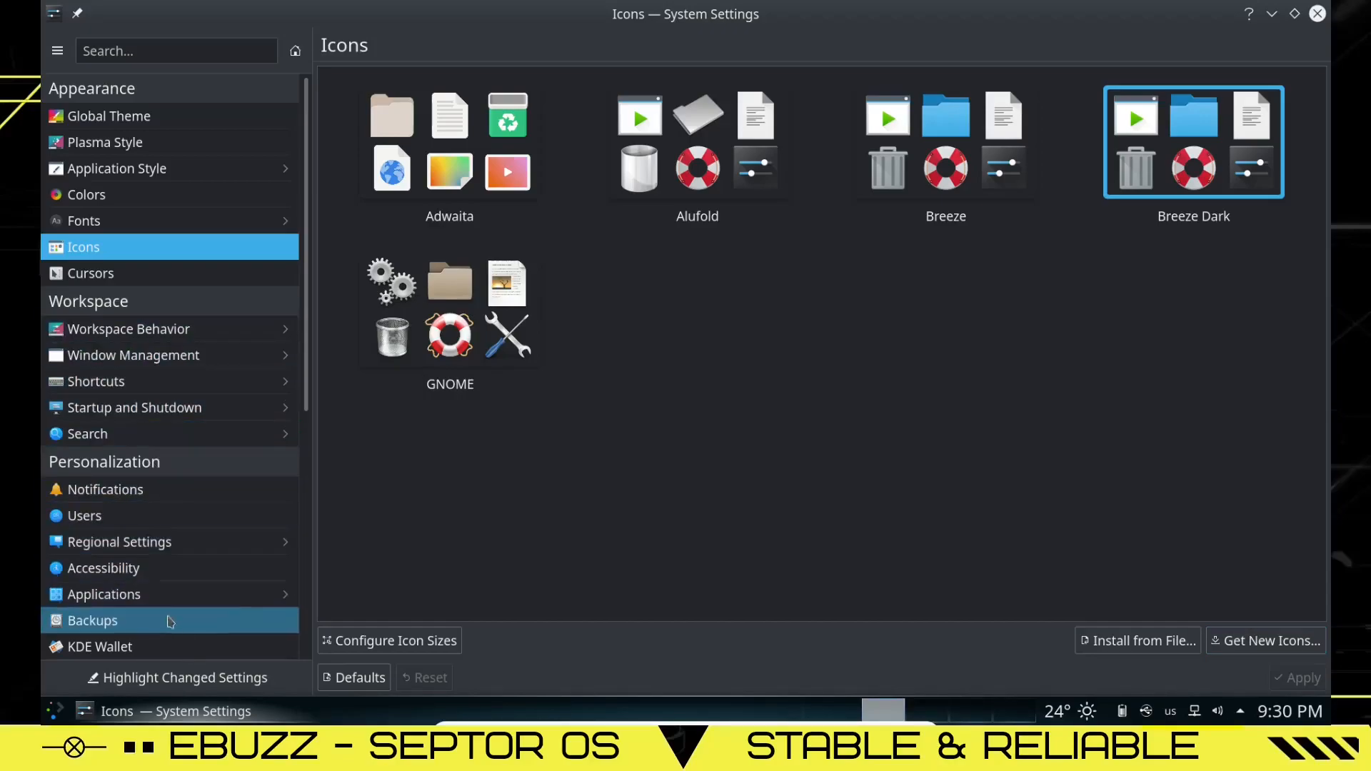
scroll(down, 3)
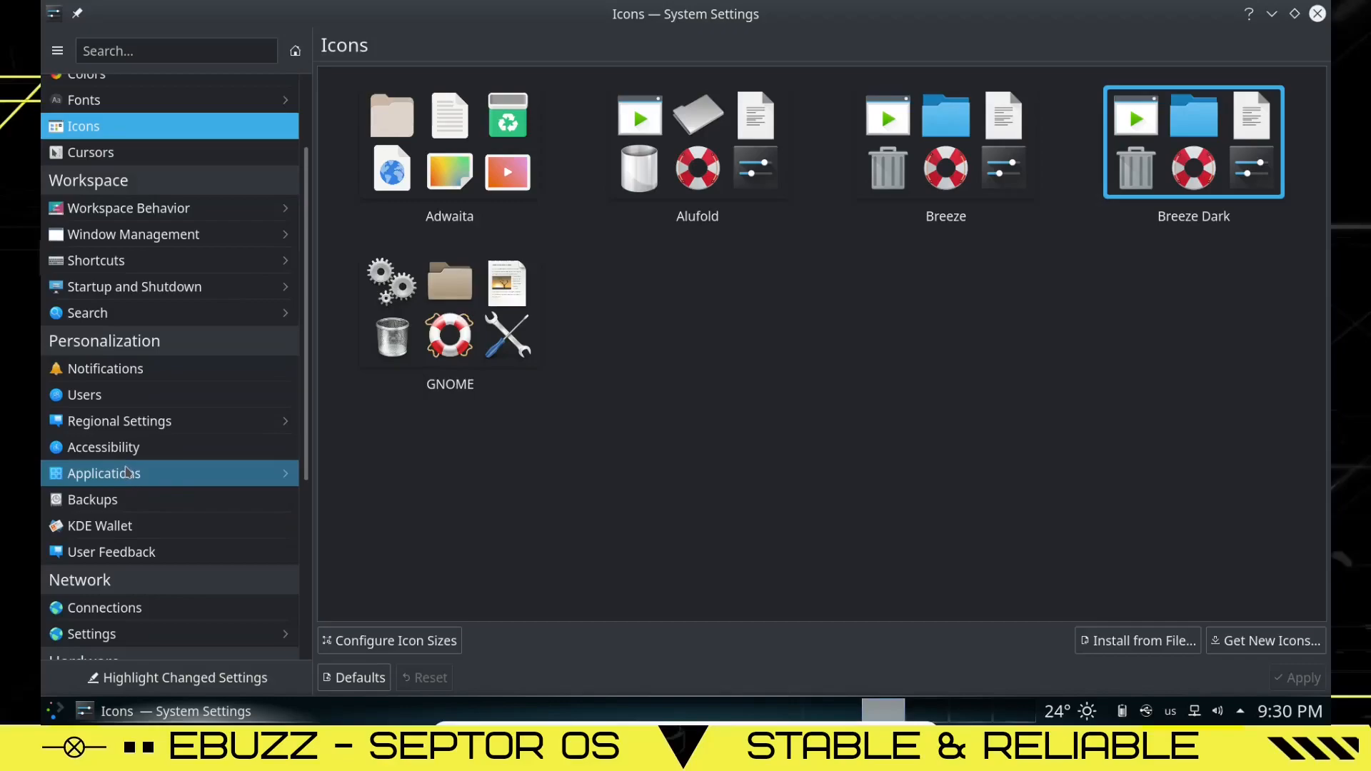
scroll(up, 3)
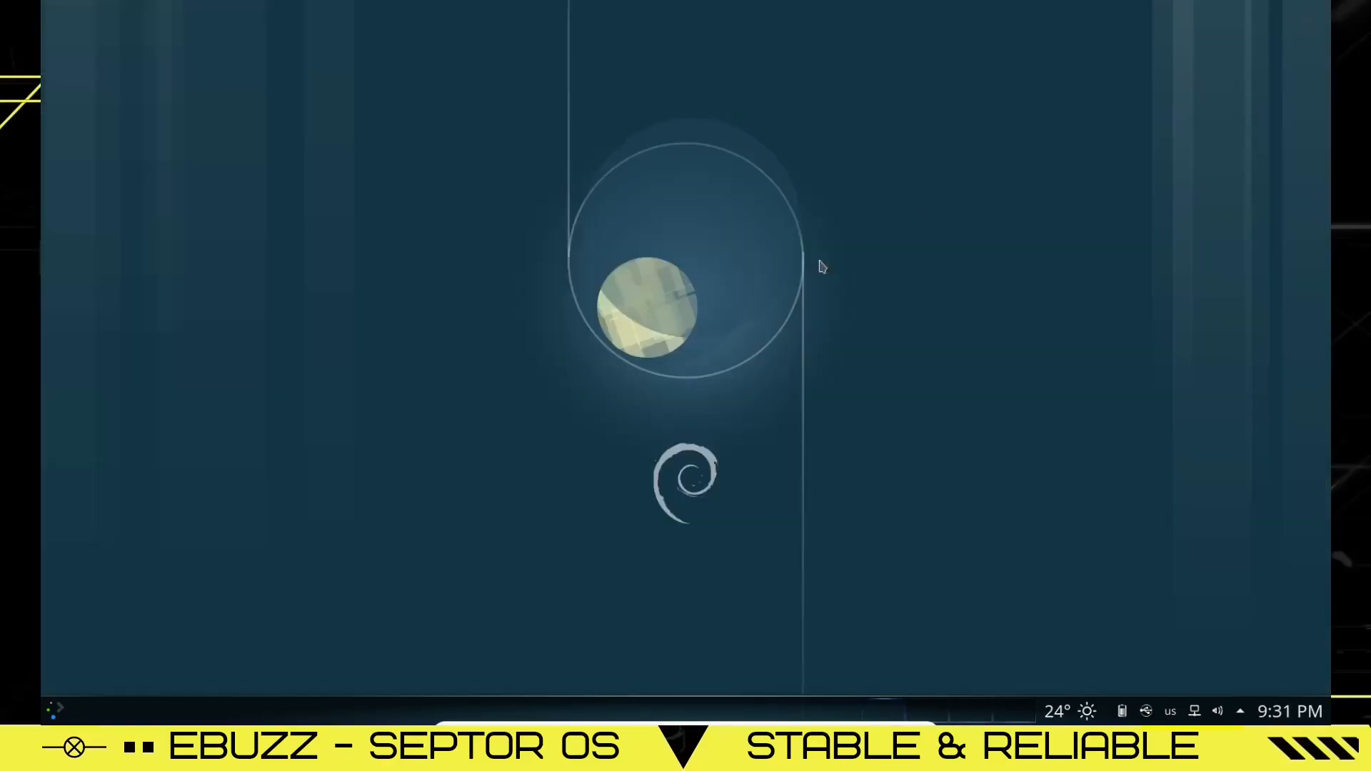
click(54, 708)
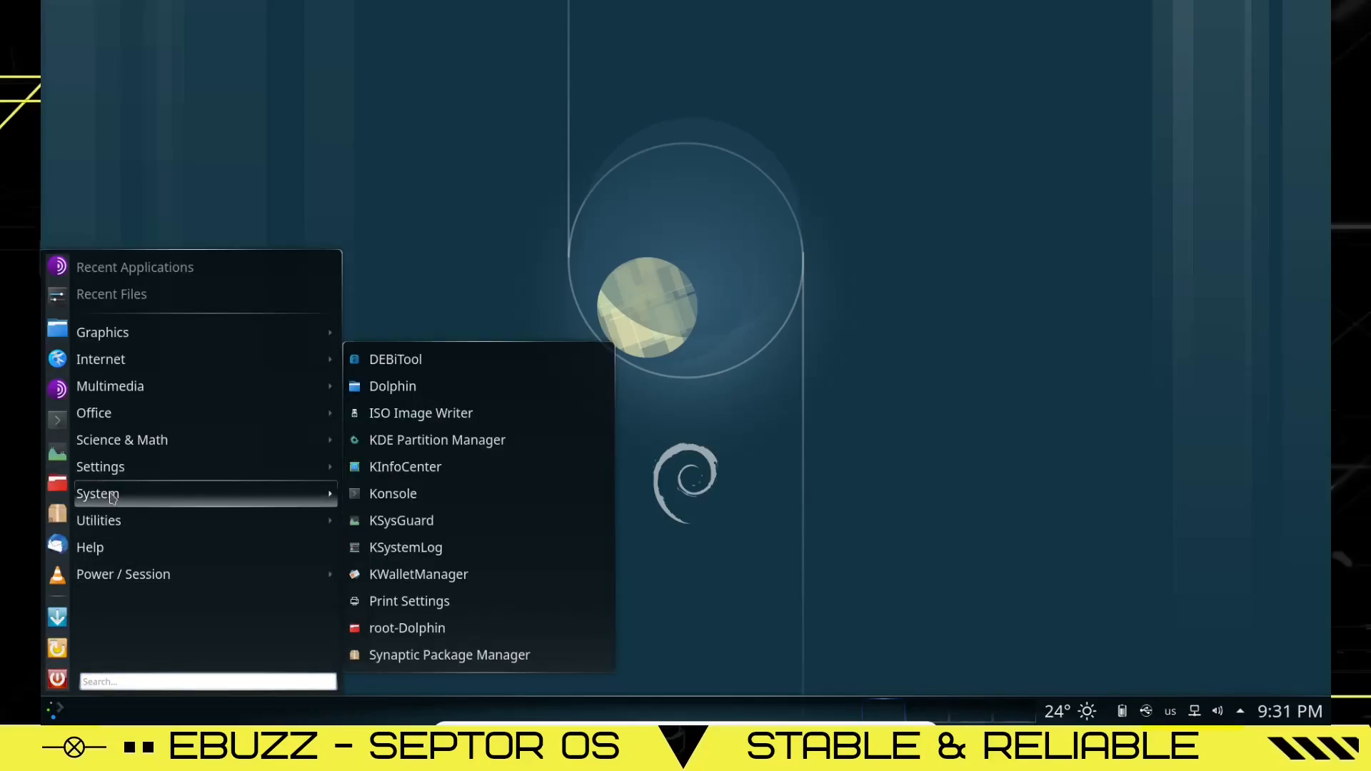
mouse_move(393, 385)
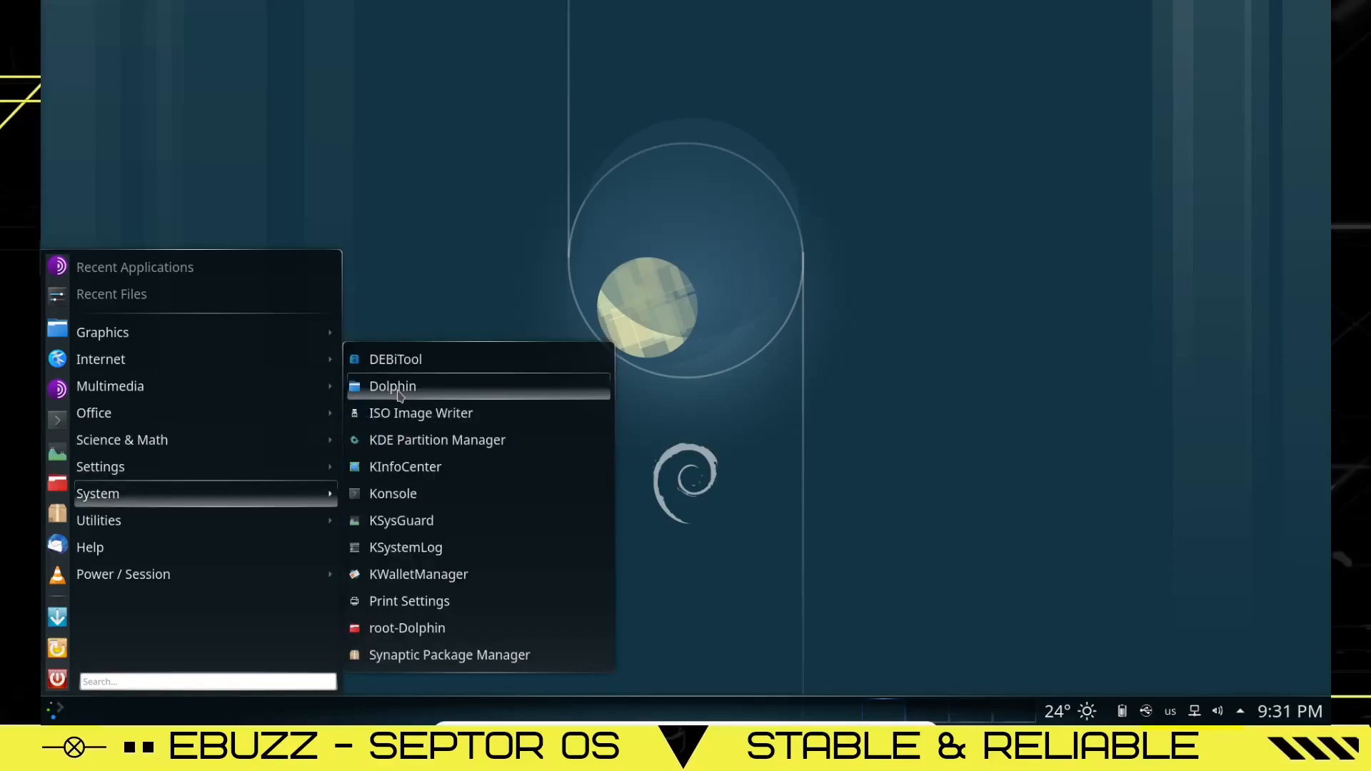
mouse_move(420, 413)
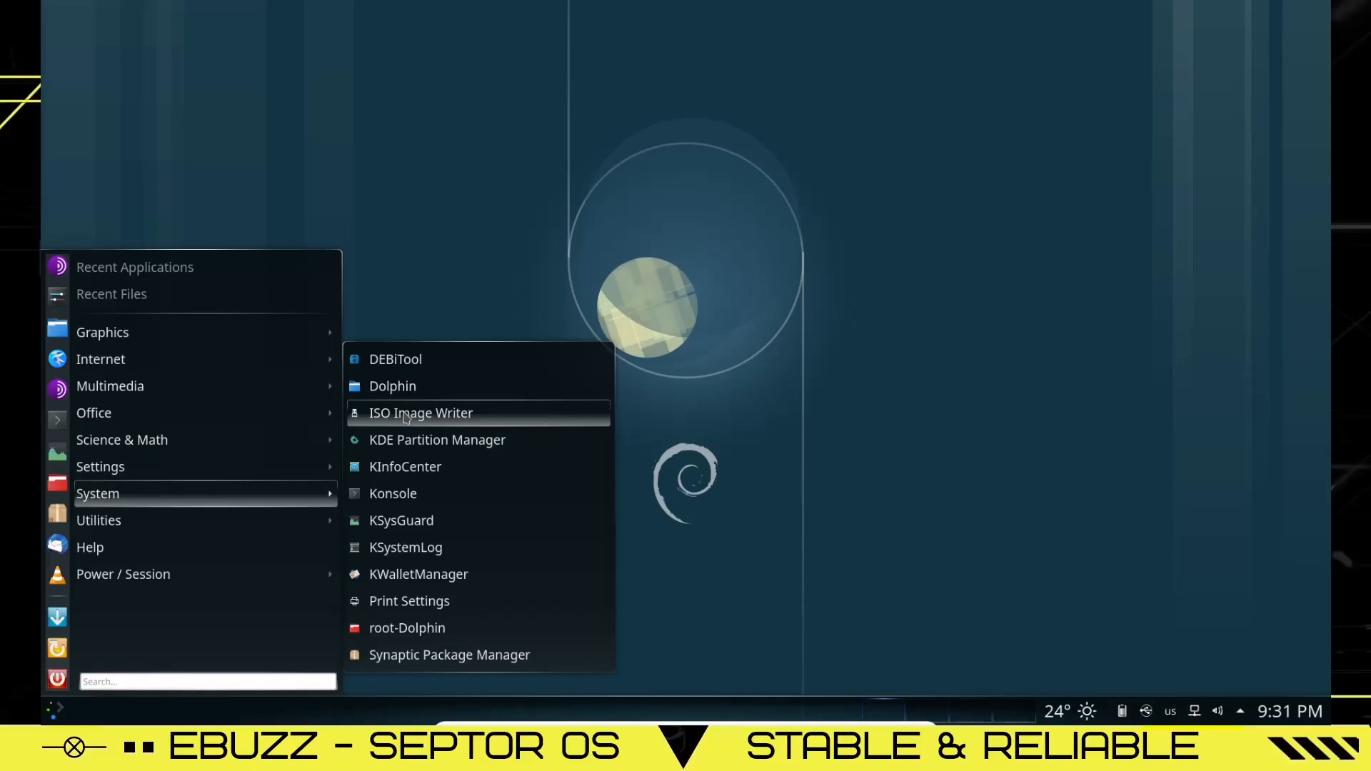
mouse_move(430, 438)
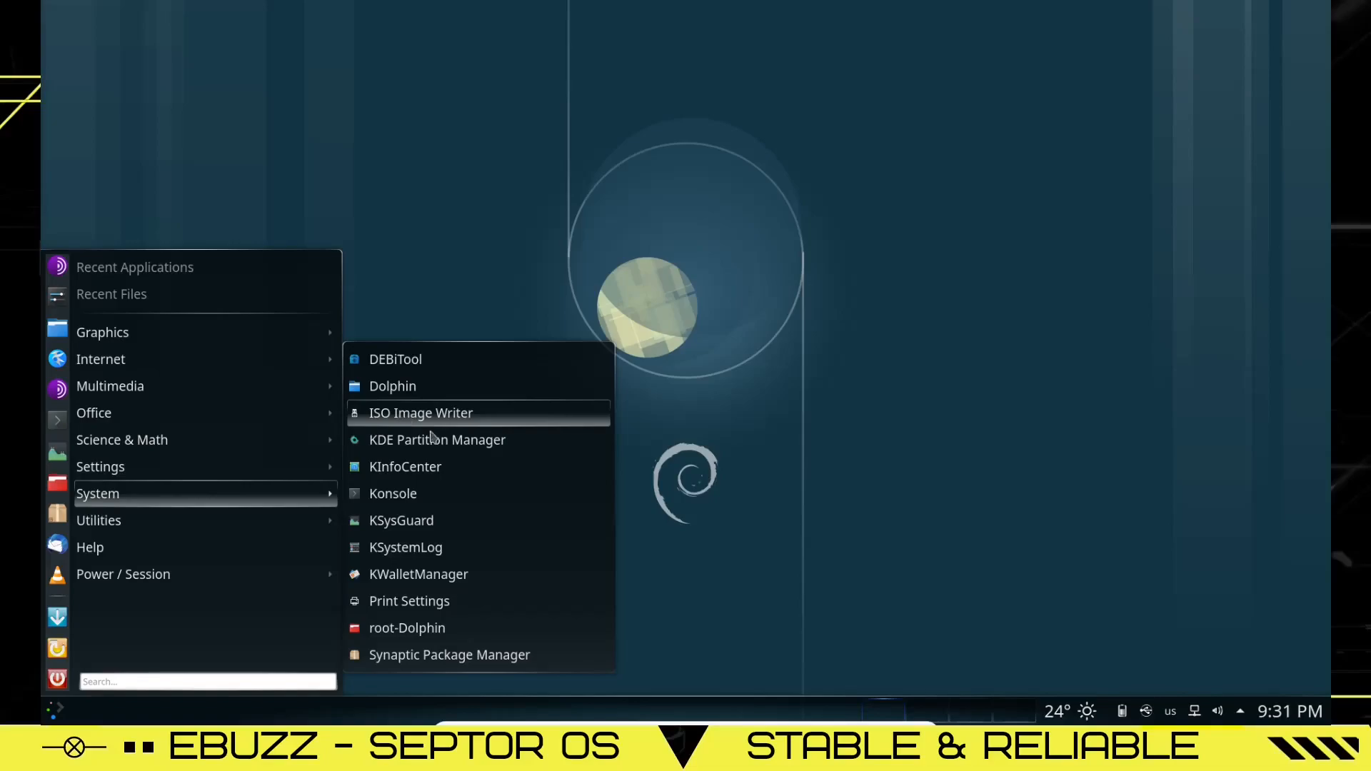
mouse_move(405, 547)
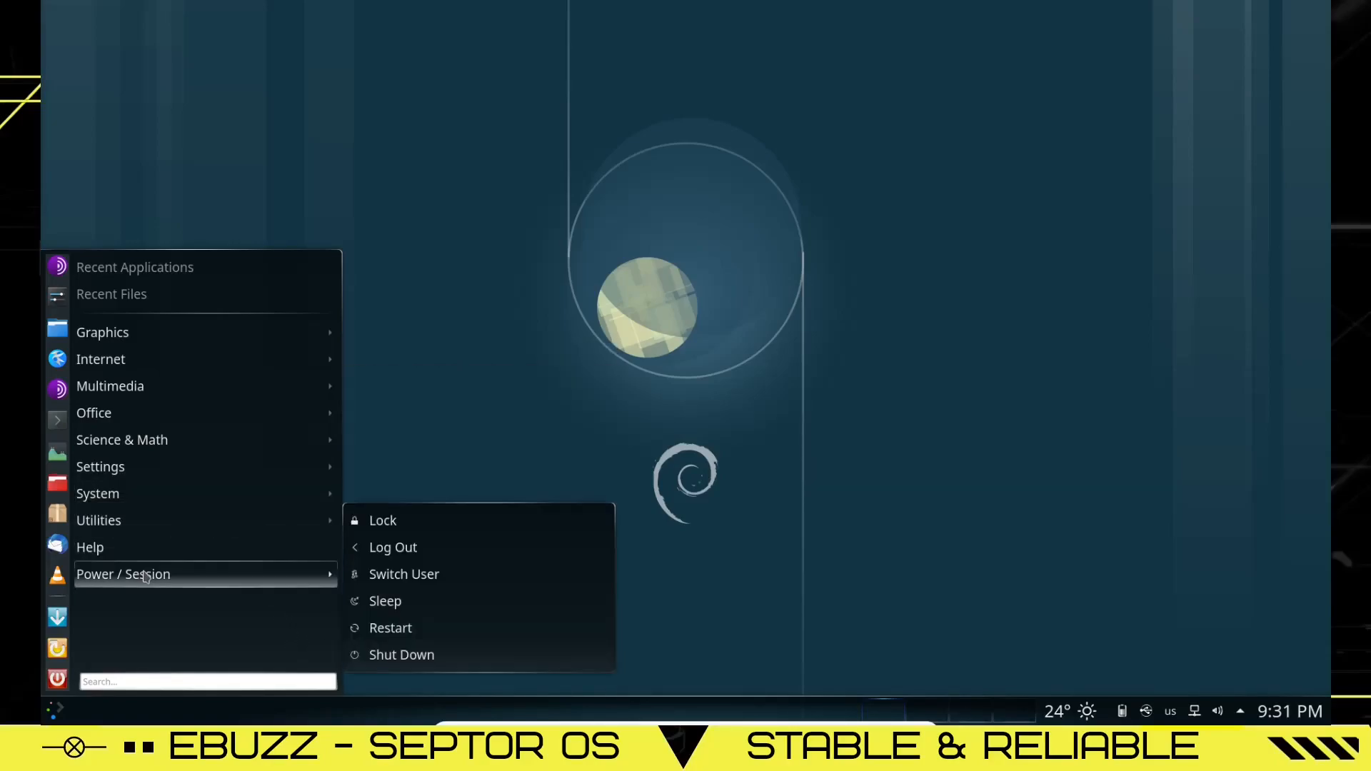
click(663, 419)
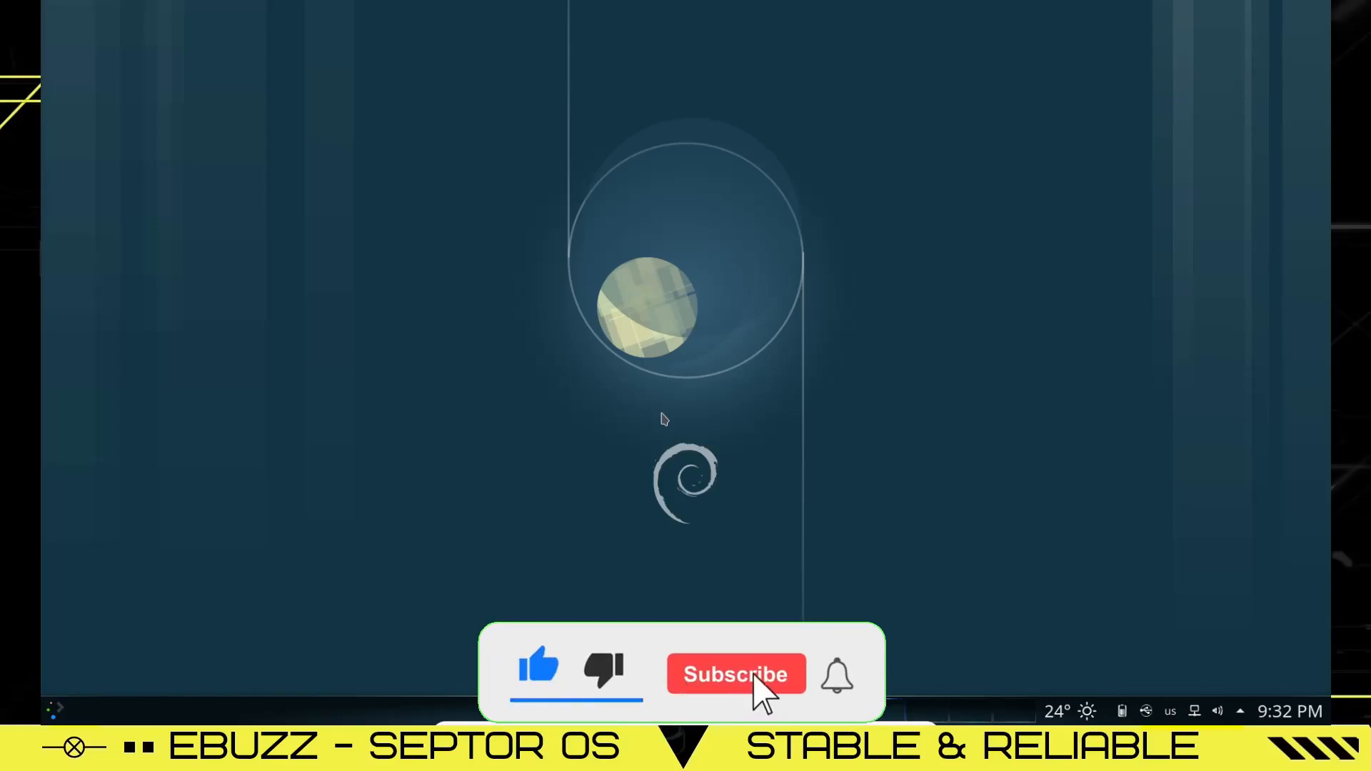
click(735, 672)
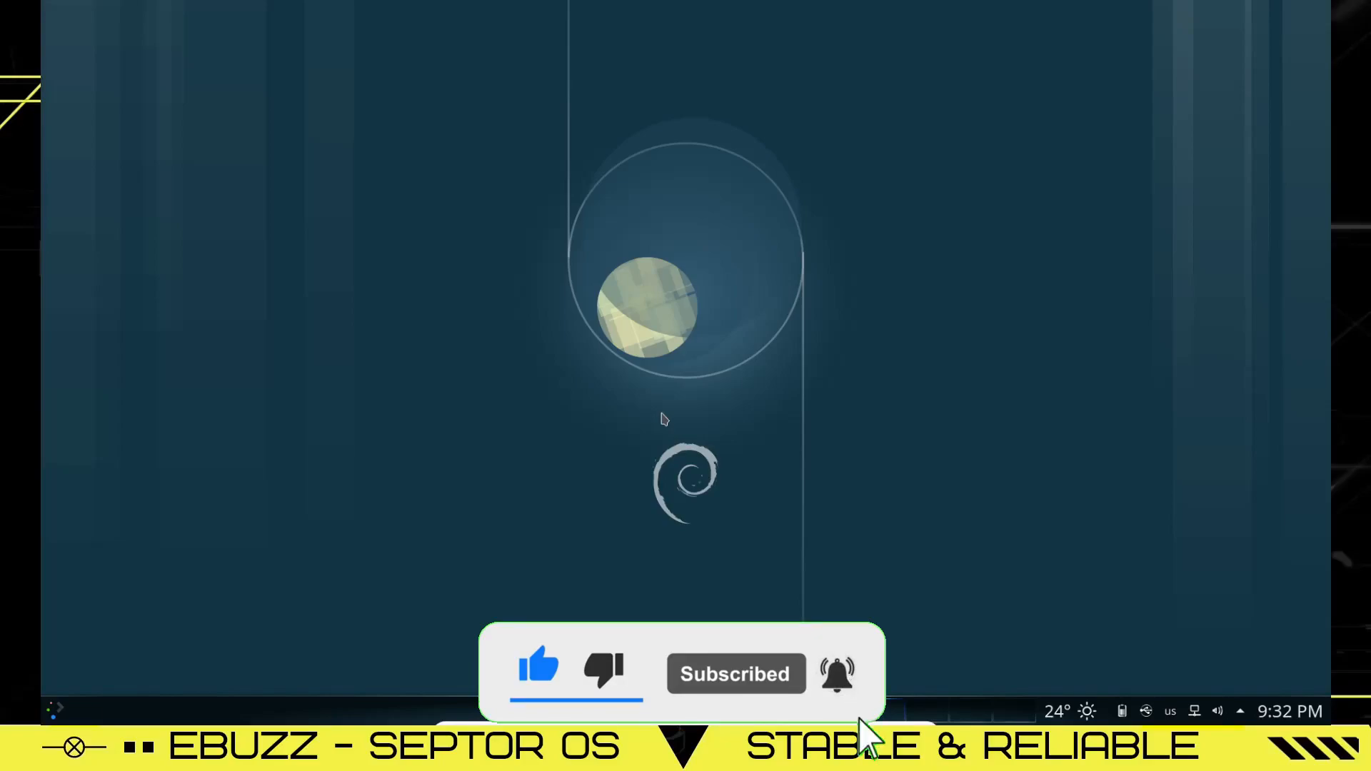